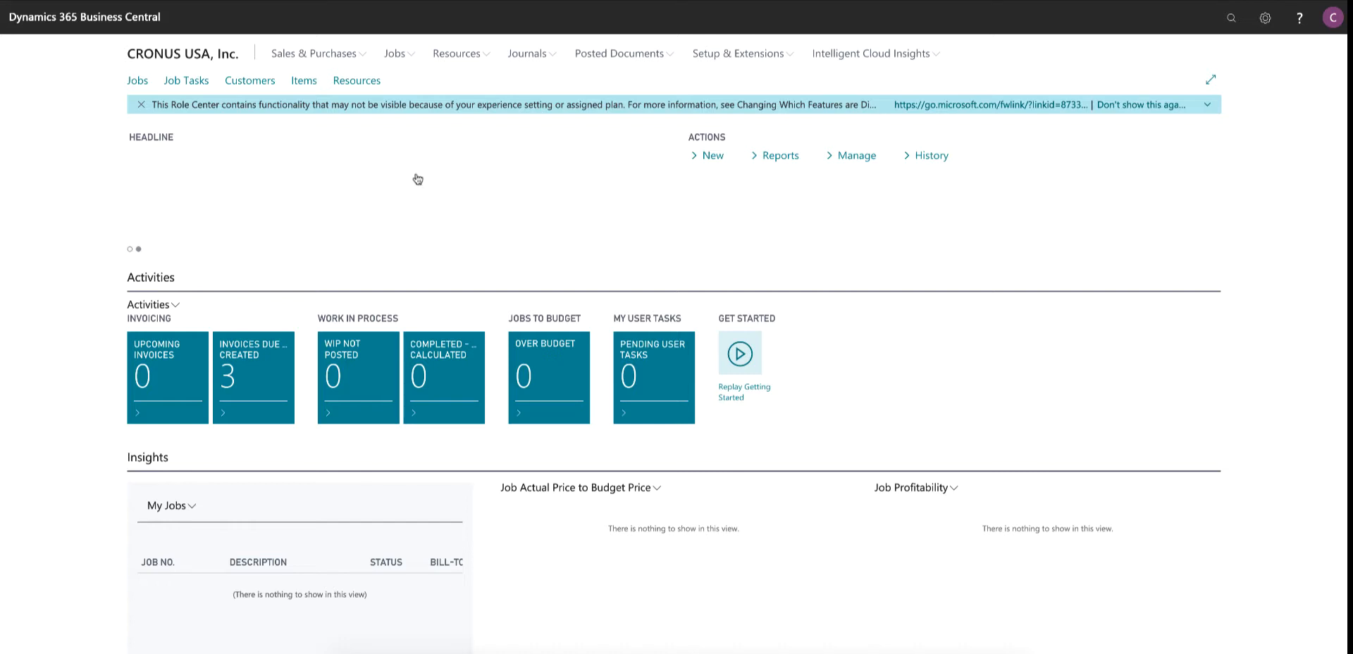
- Look at the personal user settings and close them unchanged
{"action": "left_click", "coordinate": [139, 105]}
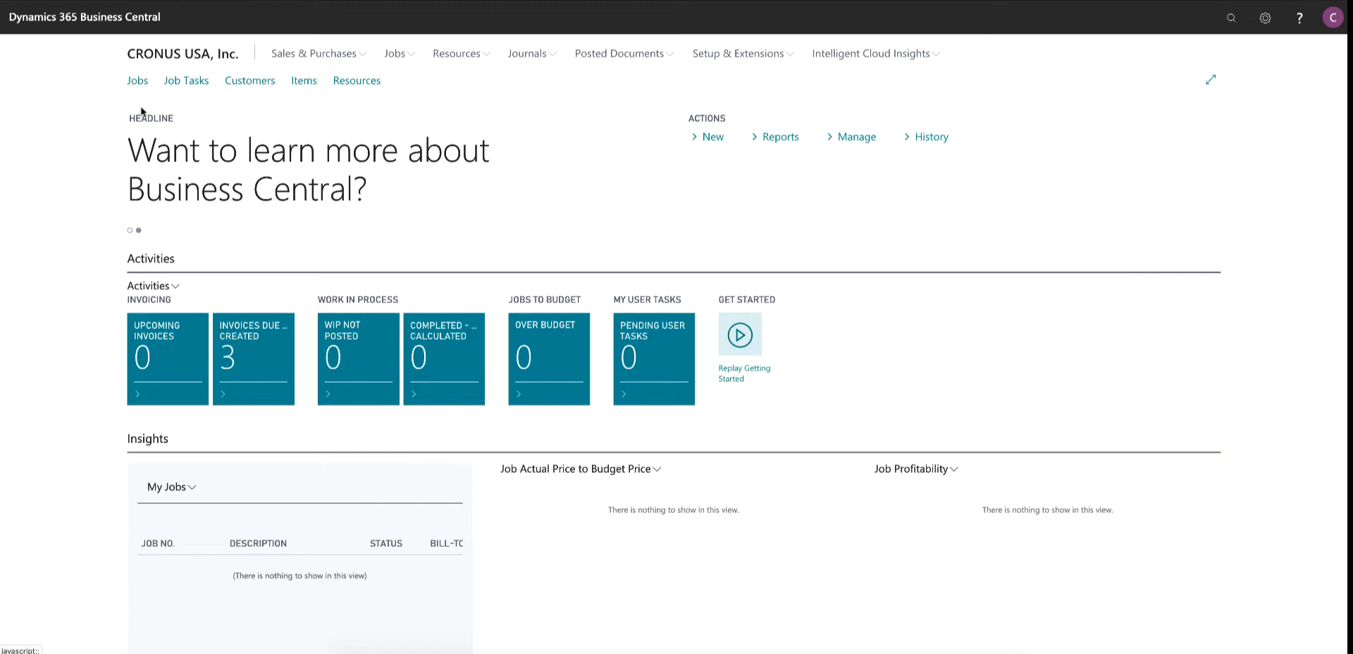
{"action": "left_click", "coordinate": [1264, 17]}
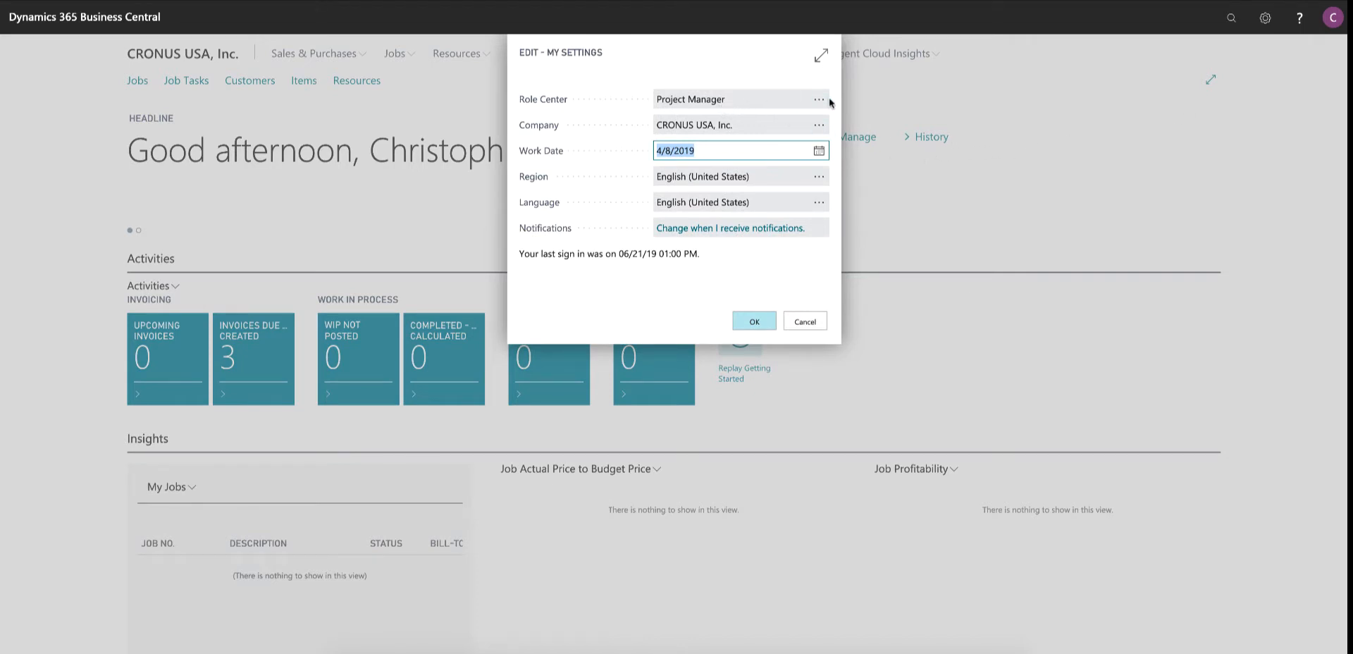
{"action": "mouse_move", "coordinate": [805, 321]}
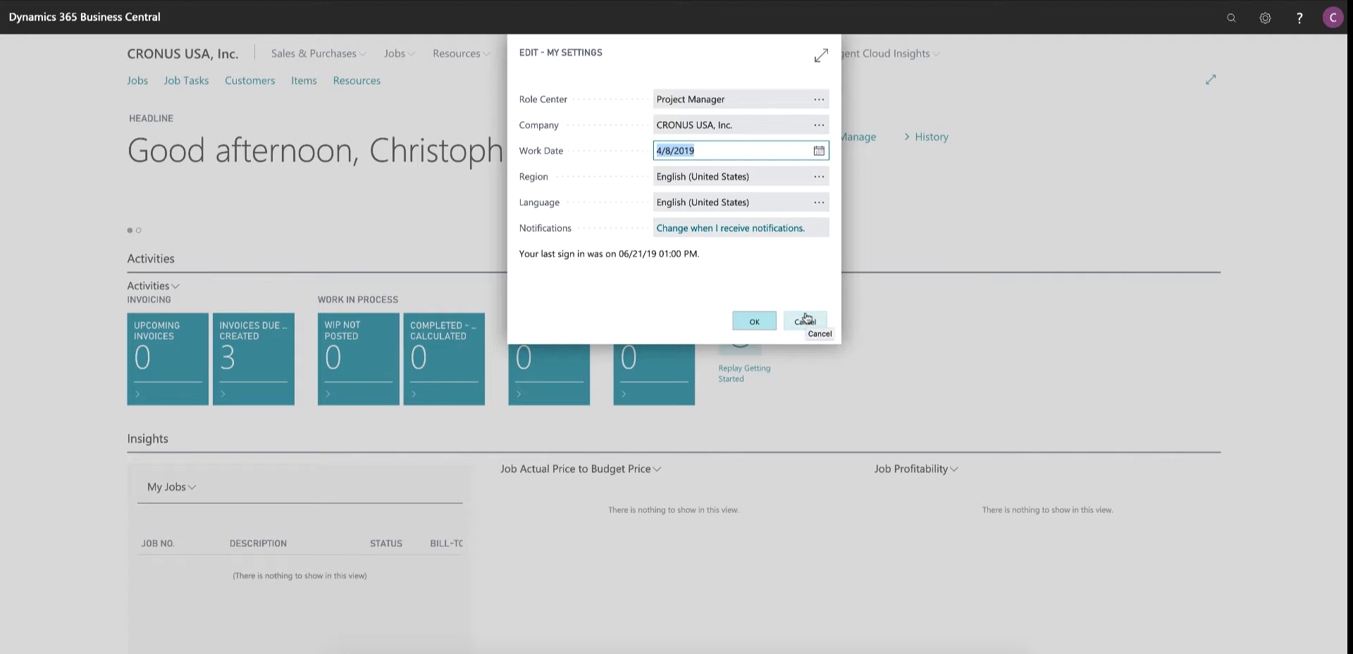
{"action": "left_click", "coordinate": [803, 322]}
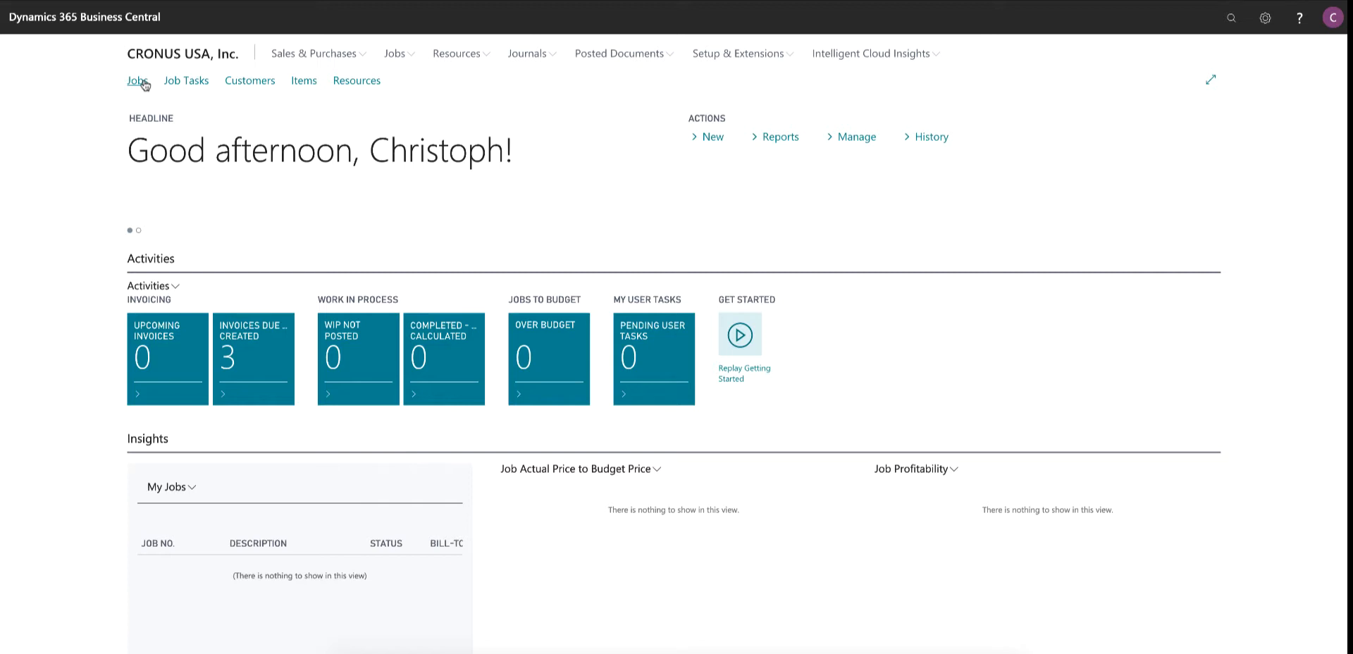
- Go to the Jobs list and bring up job JOB00010 Reception area remodel
{"action": "left_click", "coordinate": [138, 80]}
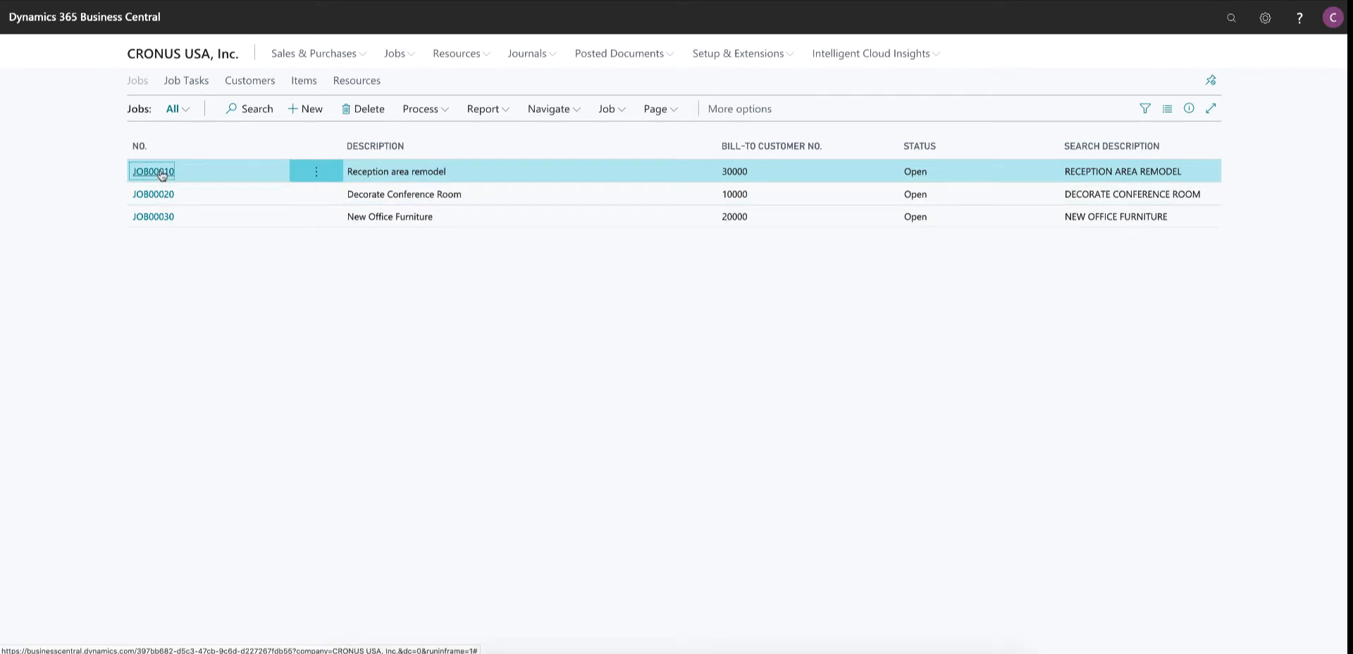
{"action": "left_click", "coordinate": [153, 171]}
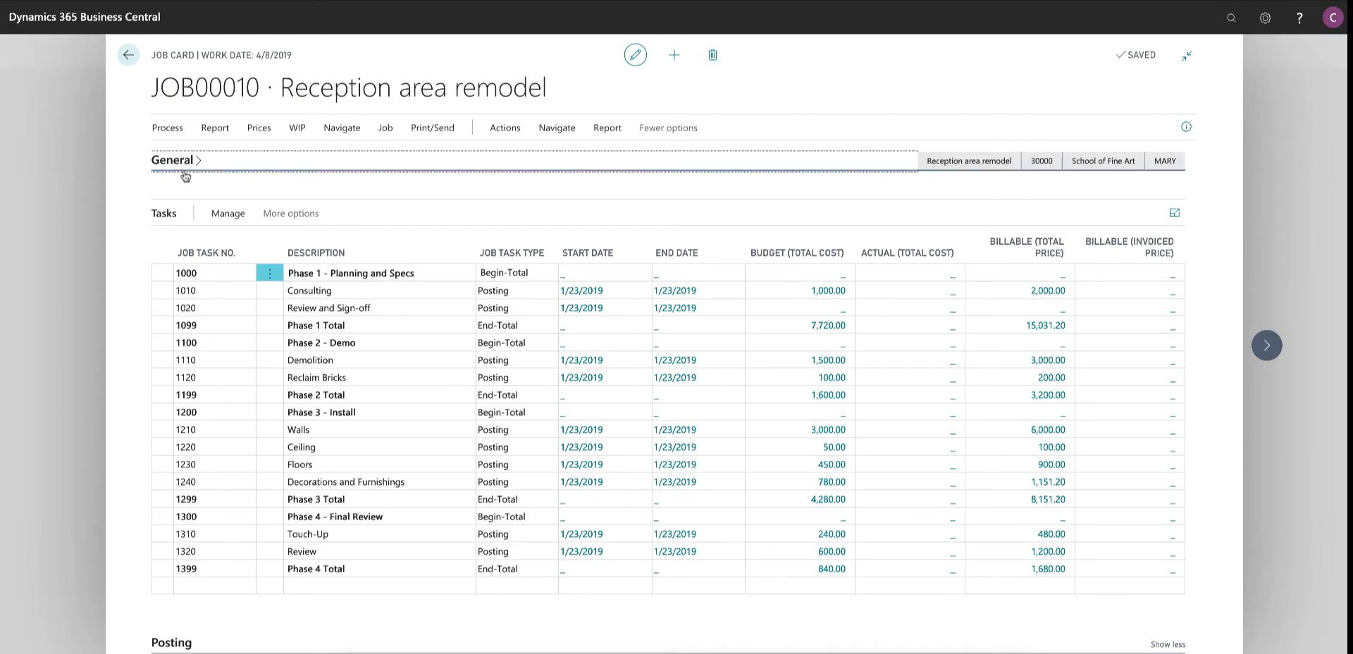
{"action": "left_click", "coordinate": [174, 160]}
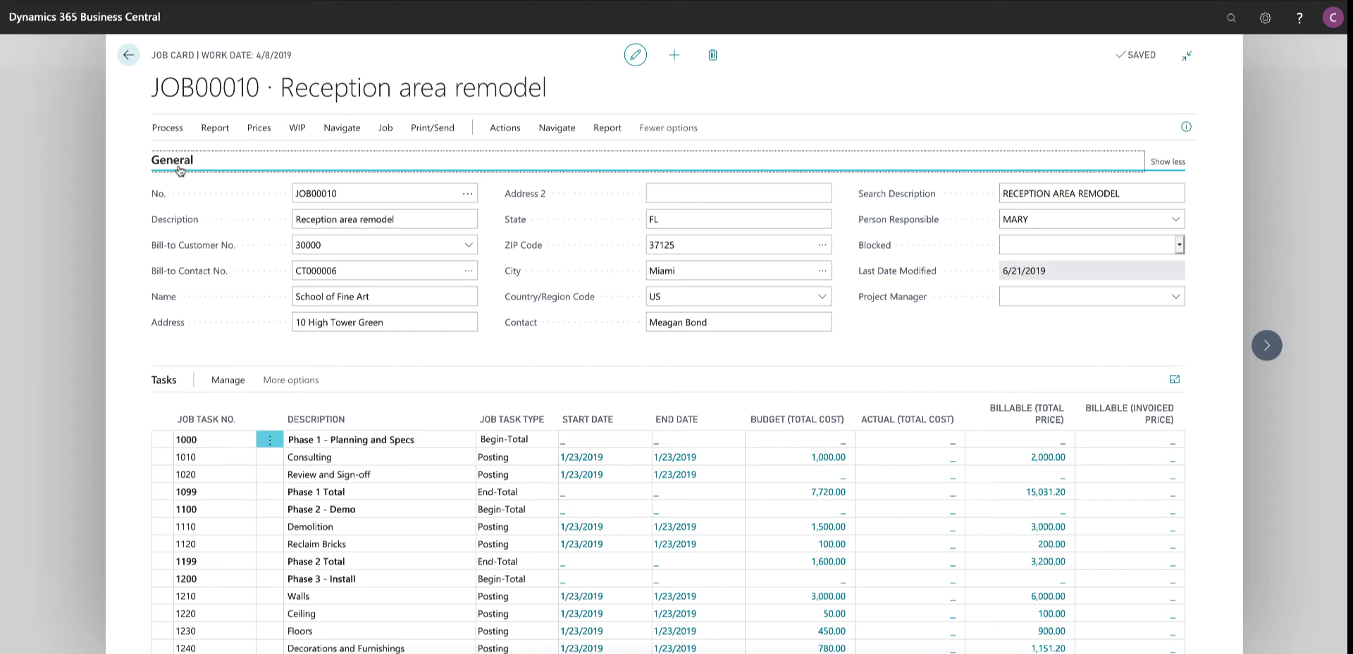
{"action": "left_click", "coordinate": [172, 160]}
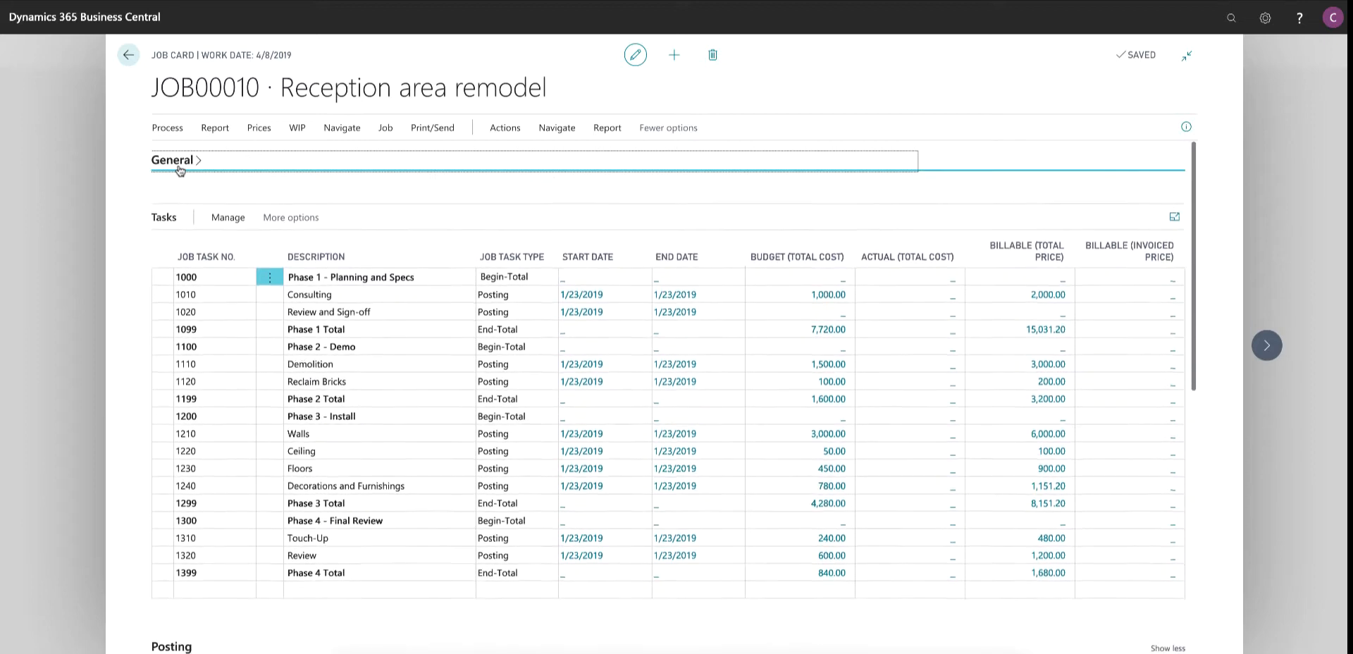
{"action": "left_click", "coordinate": [175, 159]}
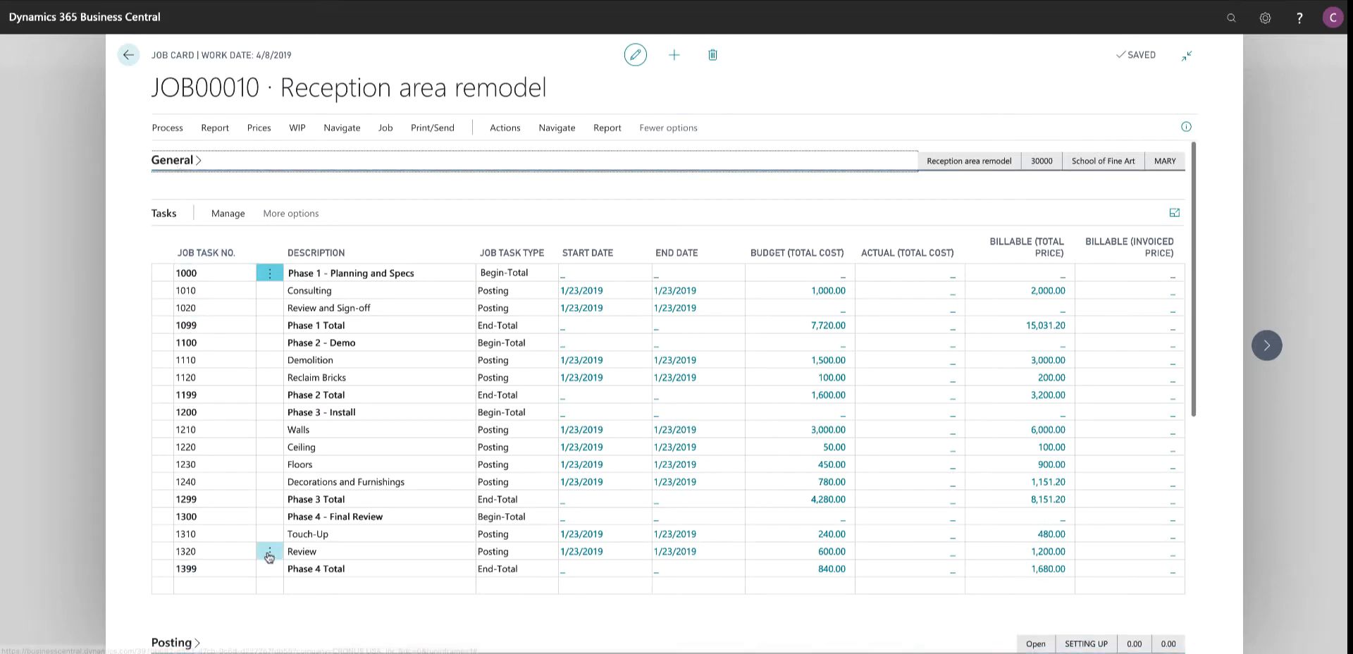
{"action": "scroll", "scroll_direction": "down", "scroll_amount": 3}
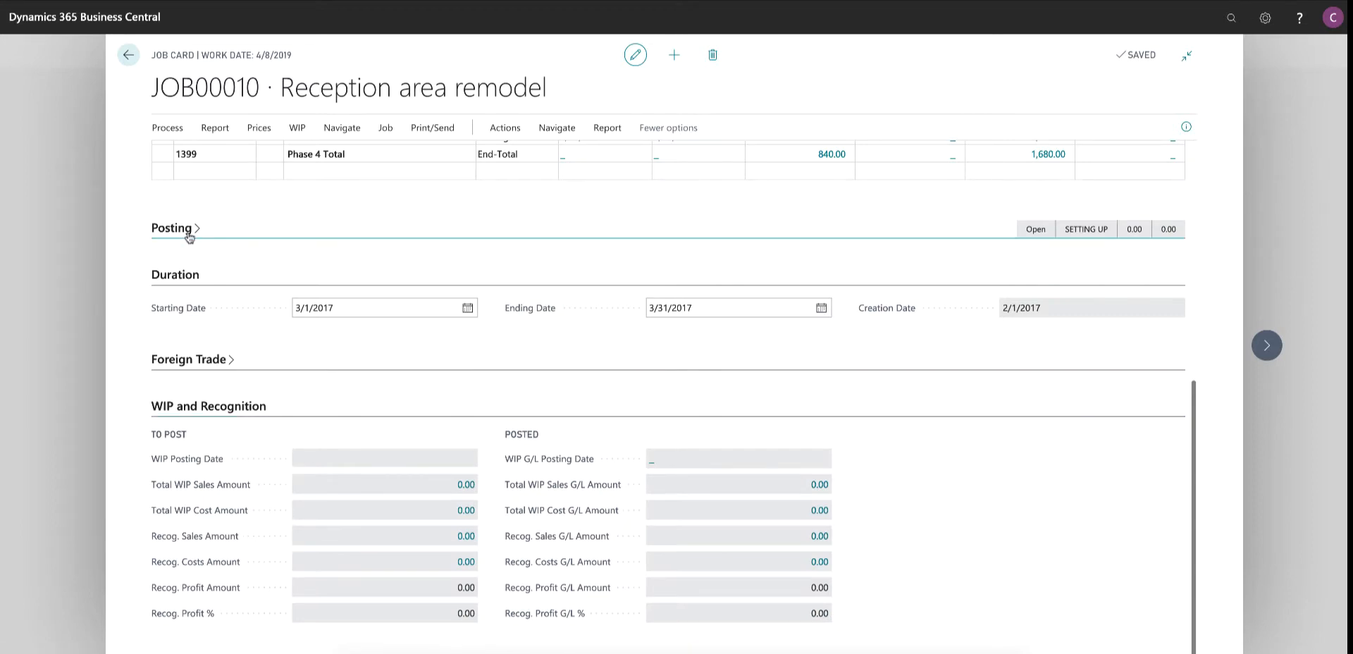
{"action": "left_click", "coordinate": [170, 228]}
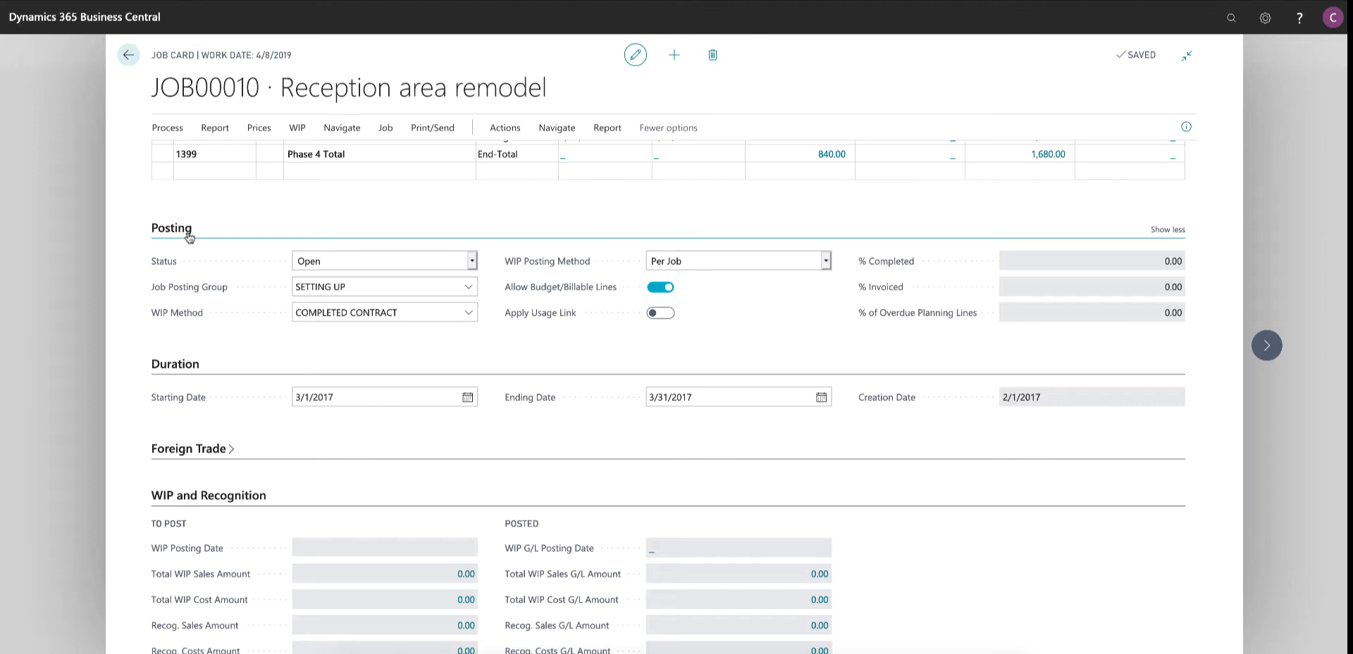
{"action": "mouse_move", "coordinate": [189, 250]}
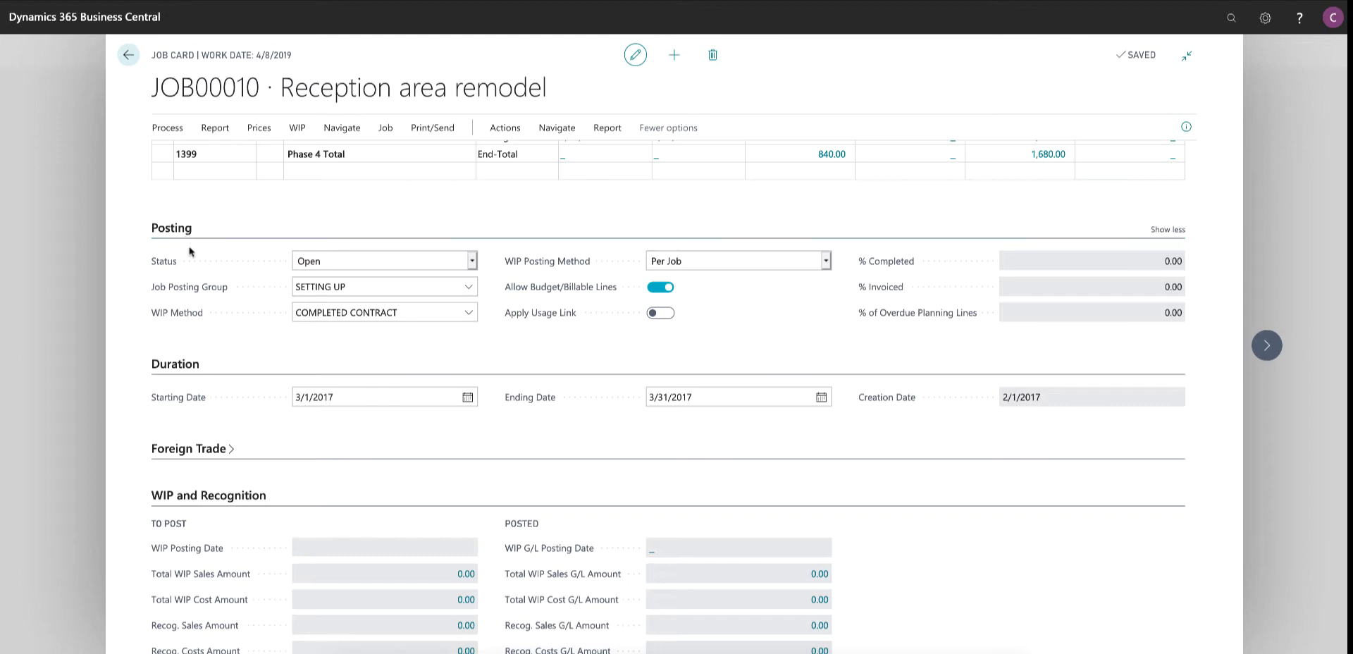
{"action": "mouse_move", "coordinate": [178, 313]}
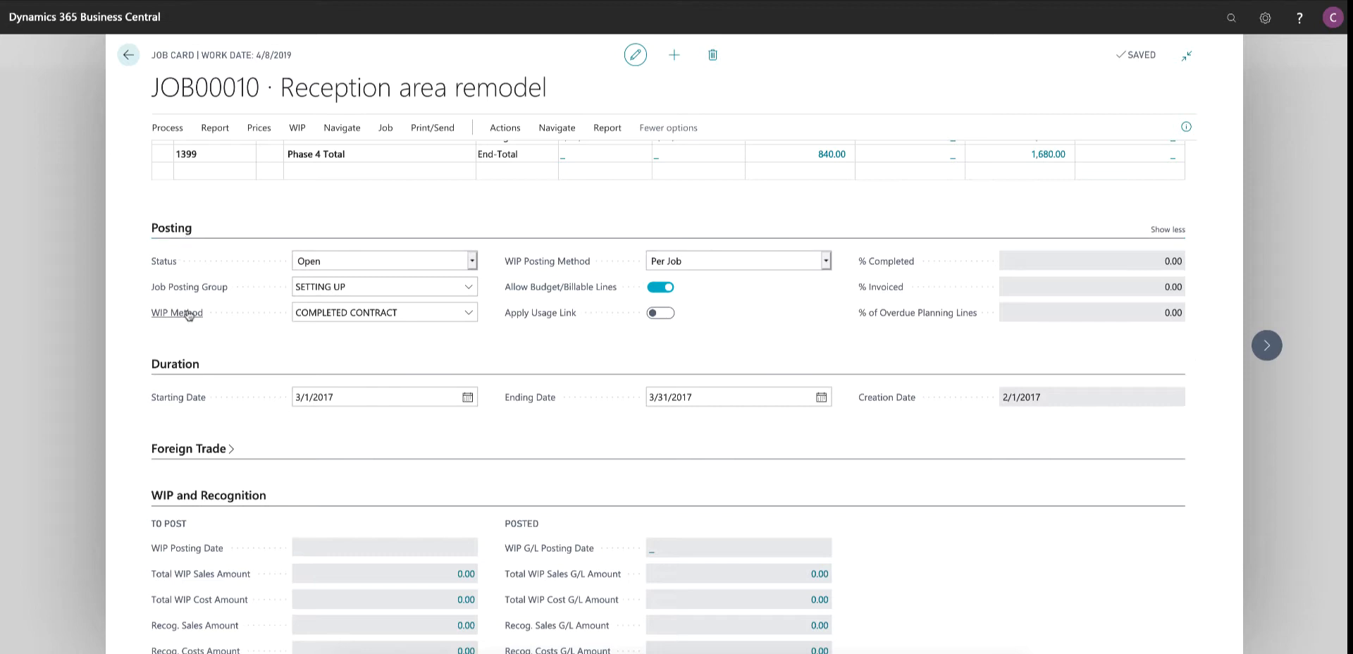
{"action": "mouse_move", "coordinate": [175, 248]}
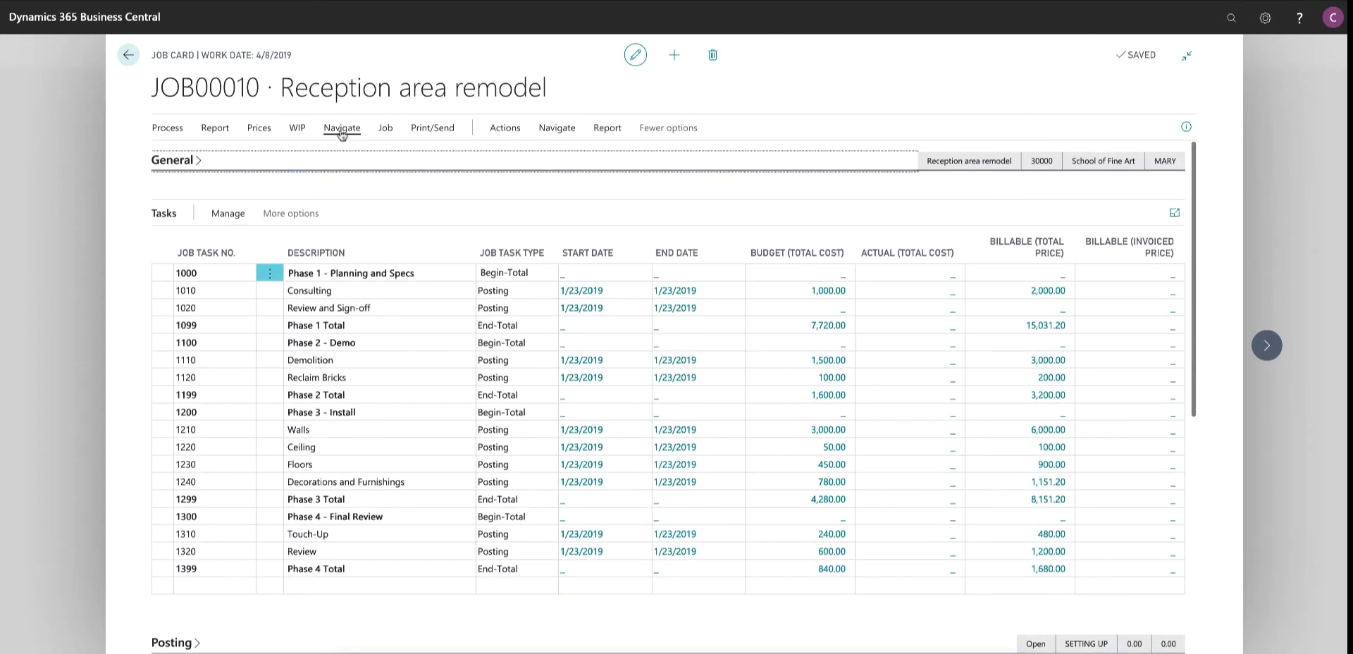
- Browse the Report, Prices and Actions menus on the JOB00010 card
{"action": "left_click", "coordinate": [214, 128]}
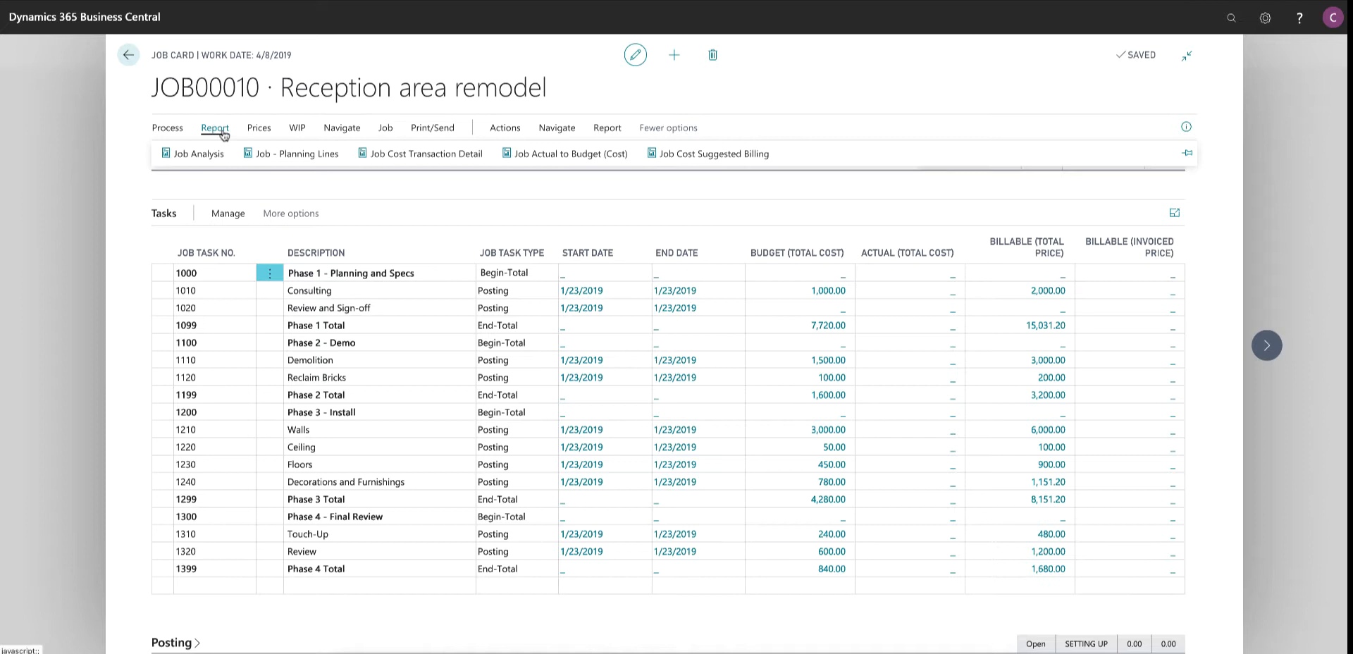
{"action": "left_click", "coordinate": [258, 128]}
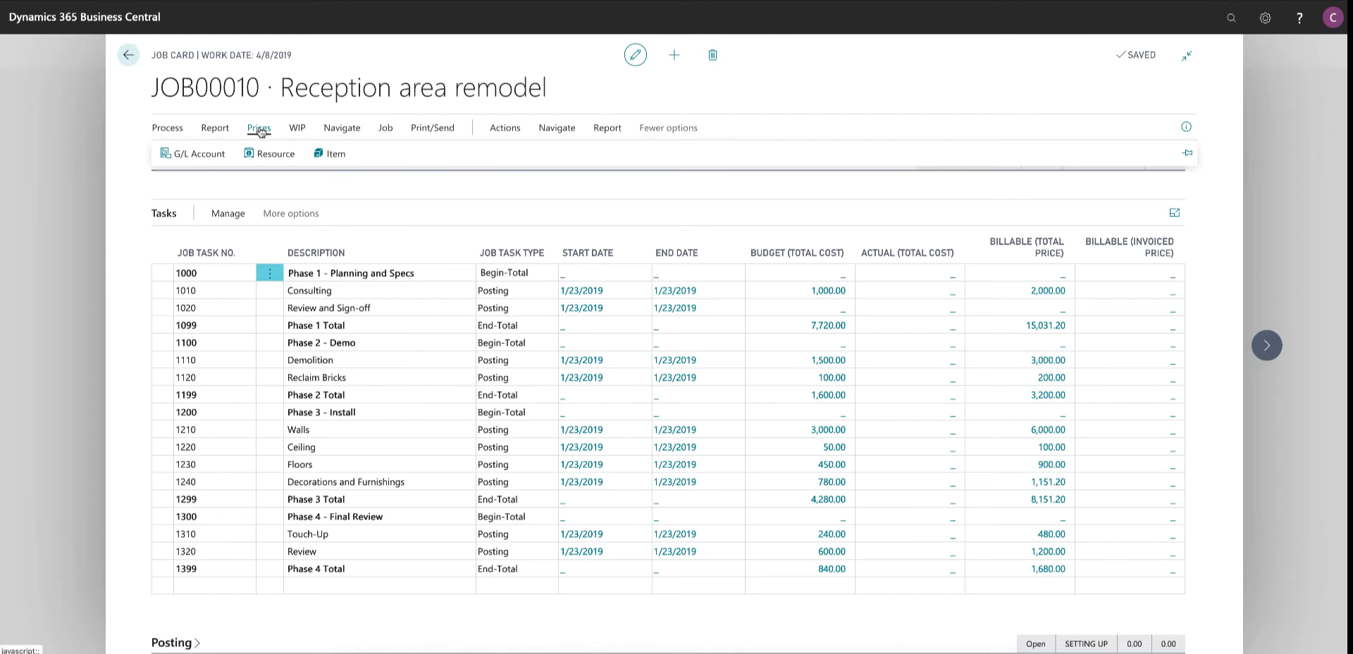
{"action": "left_click", "coordinate": [505, 129]}
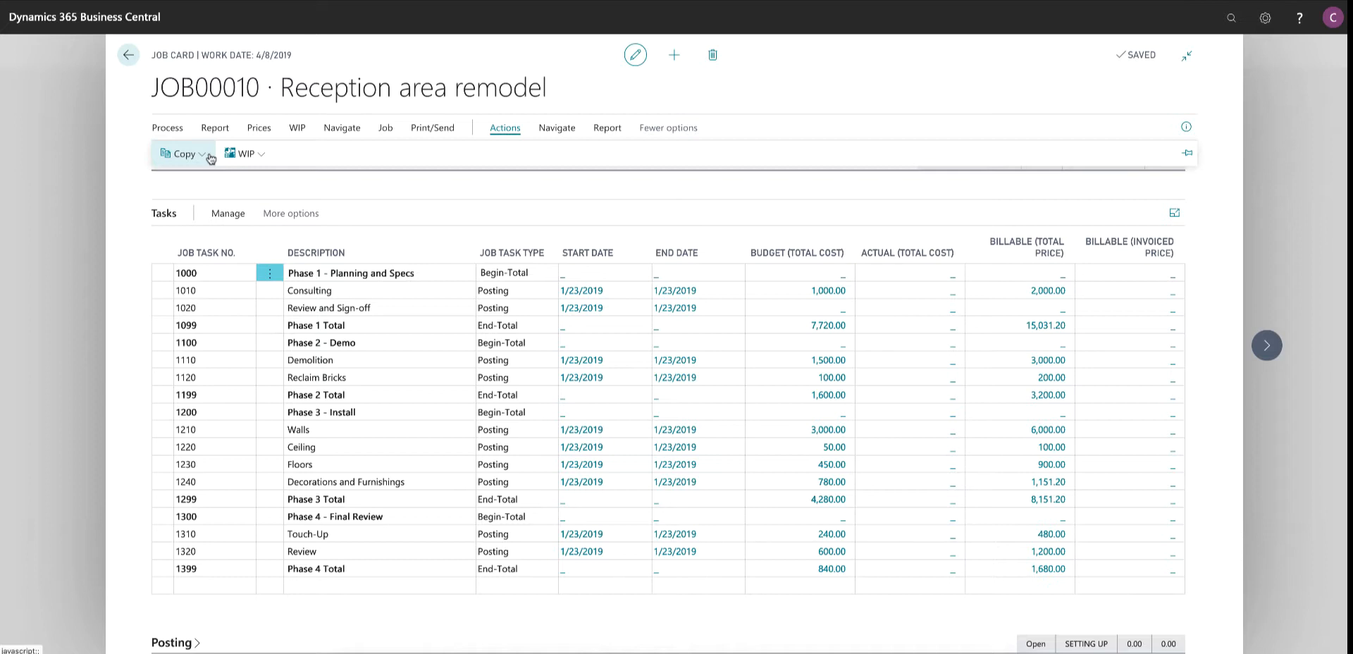
{"action": "left_click", "coordinate": [324, 556]}
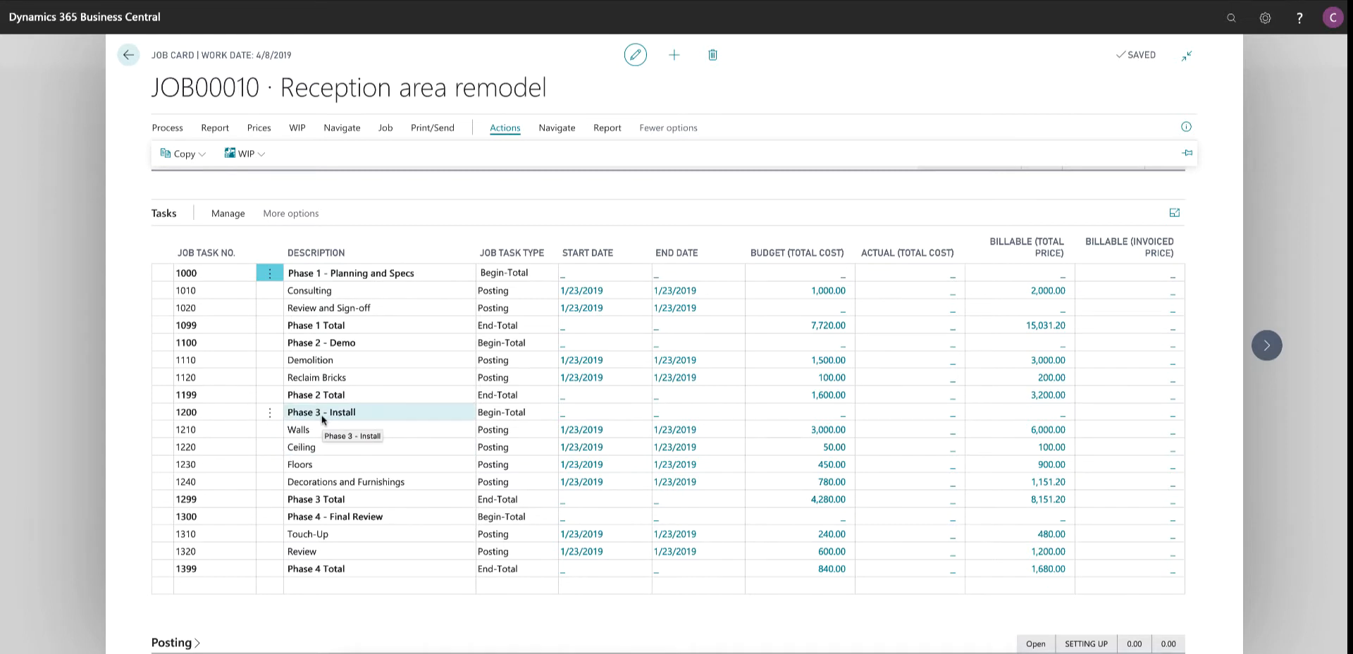
{"action": "mouse_move", "coordinate": [398, 176]}
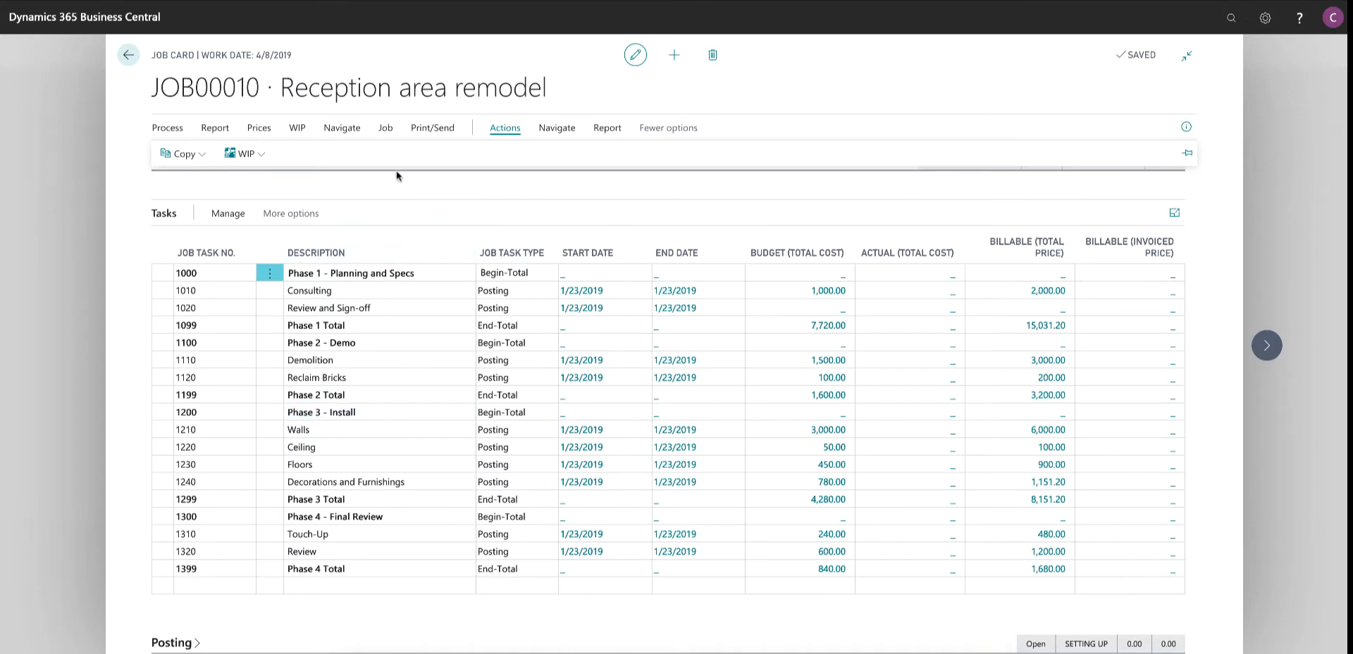
- Leave the job card and return to the Jobs list
{"action": "left_click", "coordinate": [129, 55]}
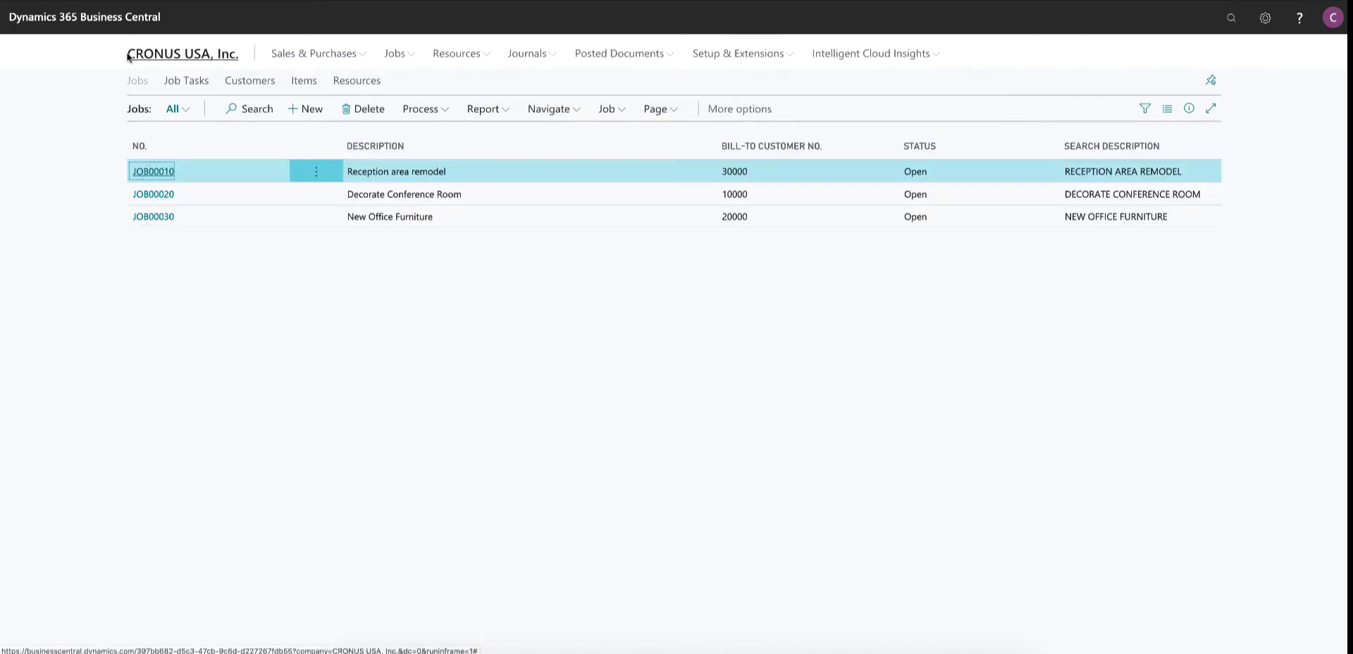
{"action": "left_click", "coordinate": [457, 54]}
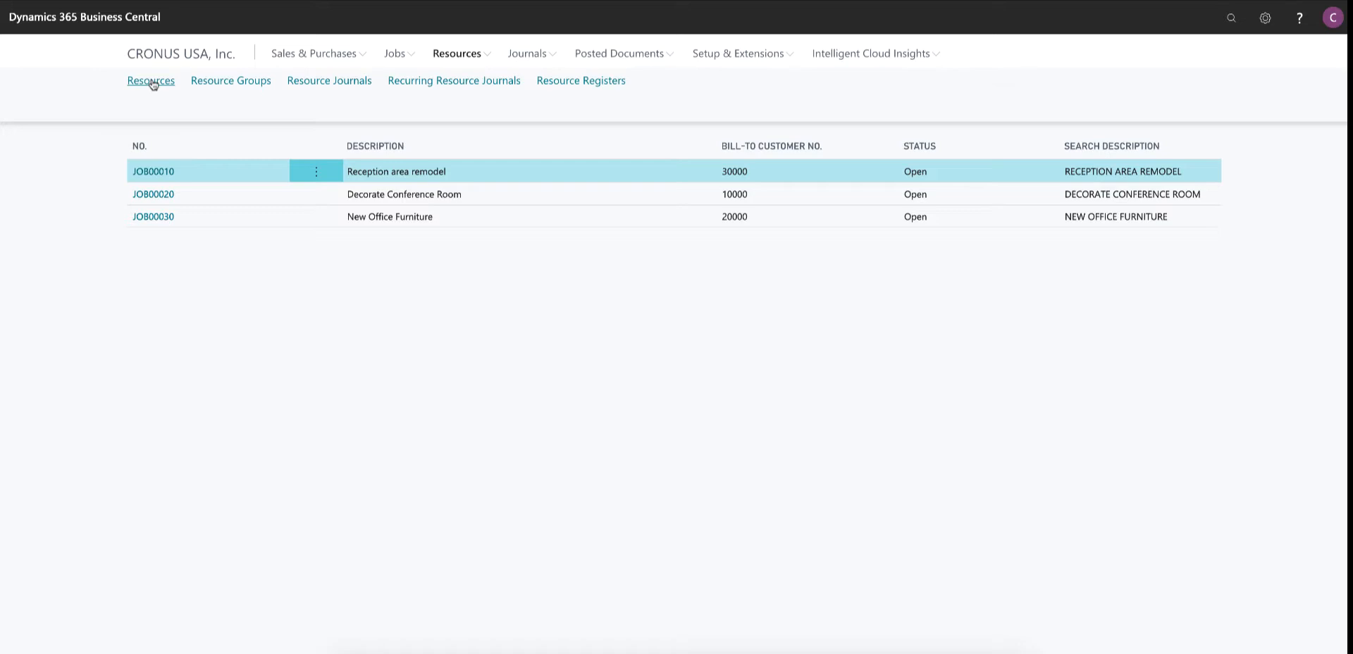
{"action": "left_click", "coordinate": [151, 80]}
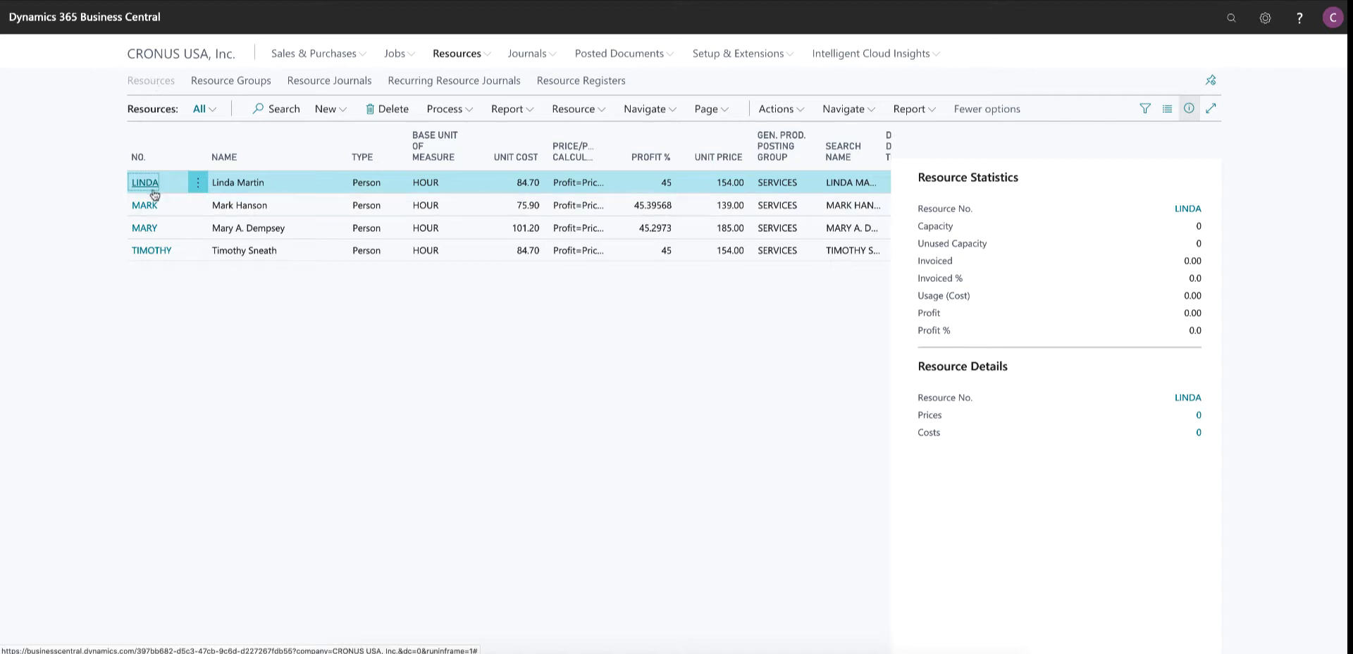
{"action": "left_click", "coordinate": [144, 181]}
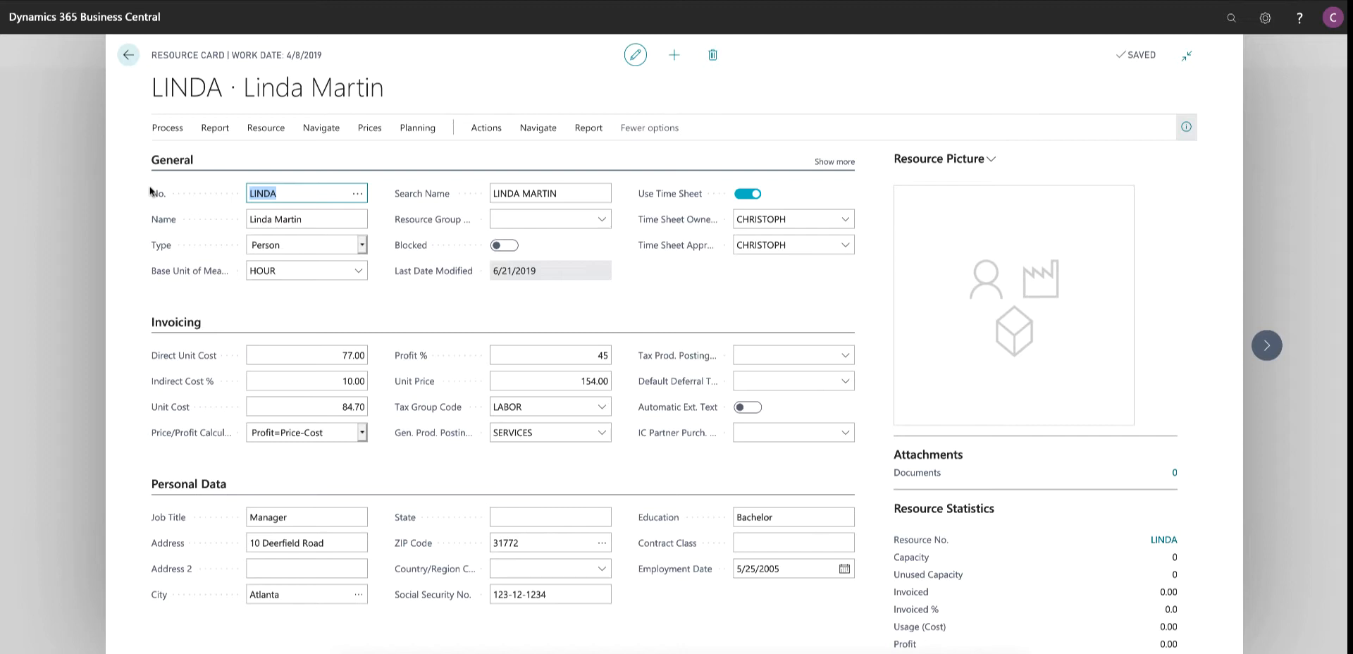
{"action": "mouse_move", "coordinate": [836, 295]}
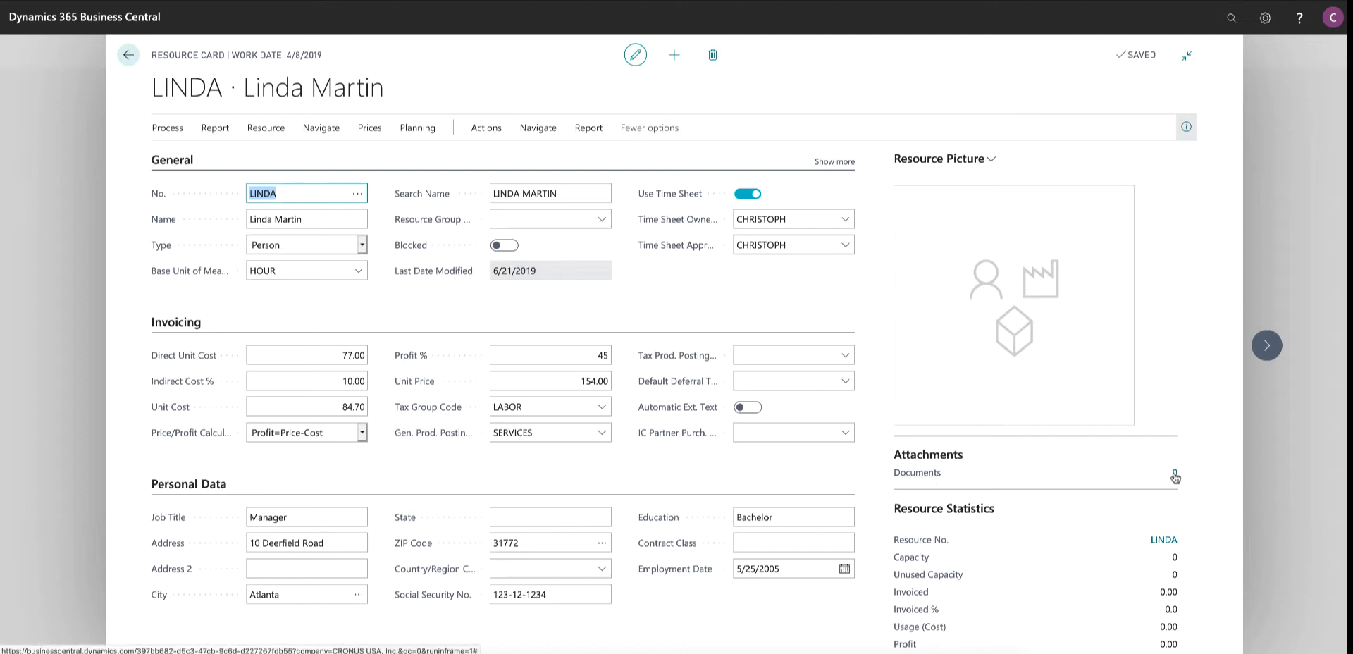
{"action": "mouse_move", "coordinate": [1175, 475]}
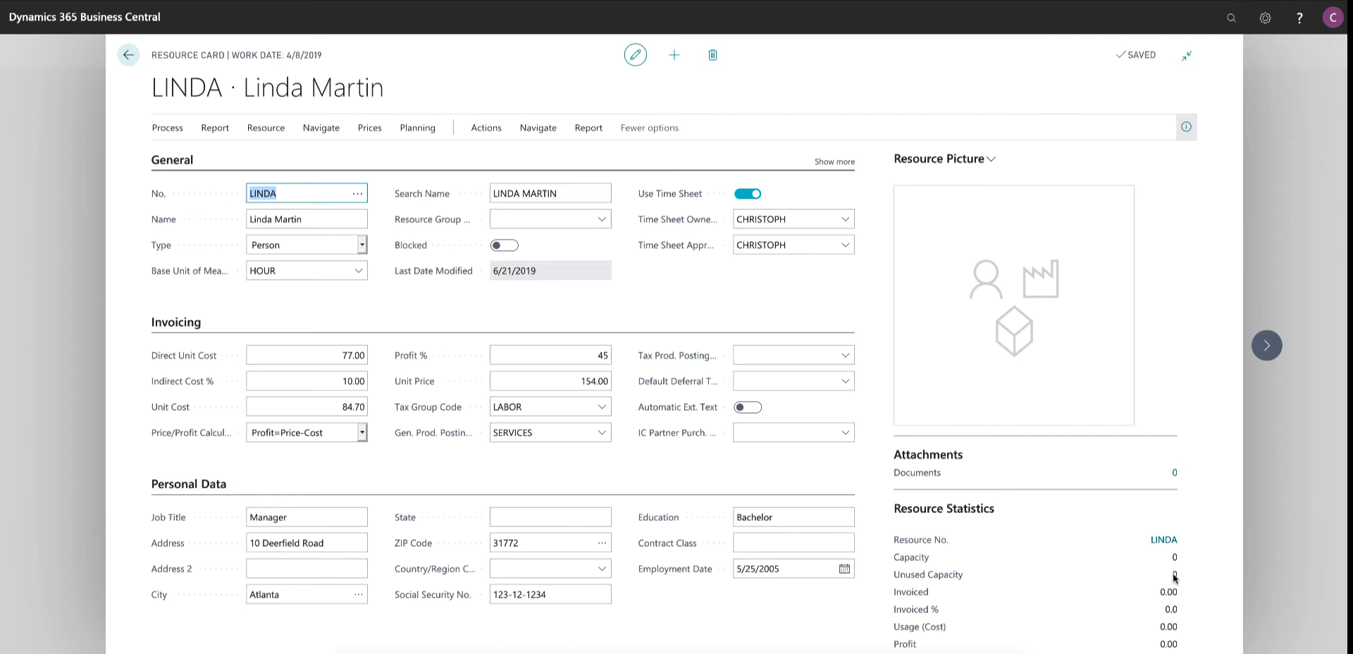
{"action": "mouse_move", "coordinate": [1171, 567]}
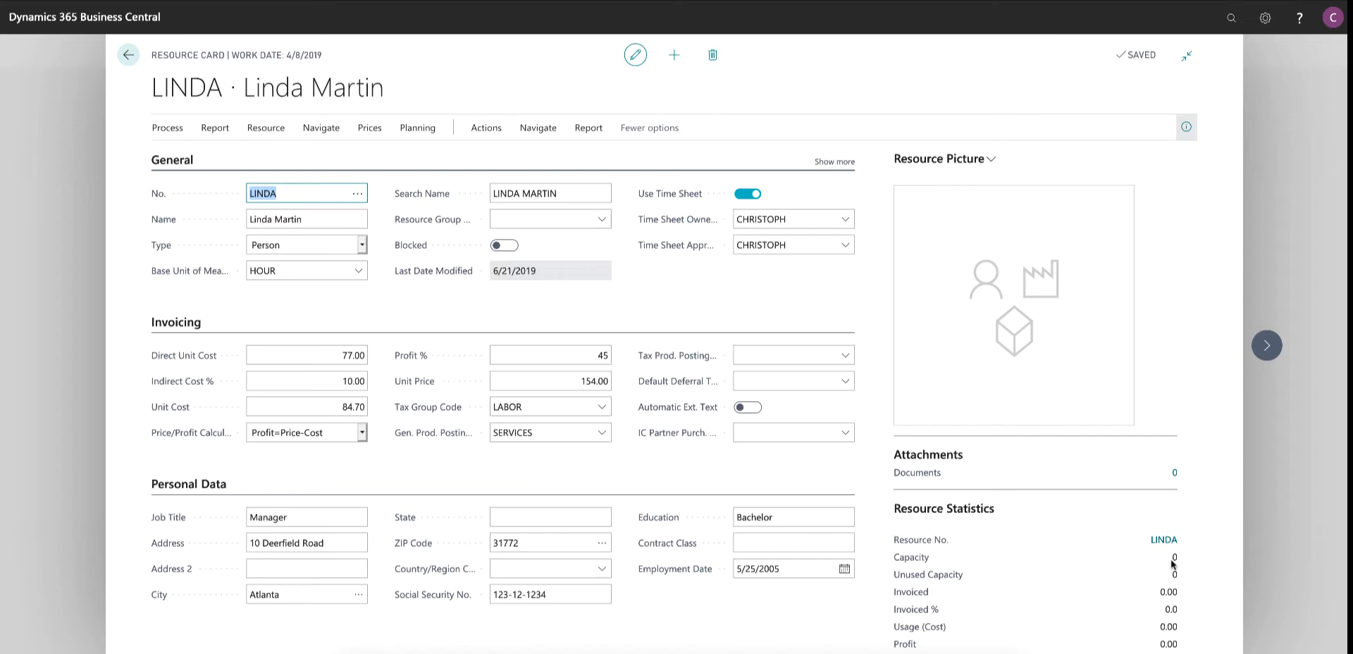
{"action": "mouse_move", "coordinate": [858, 557]}
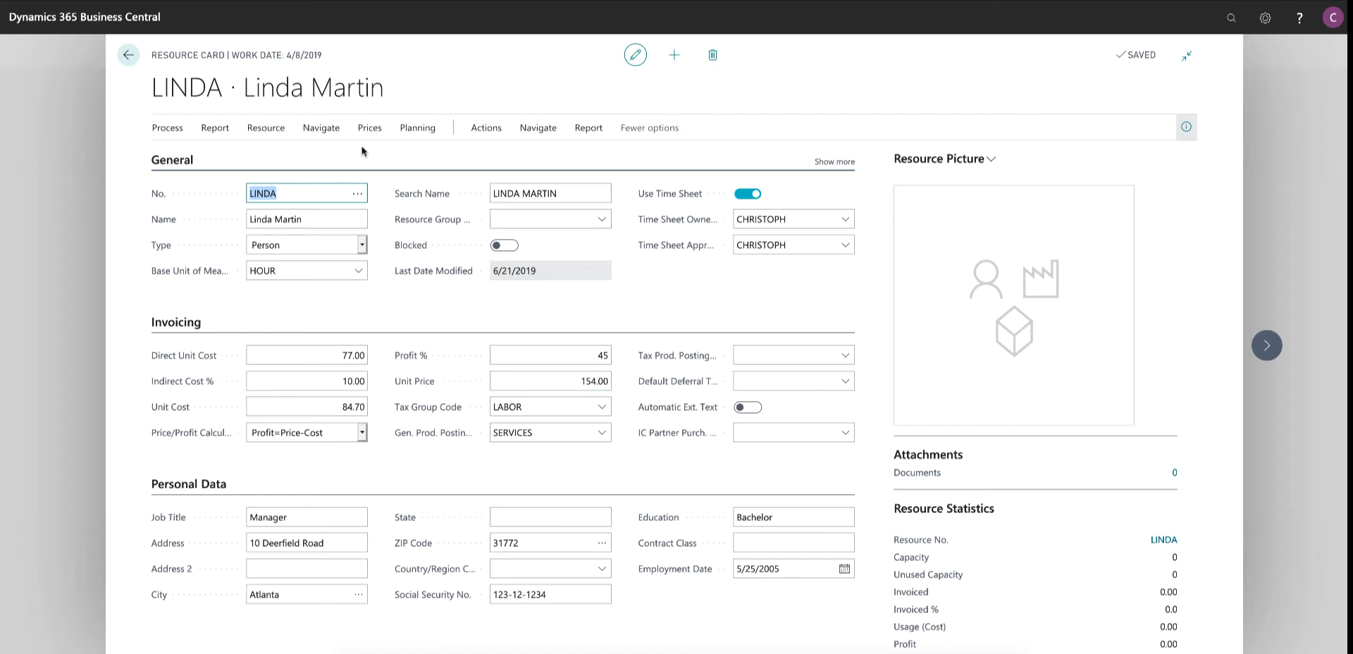
{"action": "left_click", "coordinate": [368, 129]}
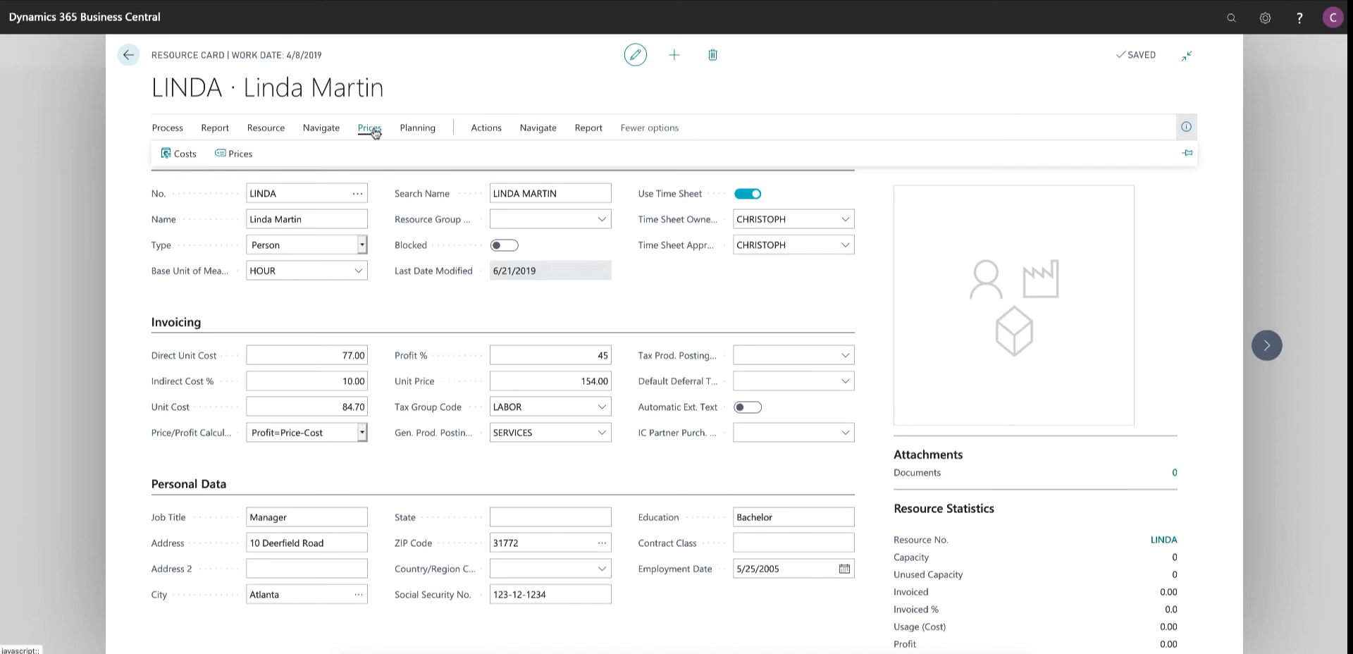
{"action": "left_click", "coordinate": [128, 55]}
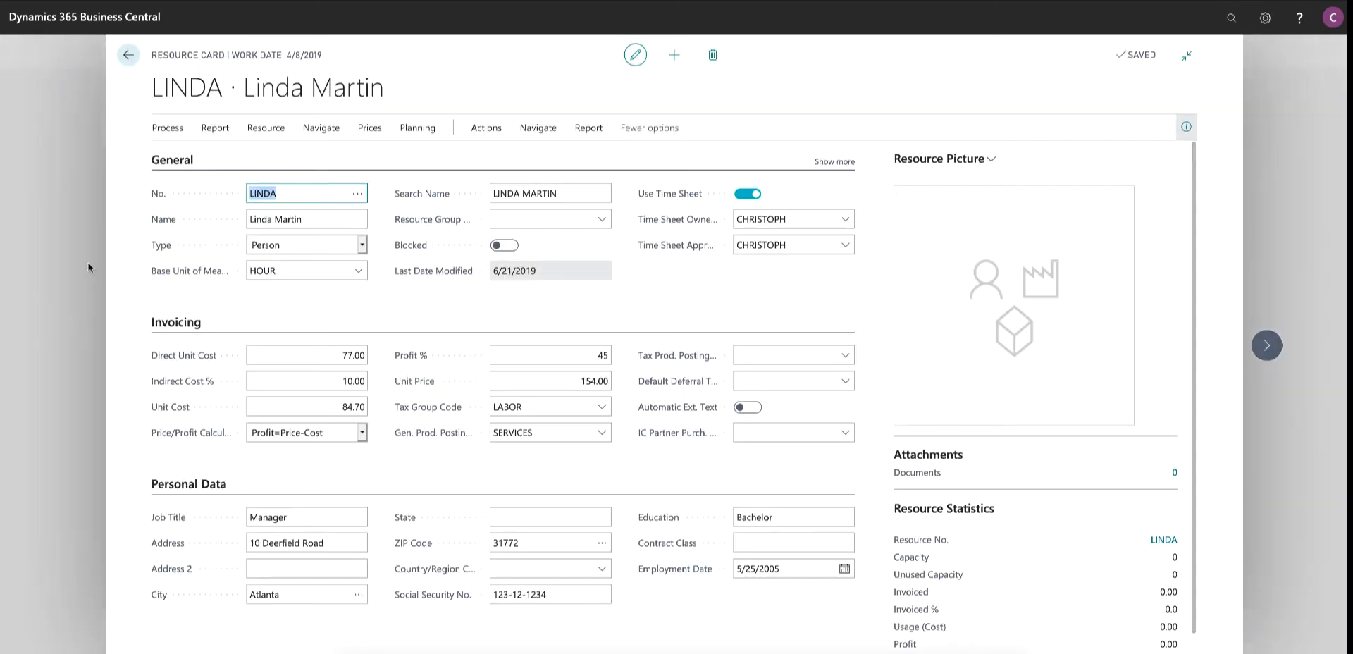
{"action": "left_click", "coordinate": [127, 55]}
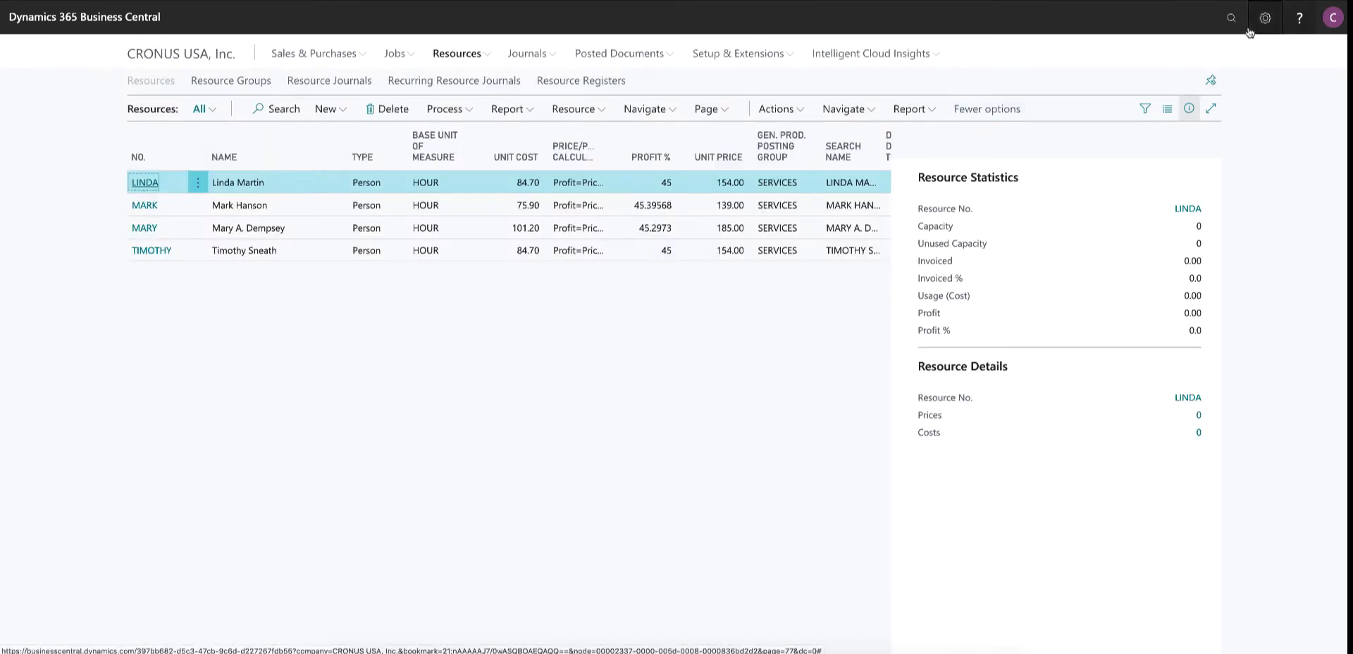
- Find Time Sheets via Tell Me search 'time sh' and bring up Linda Martin's TS00001
{"action": "left_click", "coordinate": [1232, 16]}
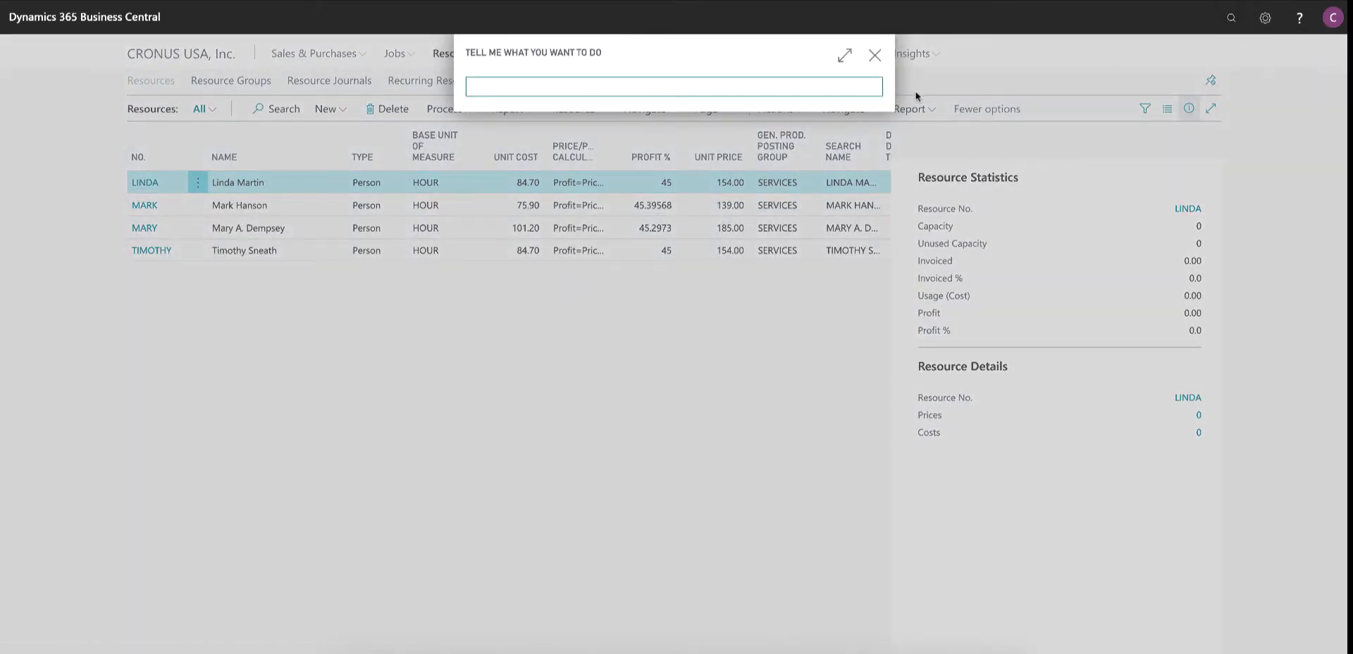
{"action": "type", "text": "time sh"}
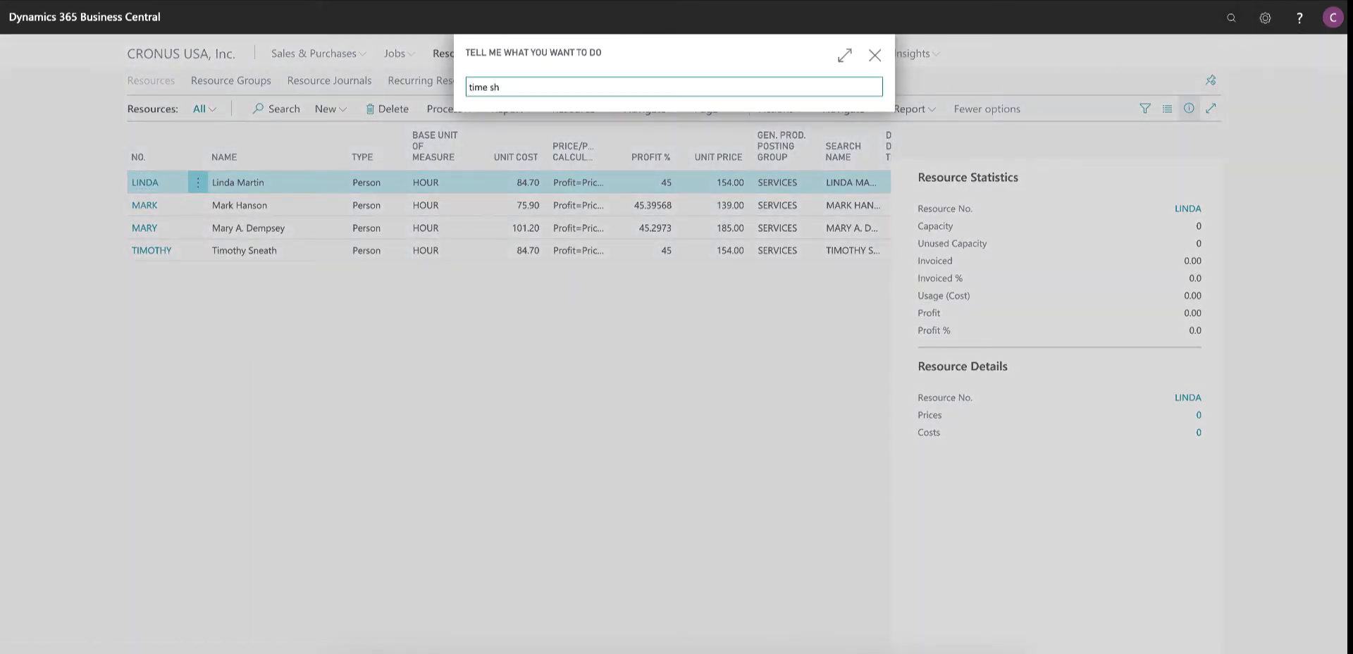
{"action": "type", "text": "time sh"}
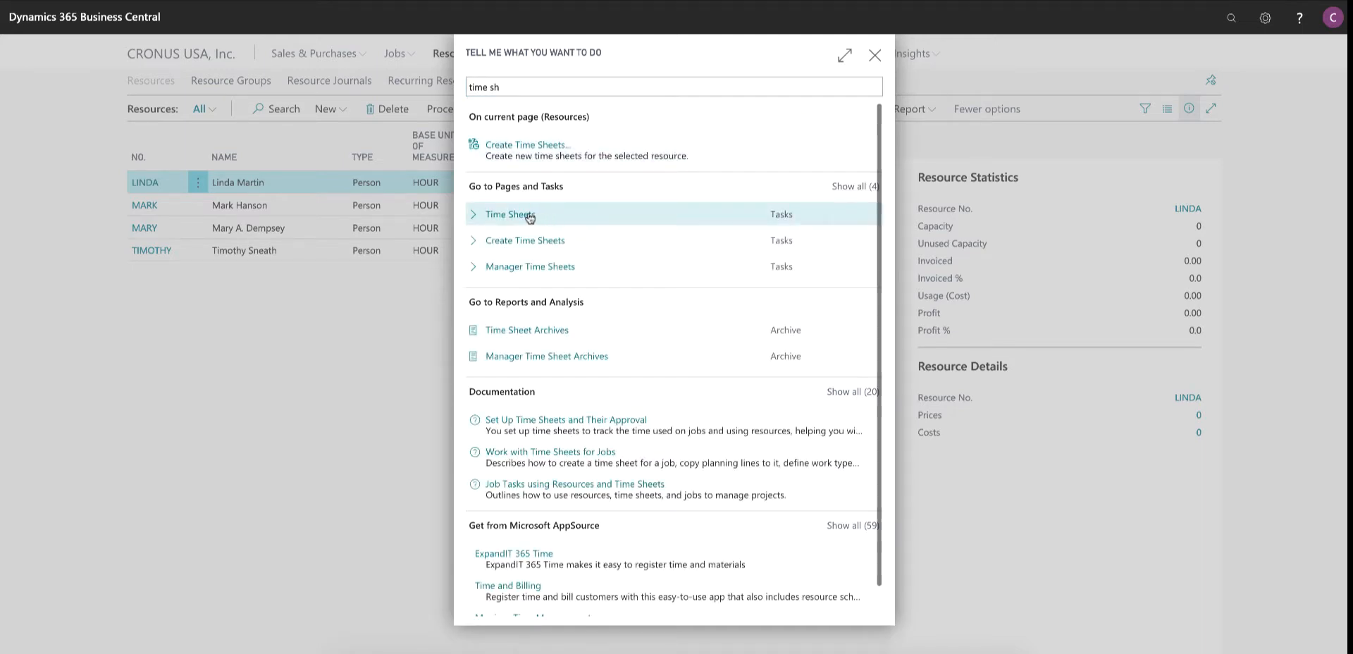
{"action": "left_click", "coordinate": [511, 214]}
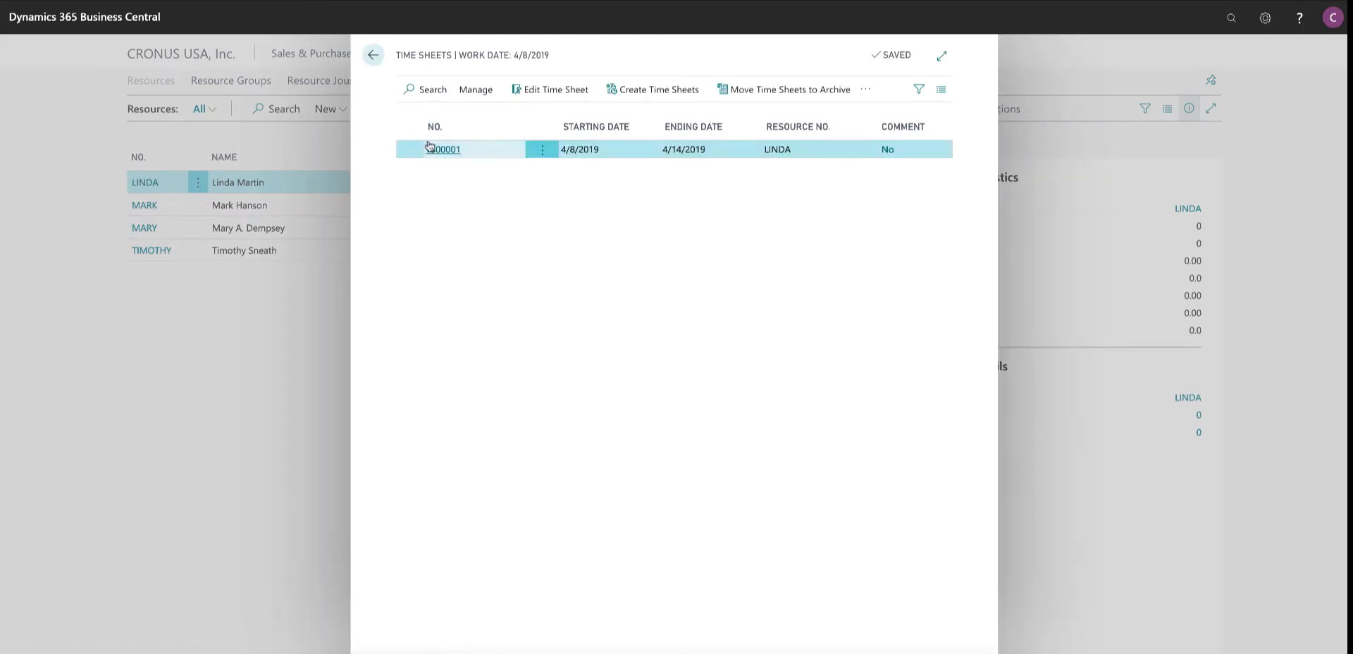
{"action": "mouse_move", "coordinate": [443, 148]}
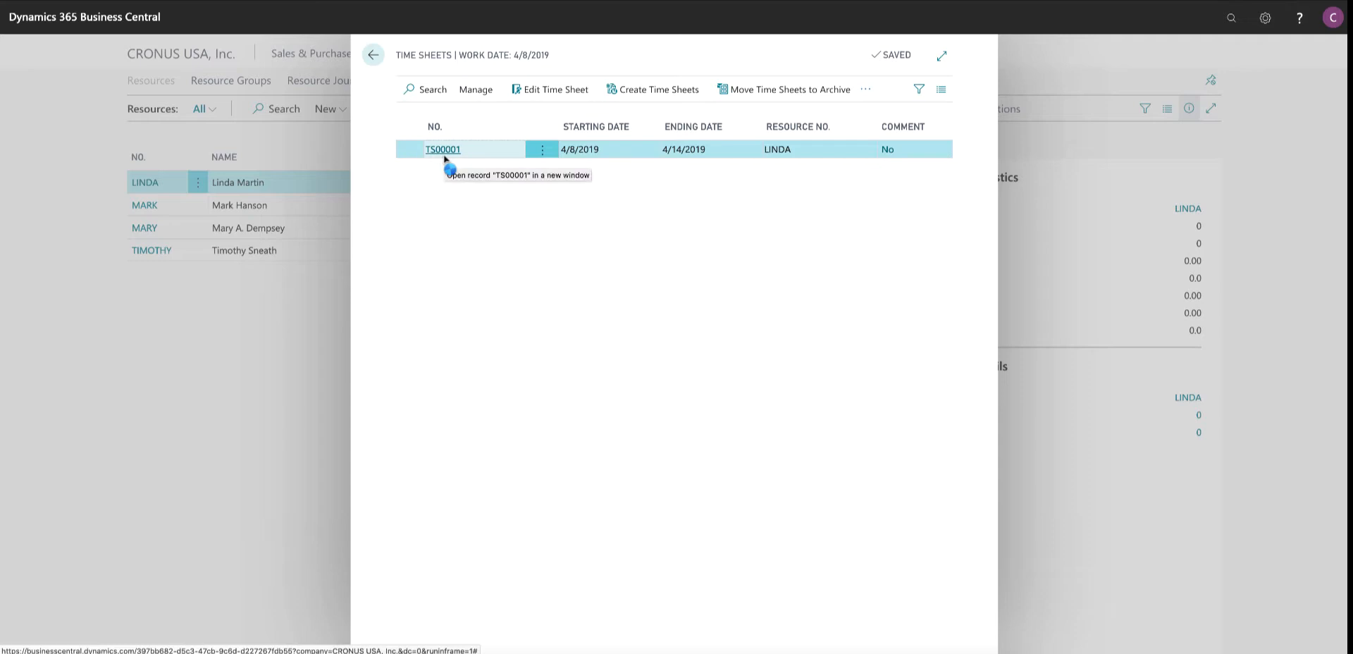
{"action": "left_click", "coordinate": [443, 149]}
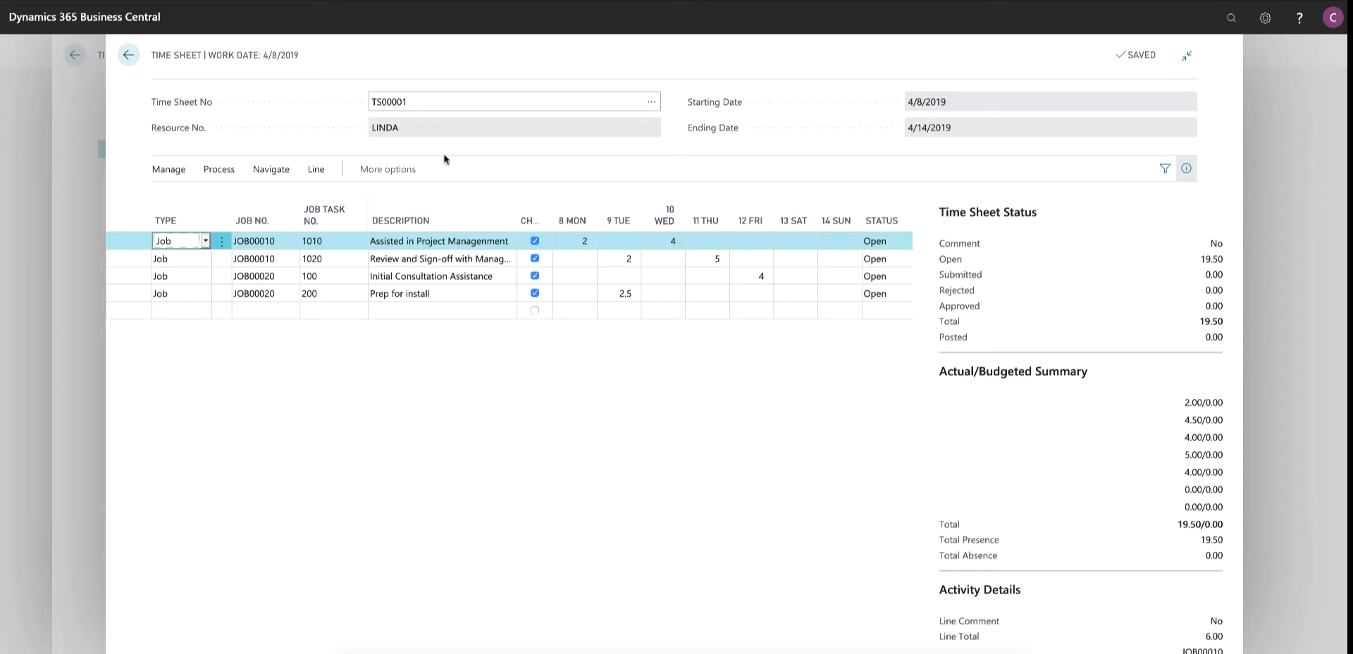
{"action": "left_click", "coordinate": [316, 170]}
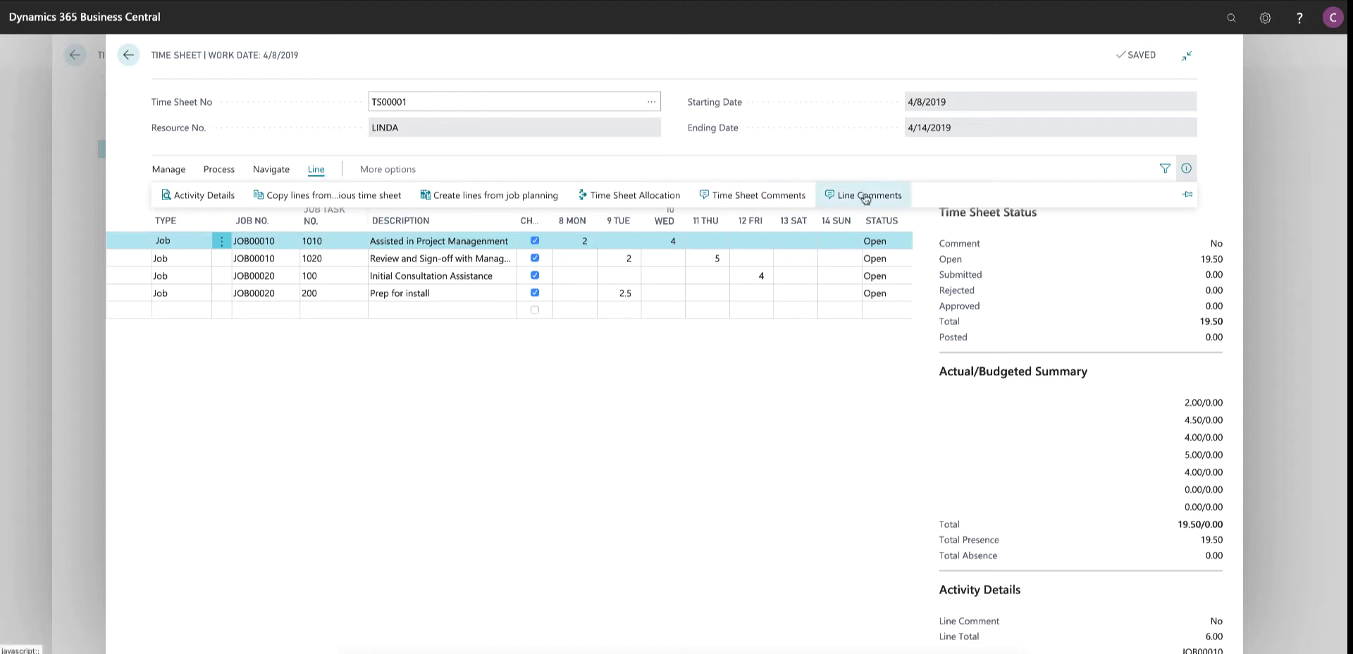
{"action": "mouse_move", "coordinate": [702, 219]}
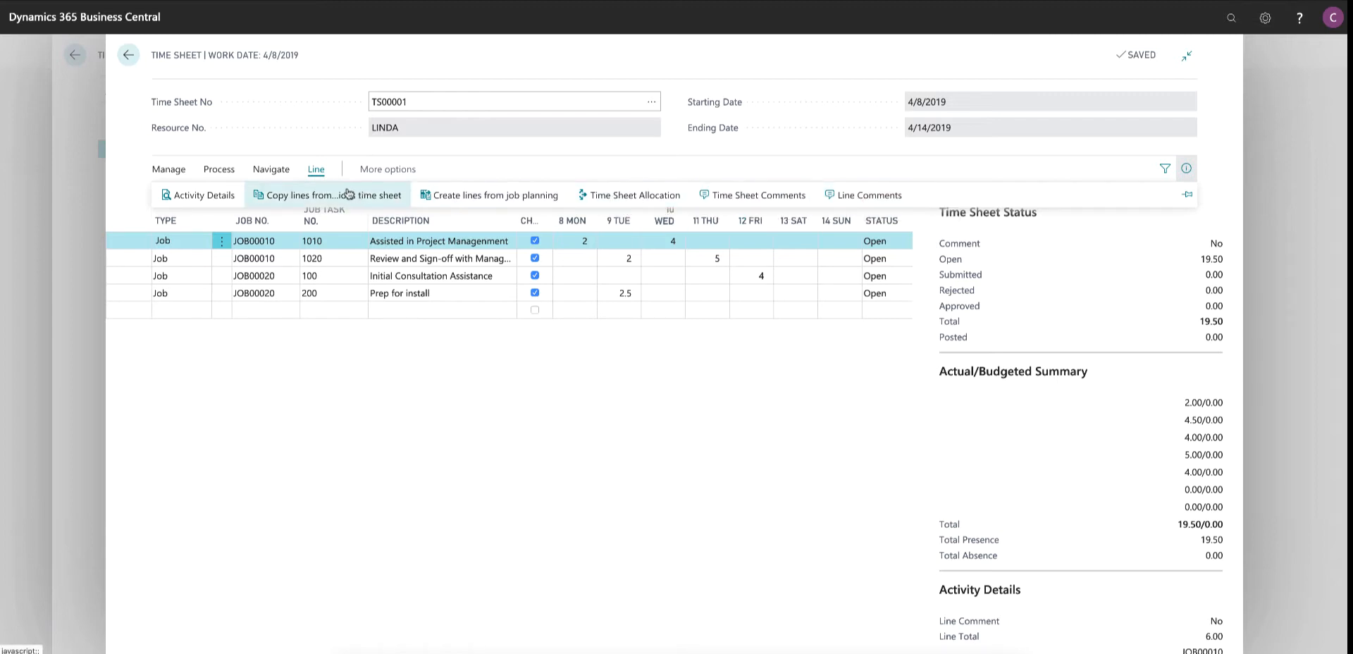
{"action": "left_click", "coordinate": [219, 169]}
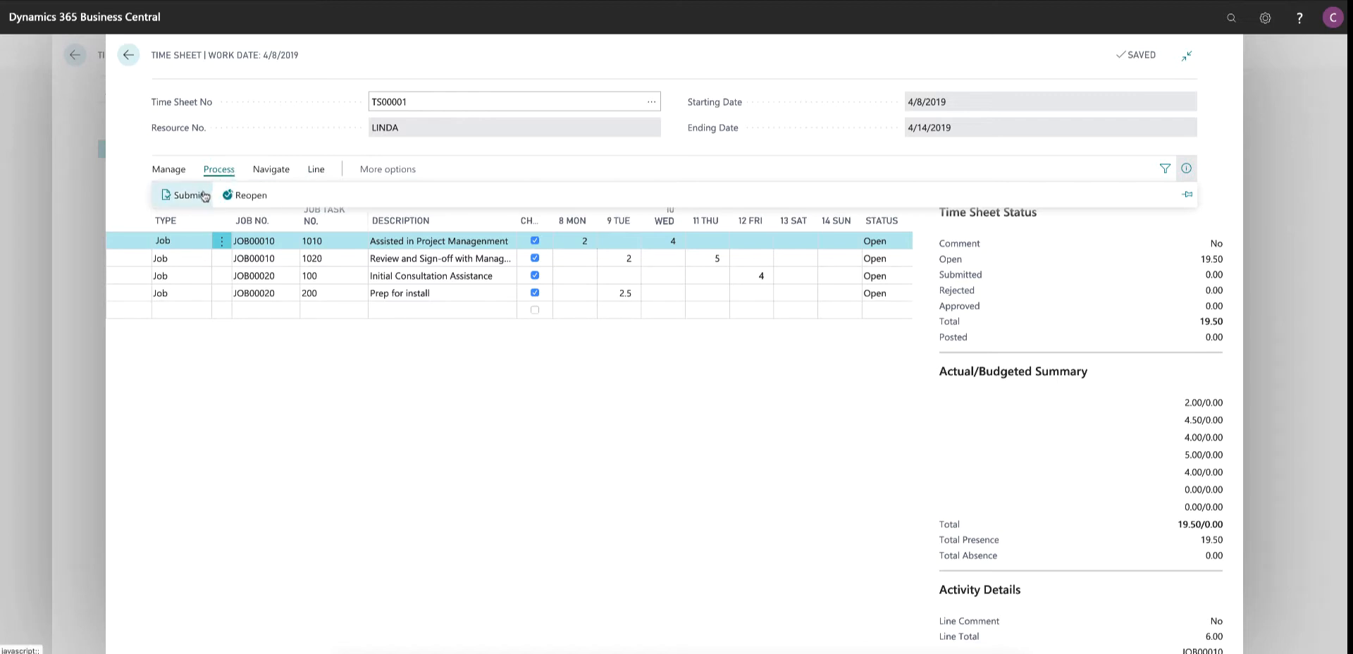
{"action": "mouse_move", "coordinate": [187, 194]}
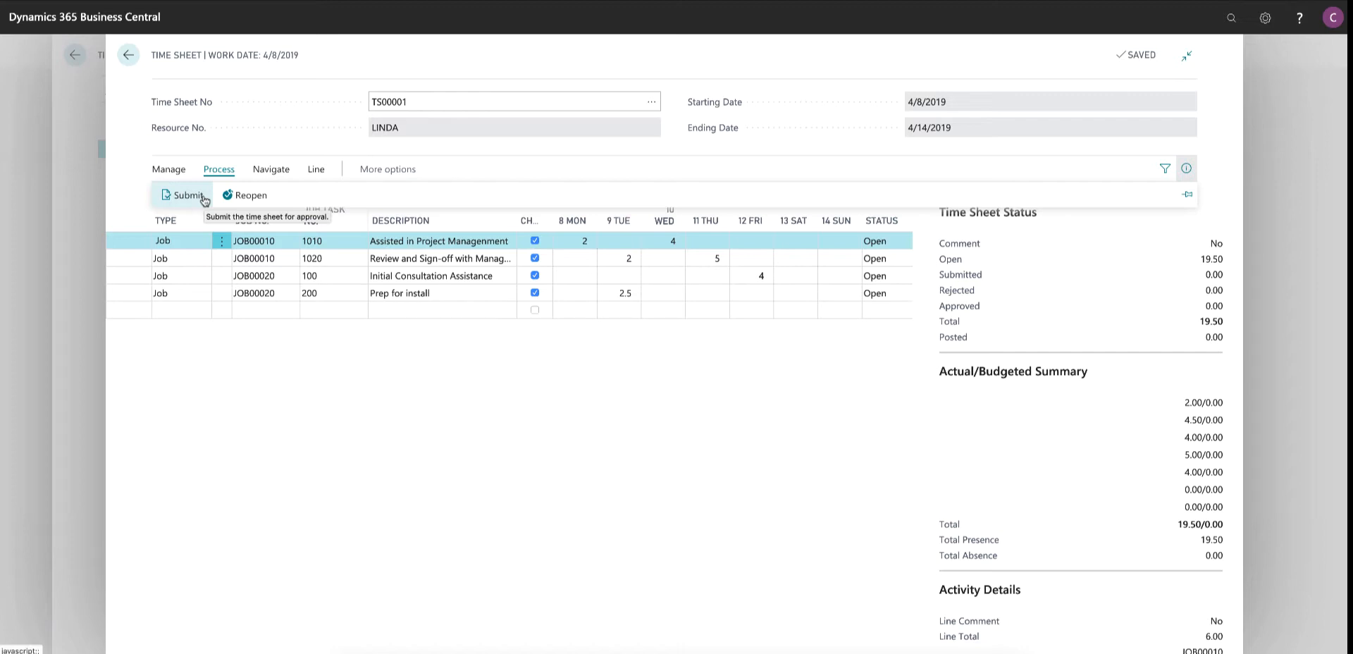
{"action": "mouse_move", "coordinate": [1039, 385]}
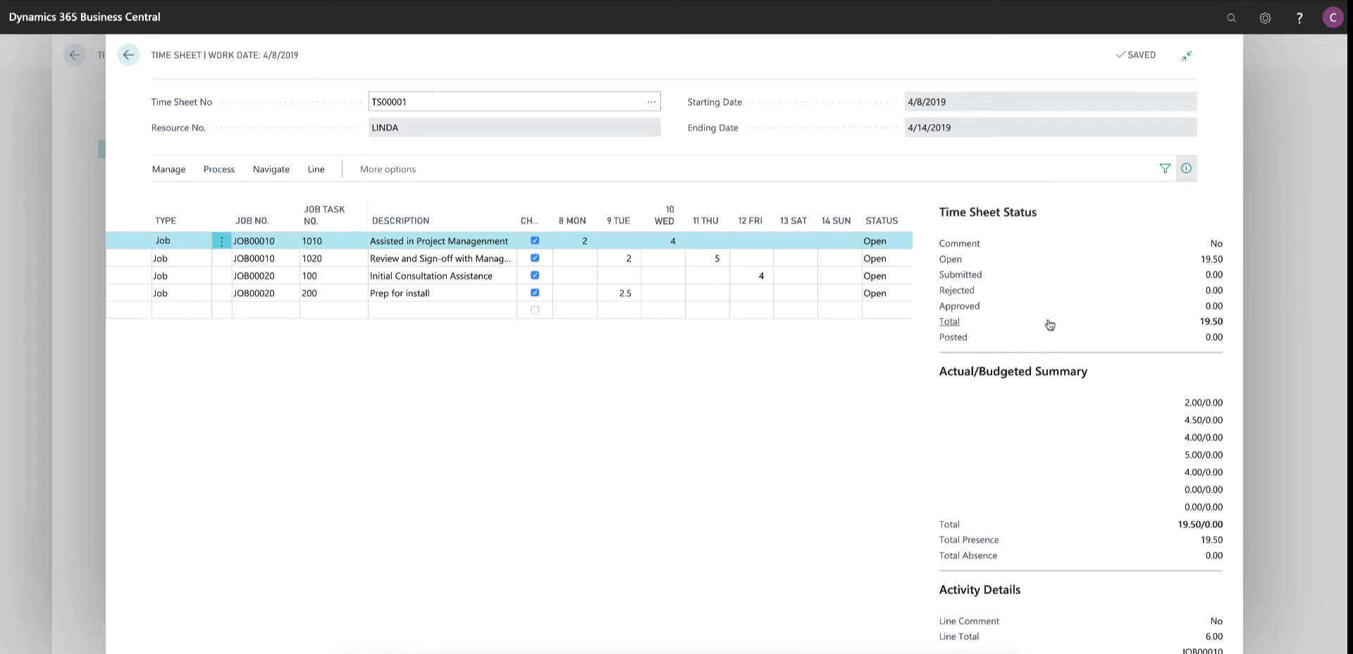
{"action": "mouse_move", "coordinate": [1125, 337]}
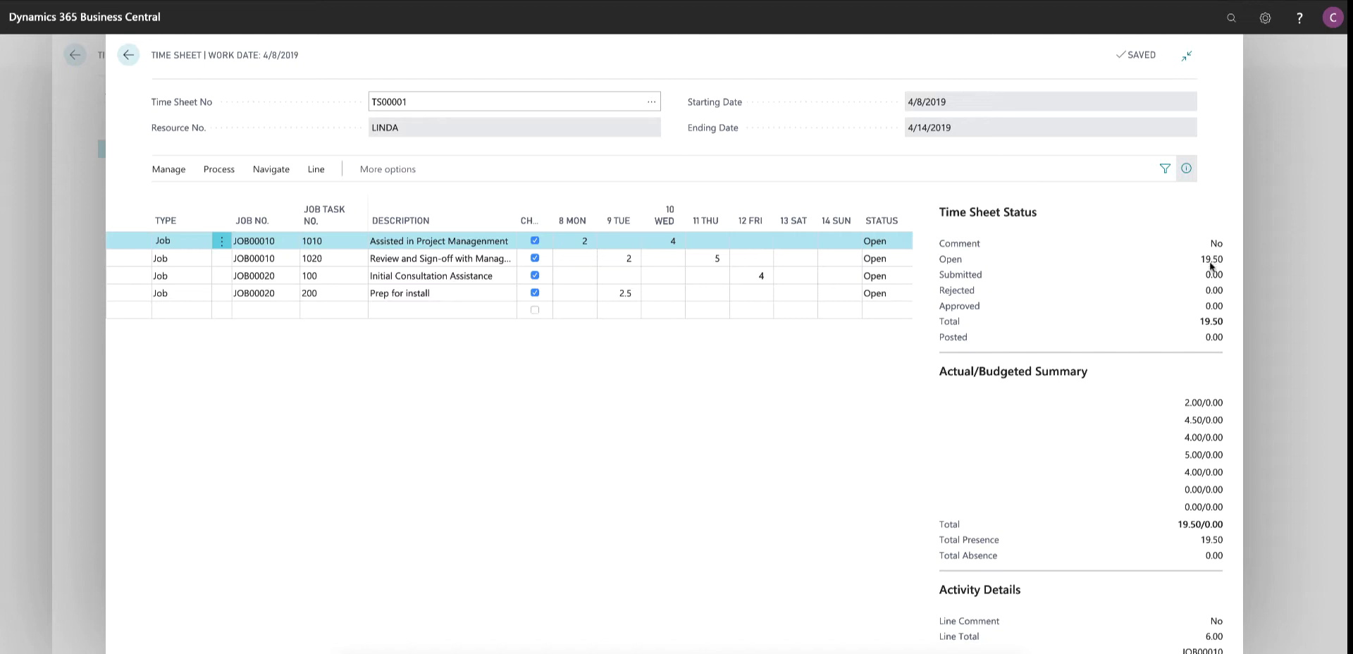
{"action": "mouse_move", "coordinate": [1215, 288]}
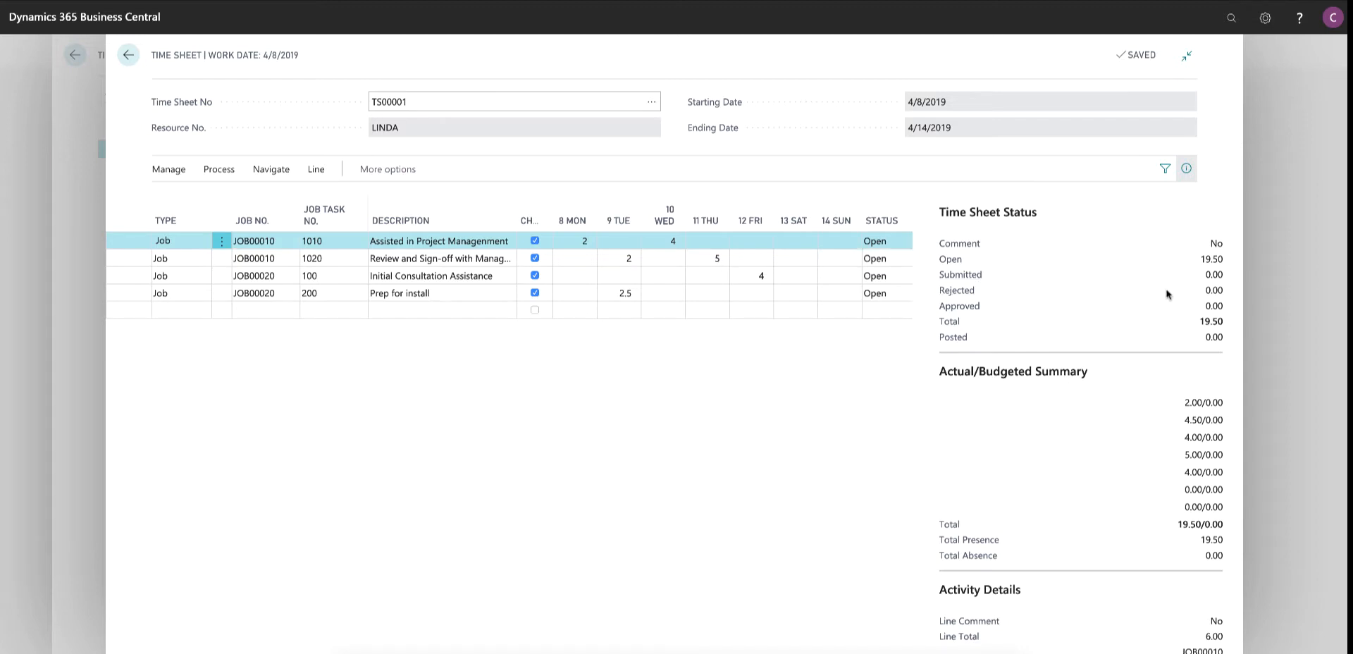
{"action": "mouse_move", "coordinate": [1223, 341]}
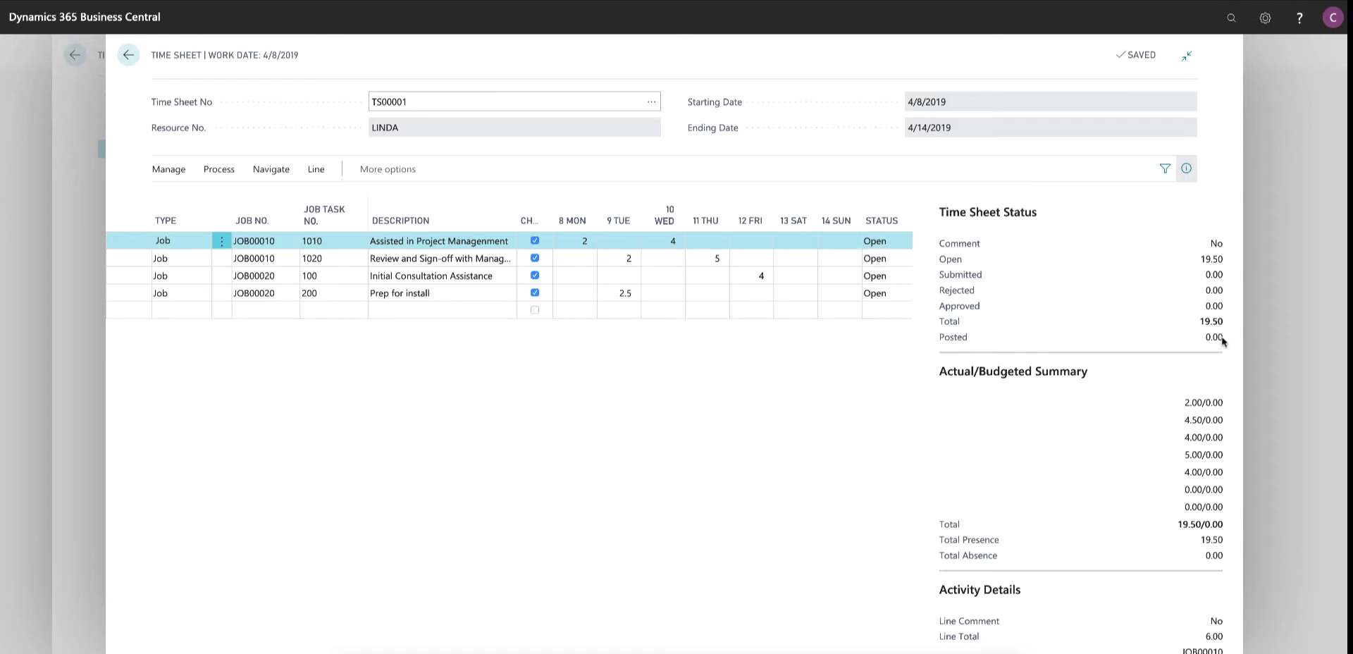
{"action": "mouse_move", "coordinate": [1197, 379]}
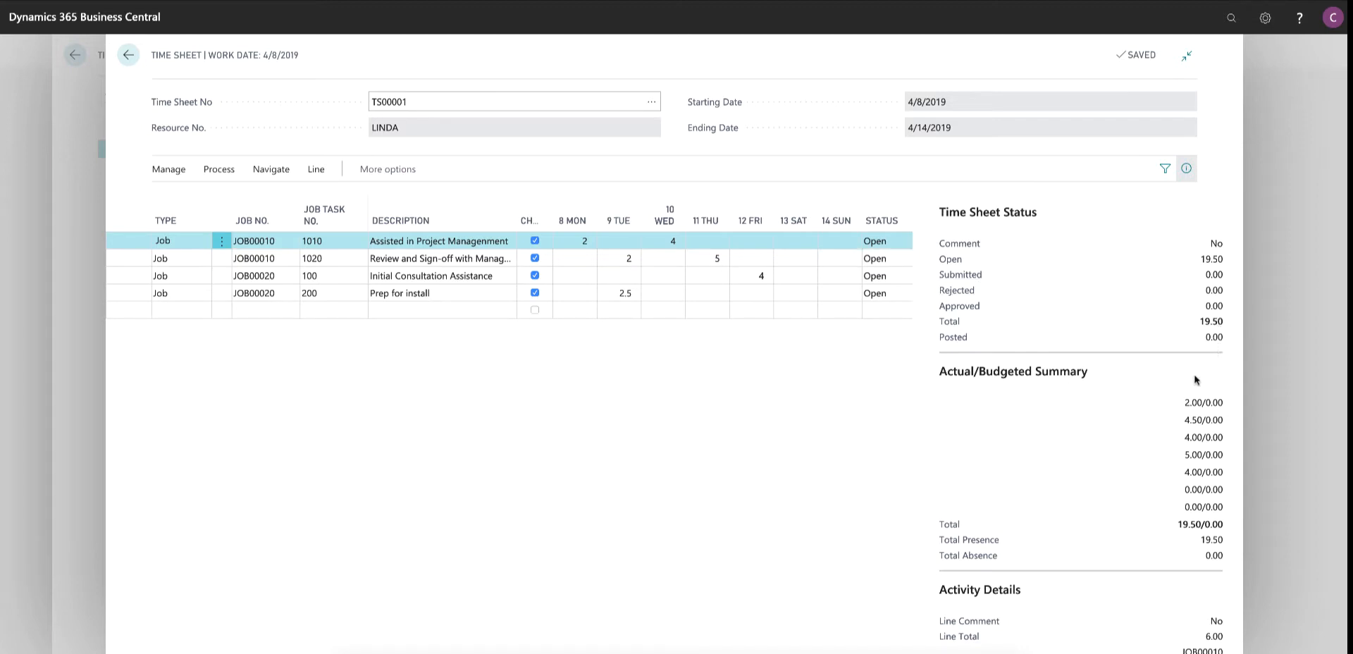
{"action": "left_click", "coordinate": [534, 293]}
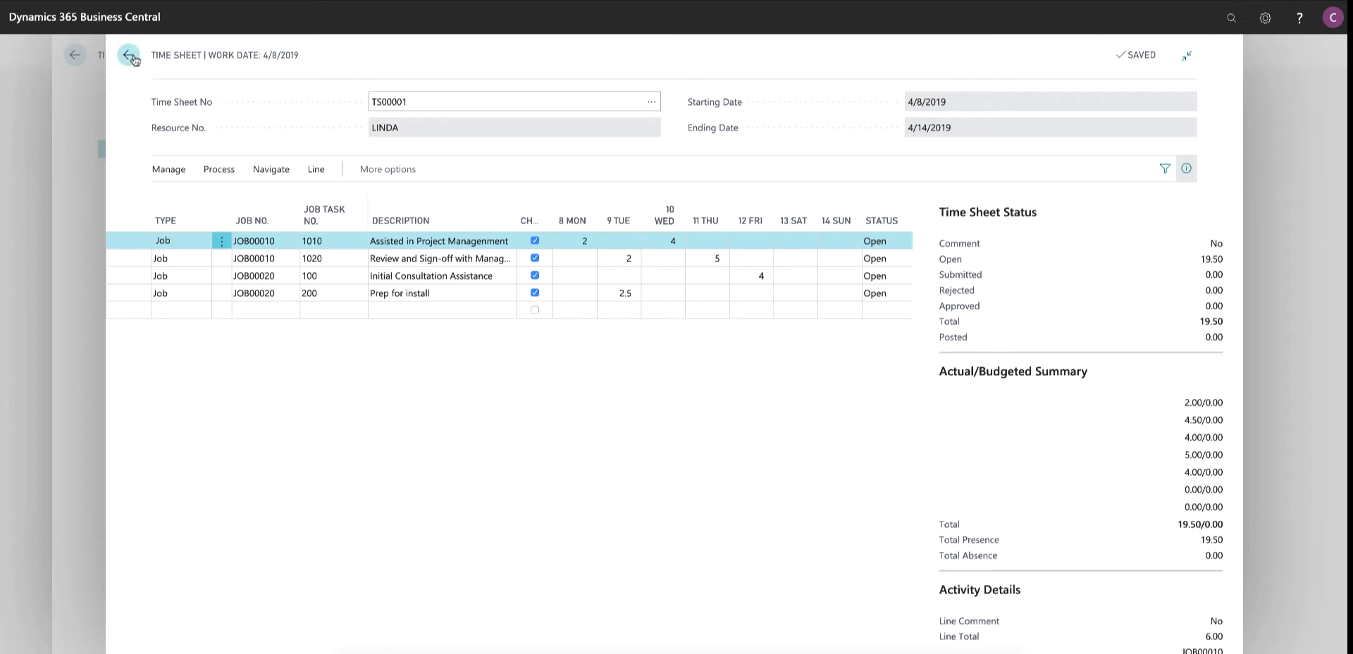
- Leave the time sheet and show the Purchase Invoices list under Sales & Purchases
{"action": "left_click", "coordinate": [129, 55]}
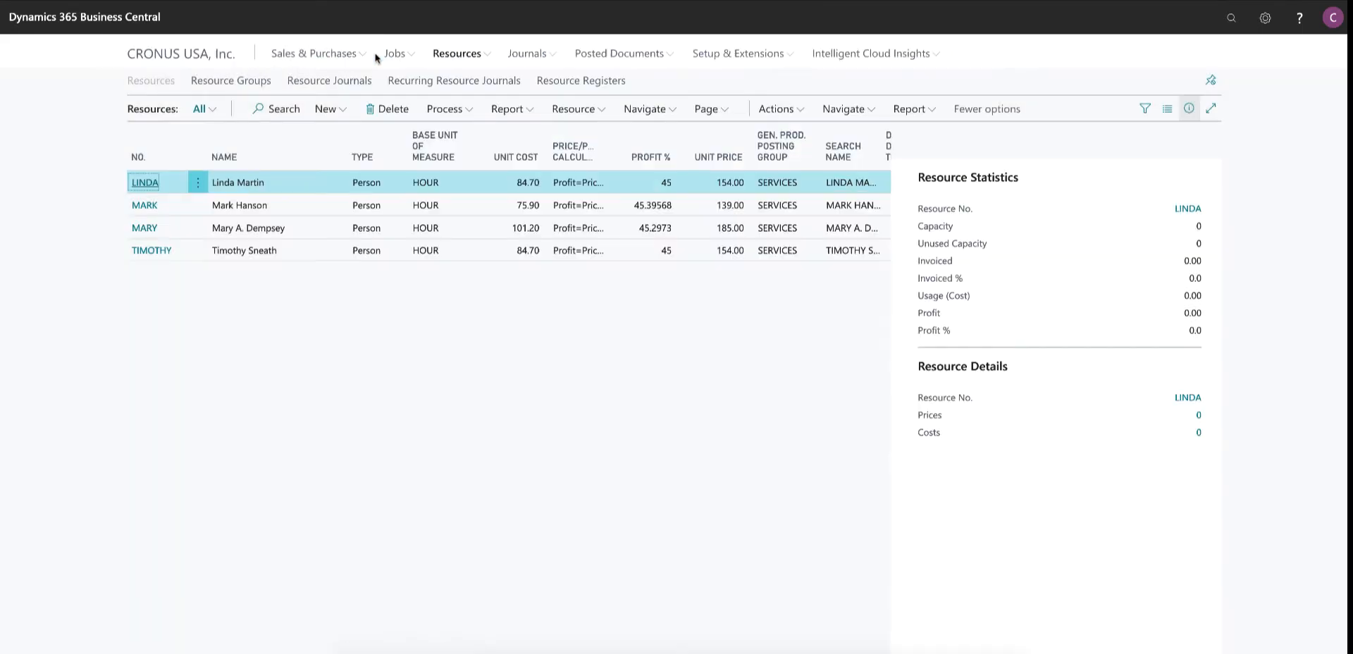
{"action": "mouse_move", "coordinate": [350, 74]}
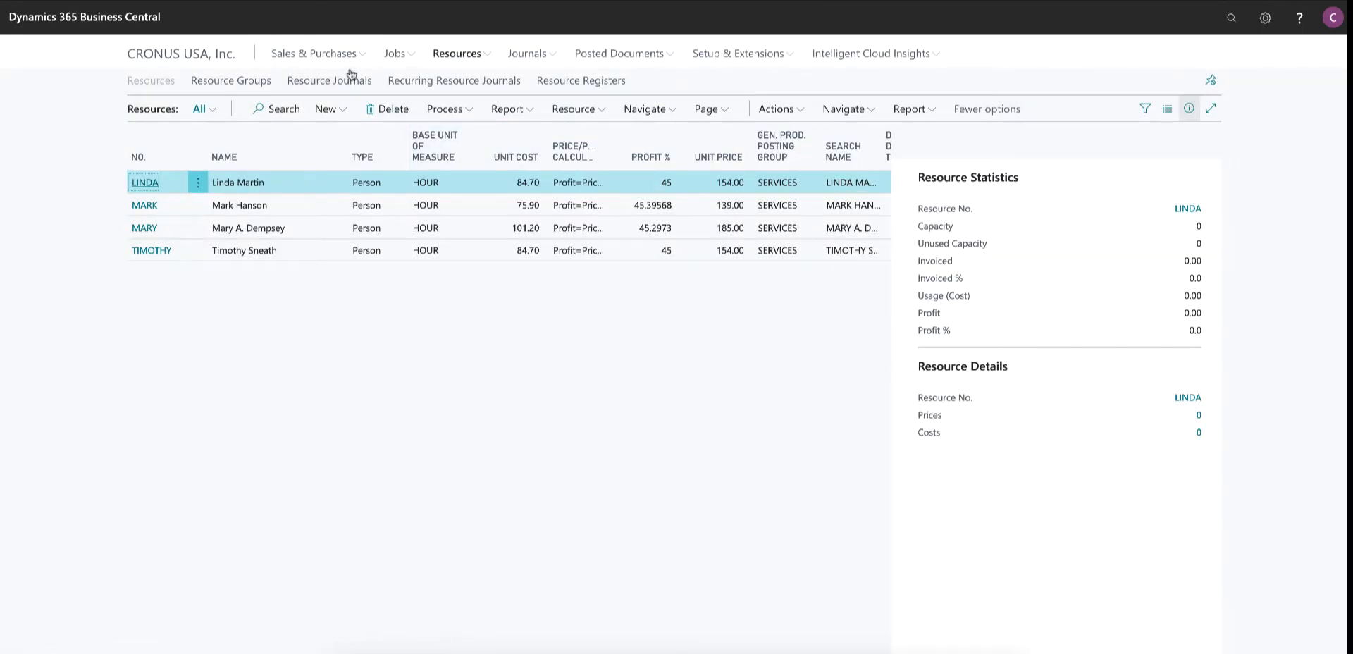
{"action": "left_click", "coordinate": [314, 53]}
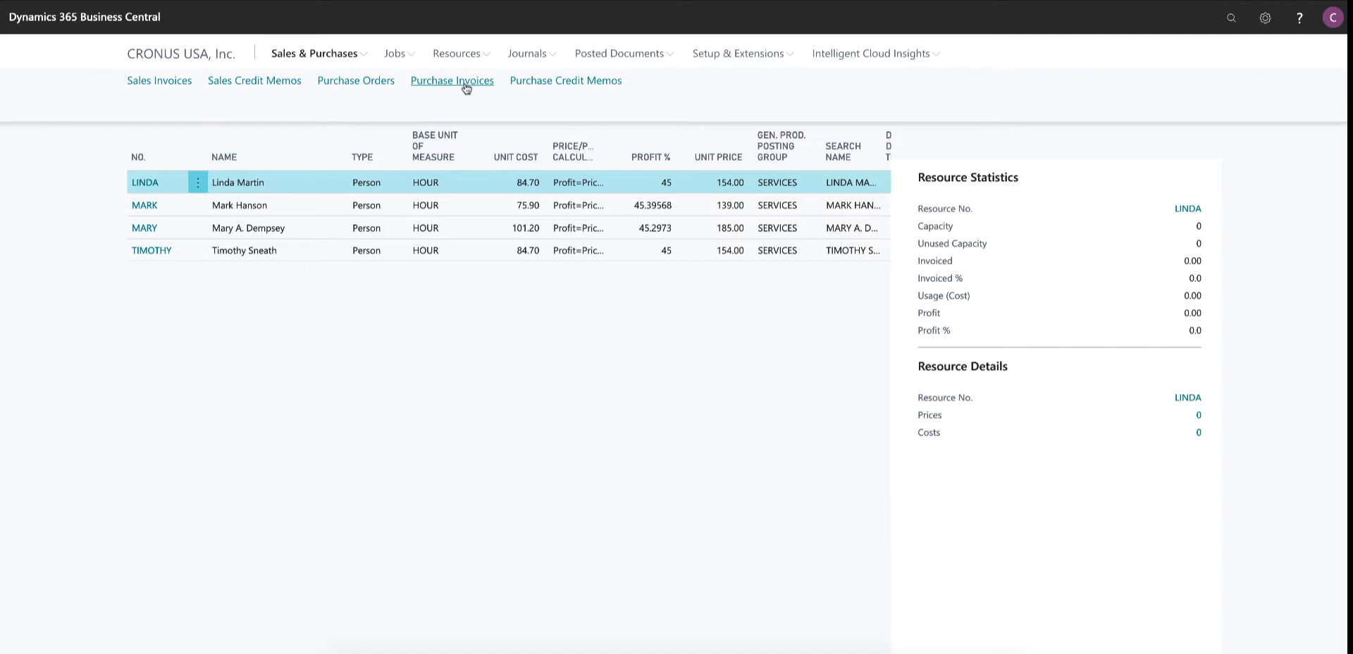
{"action": "left_click", "coordinate": [451, 80]}
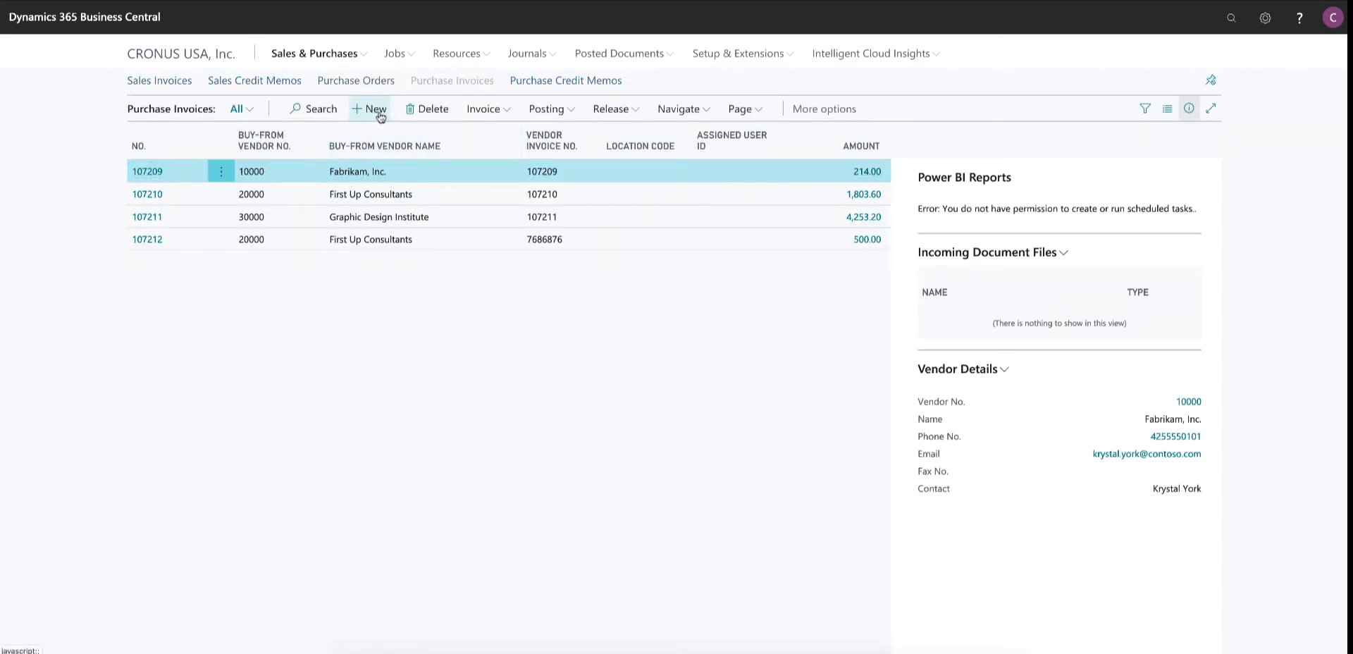
{"action": "left_click", "coordinate": [371, 108]}
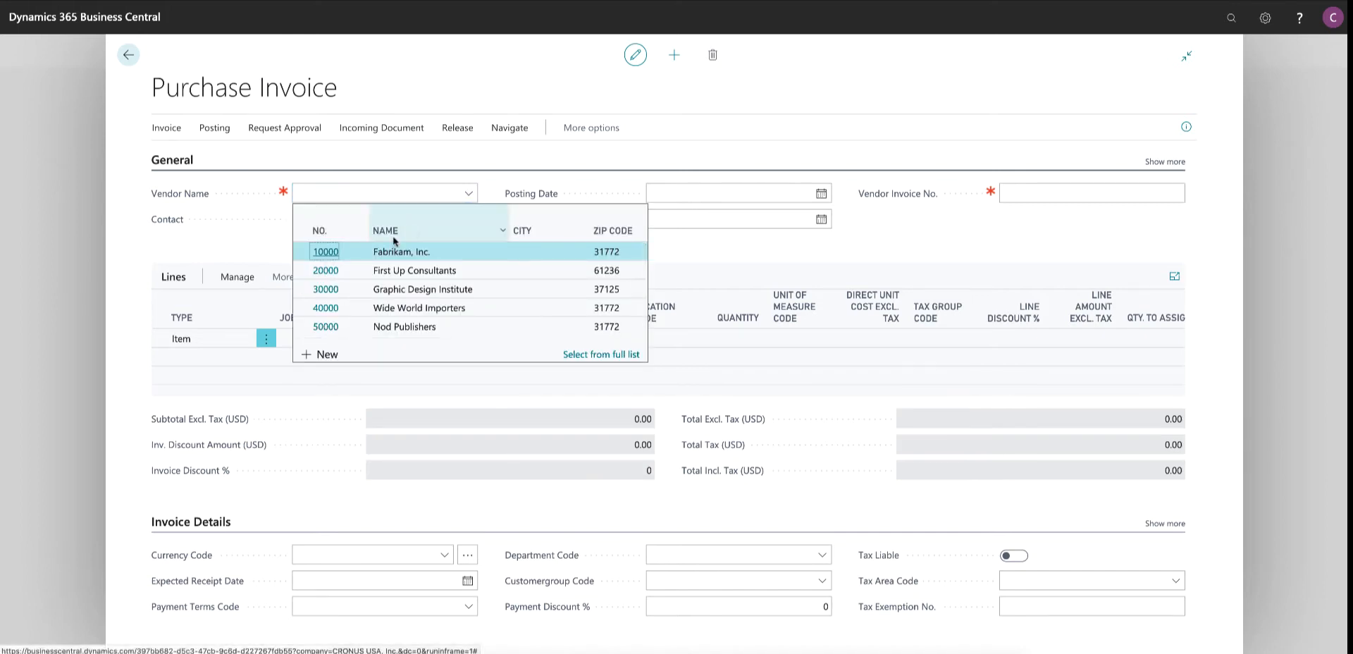
{"action": "left_click", "coordinate": [413, 271]}
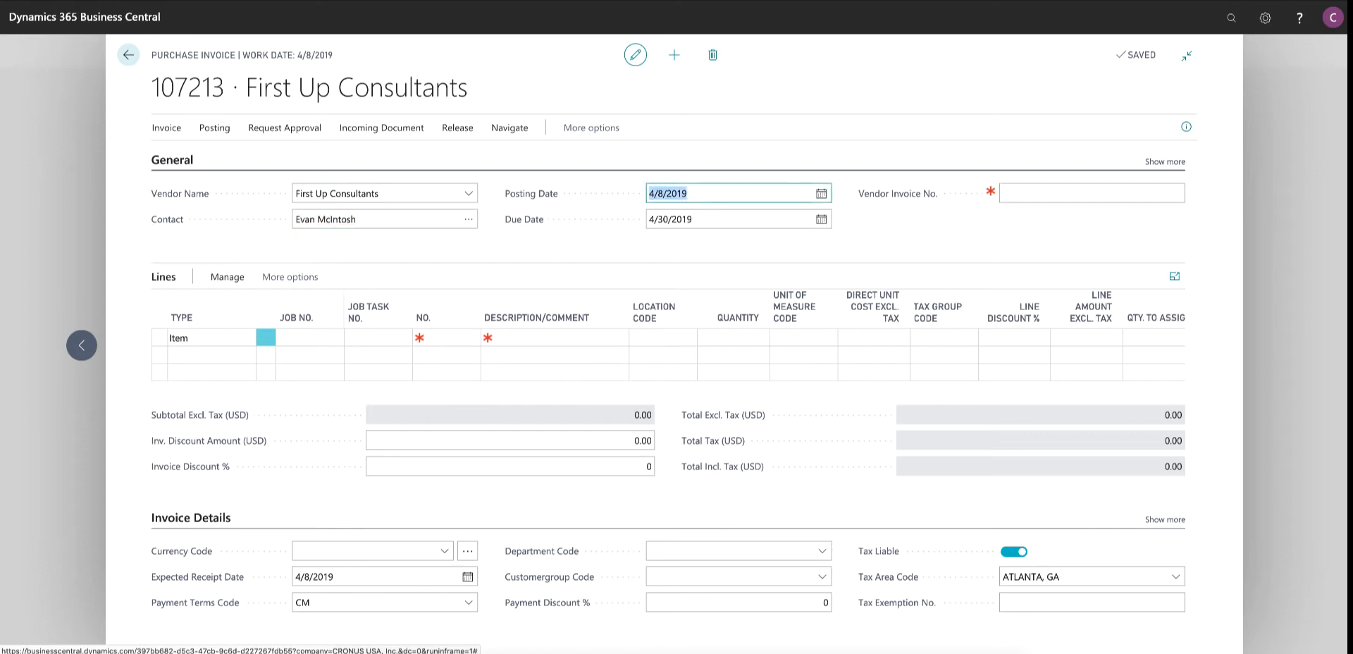
{"action": "type", "text": "7768687665"}
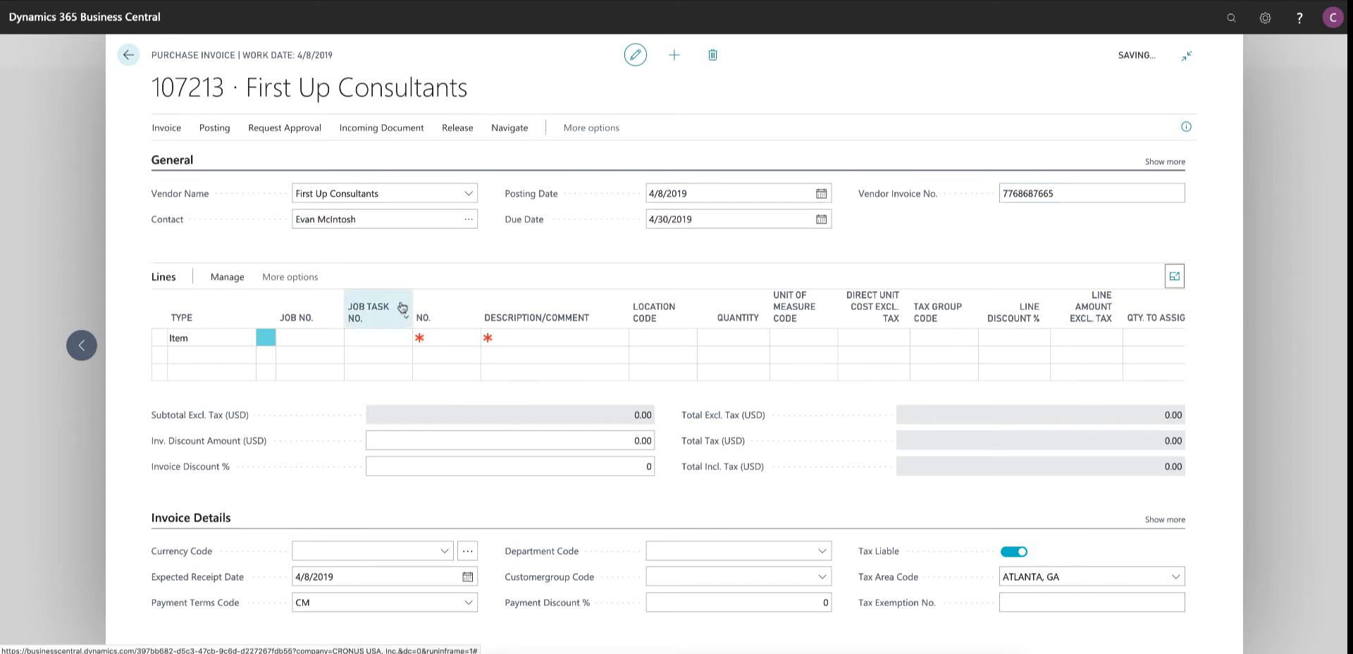
{"action": "left_click", "coordinate": [1165, 161]}
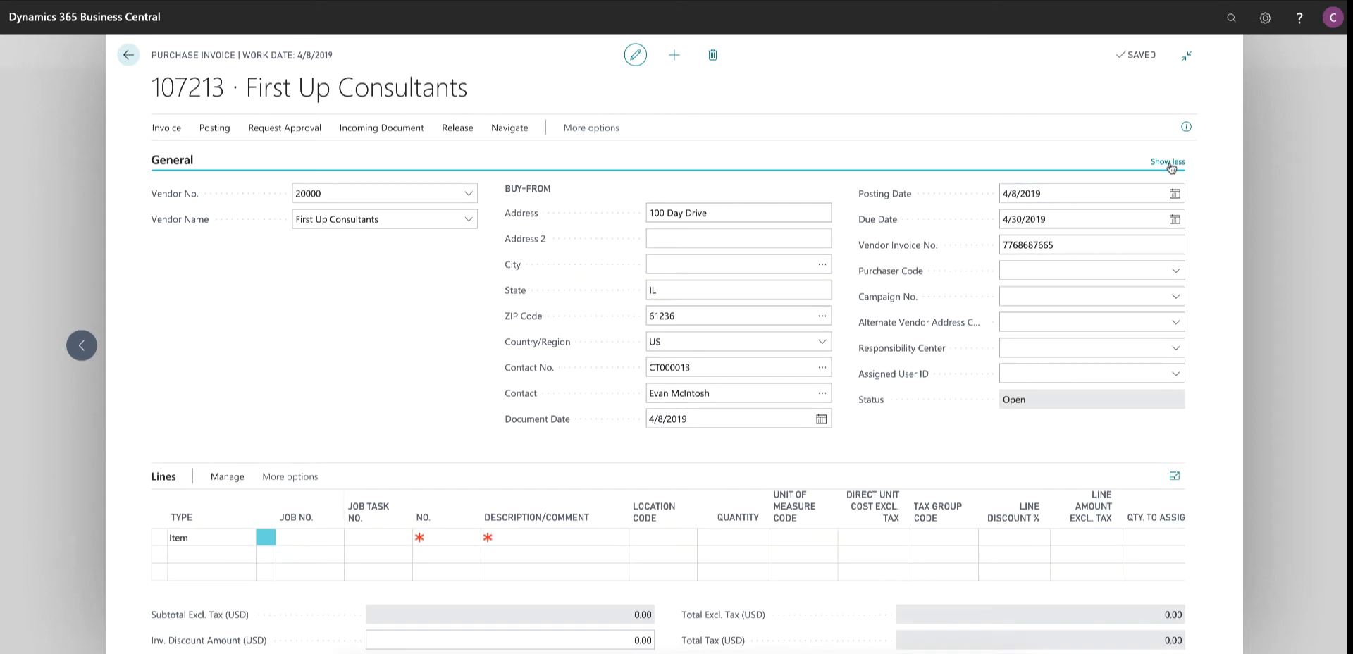
{"action": "left_click", "coordinate": [1166, 162]}
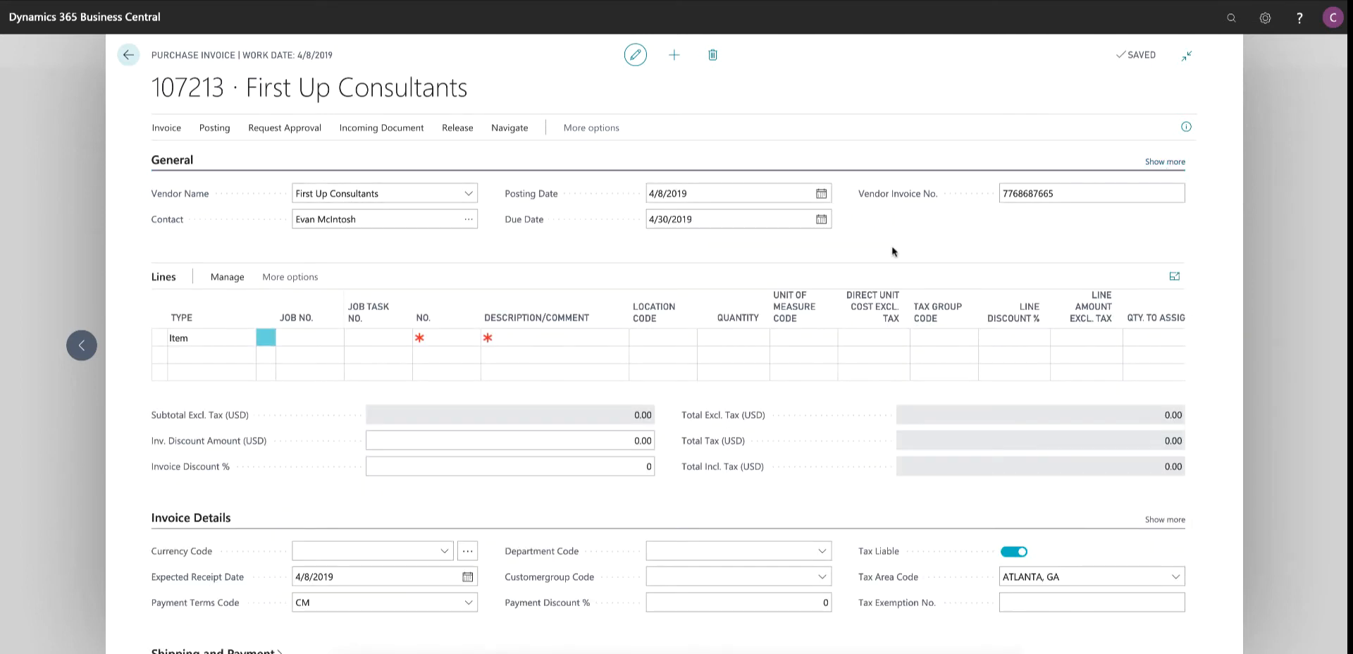
- Make the first line a G/L Account line on account 50300 Job Costs
{"action": "left_click", "coordinate": [207, 337]}
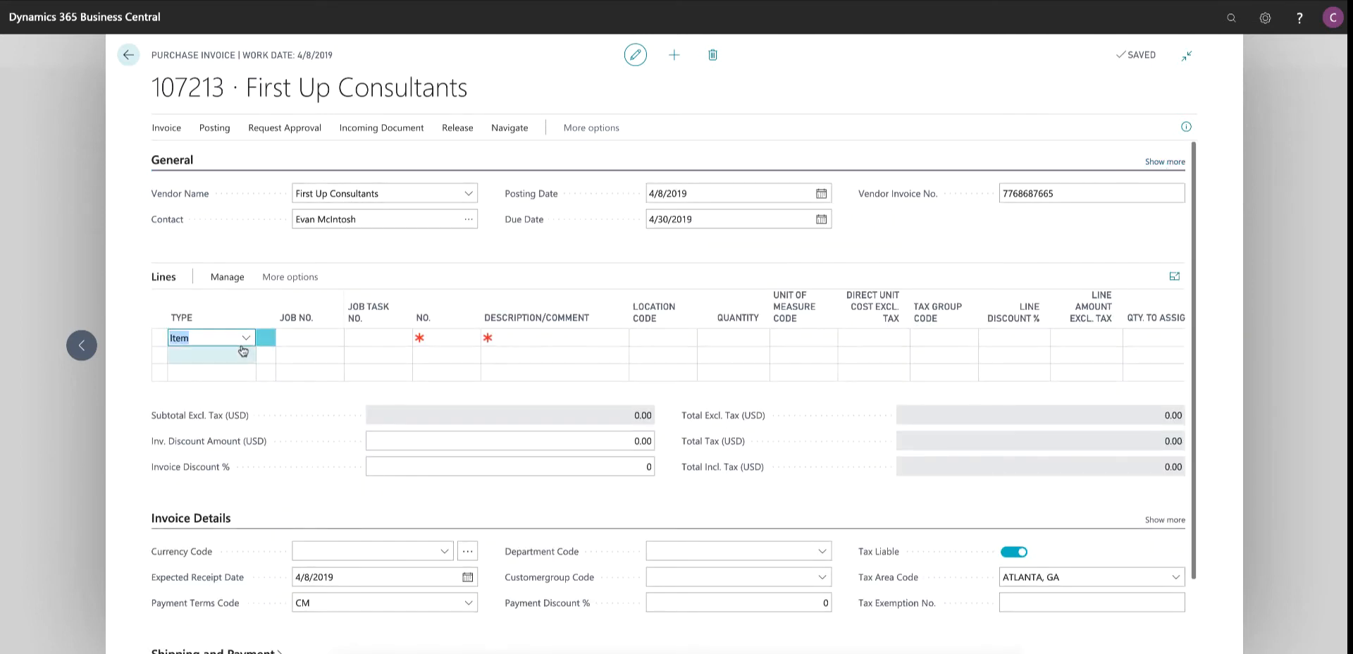
{"action": "left_click", "coordinate": [244, 336]}
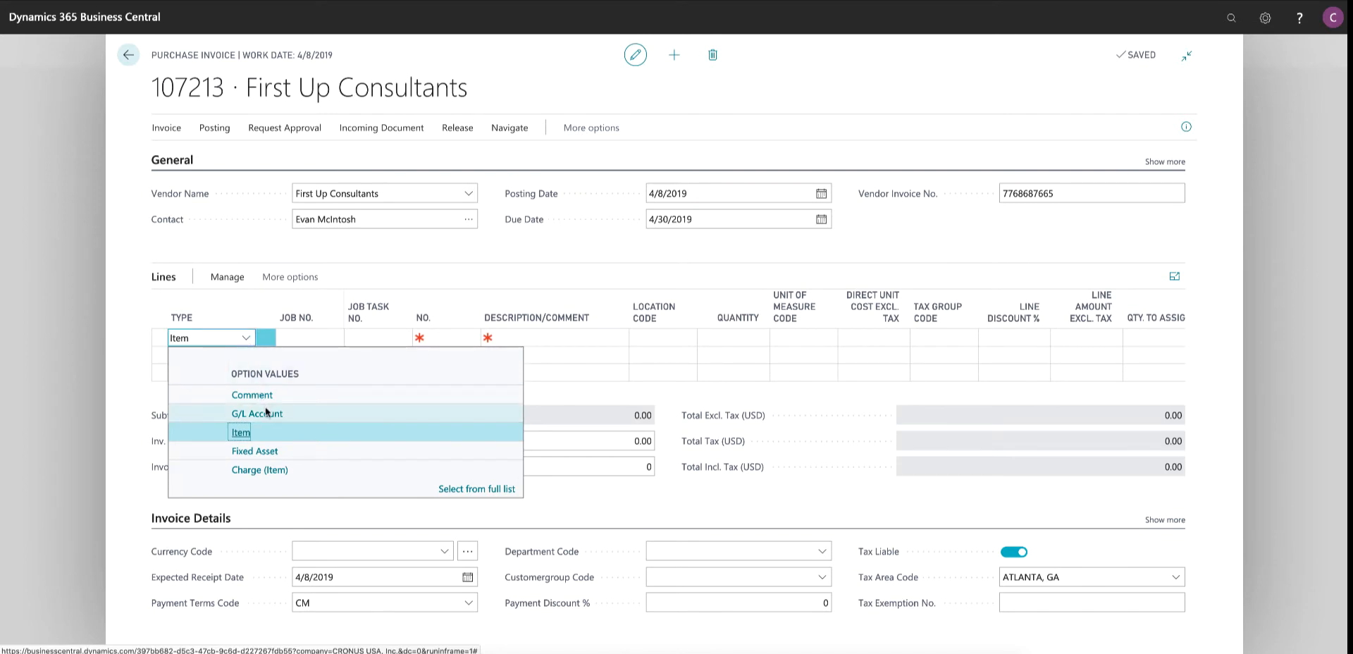
{"action": "left_click", "coordinate": [257, 413]}
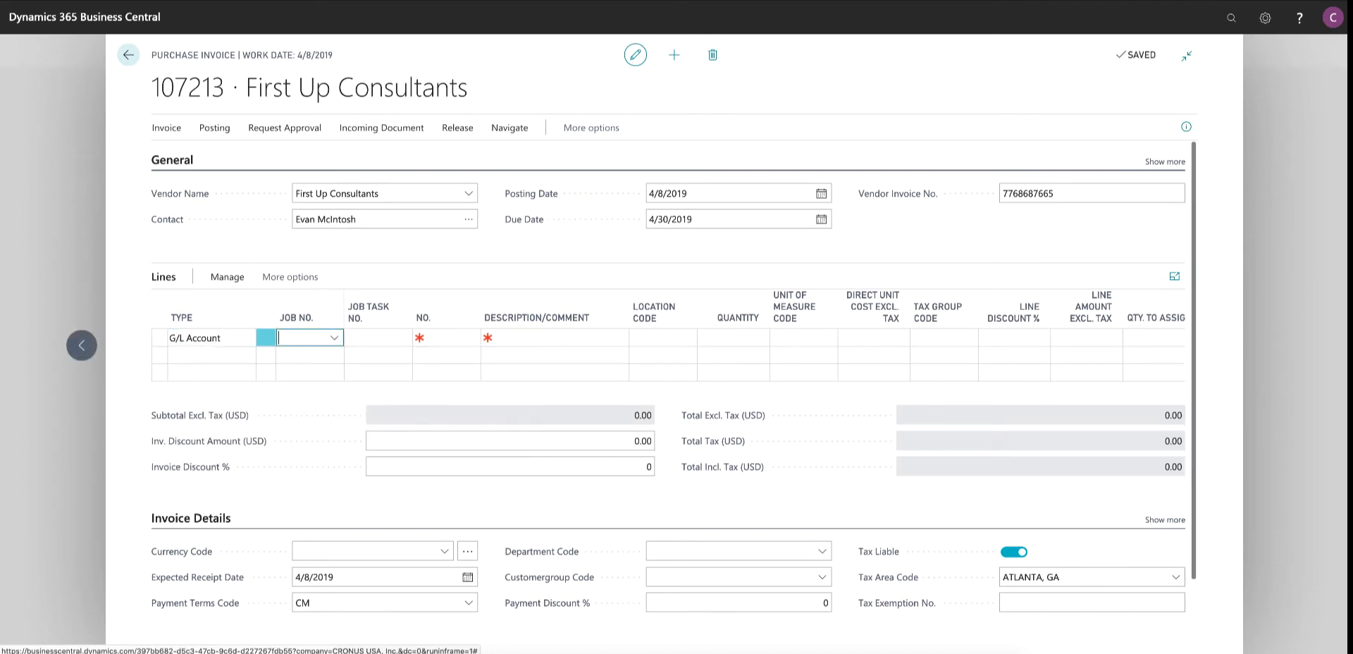
{"action": "type", "text": "job"}
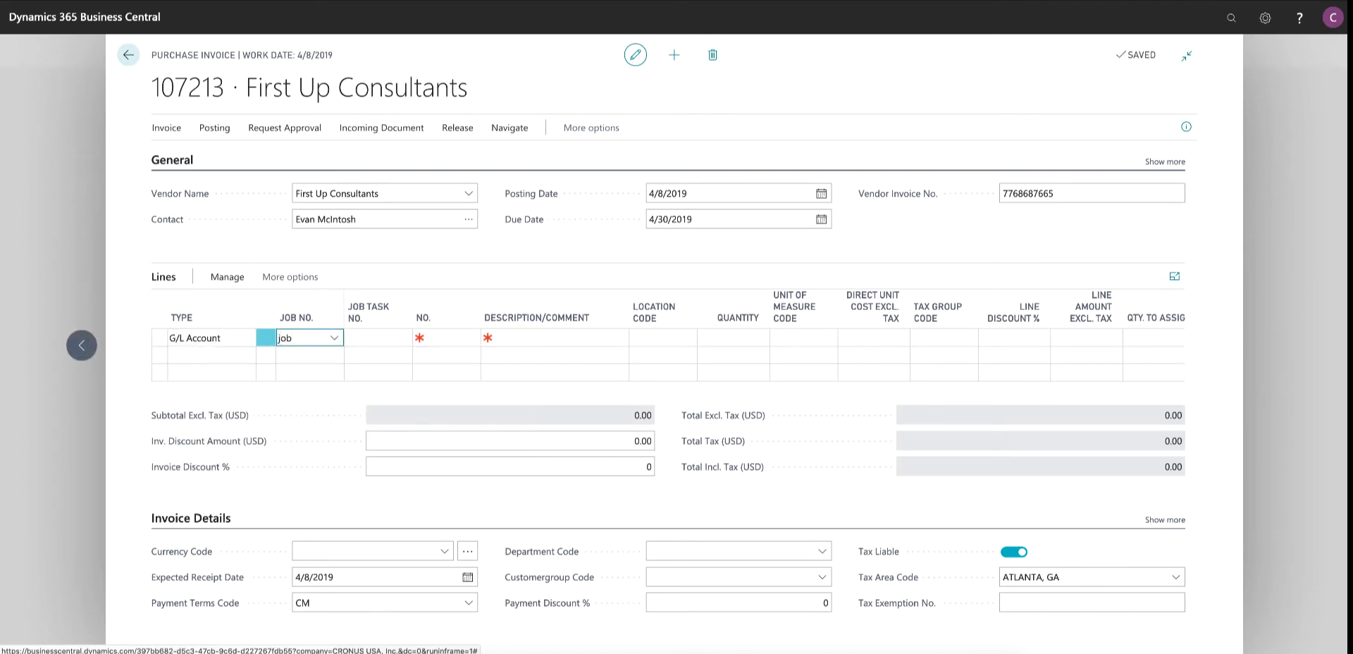
{"action": "left_click", "coordinate": [331, 337]}
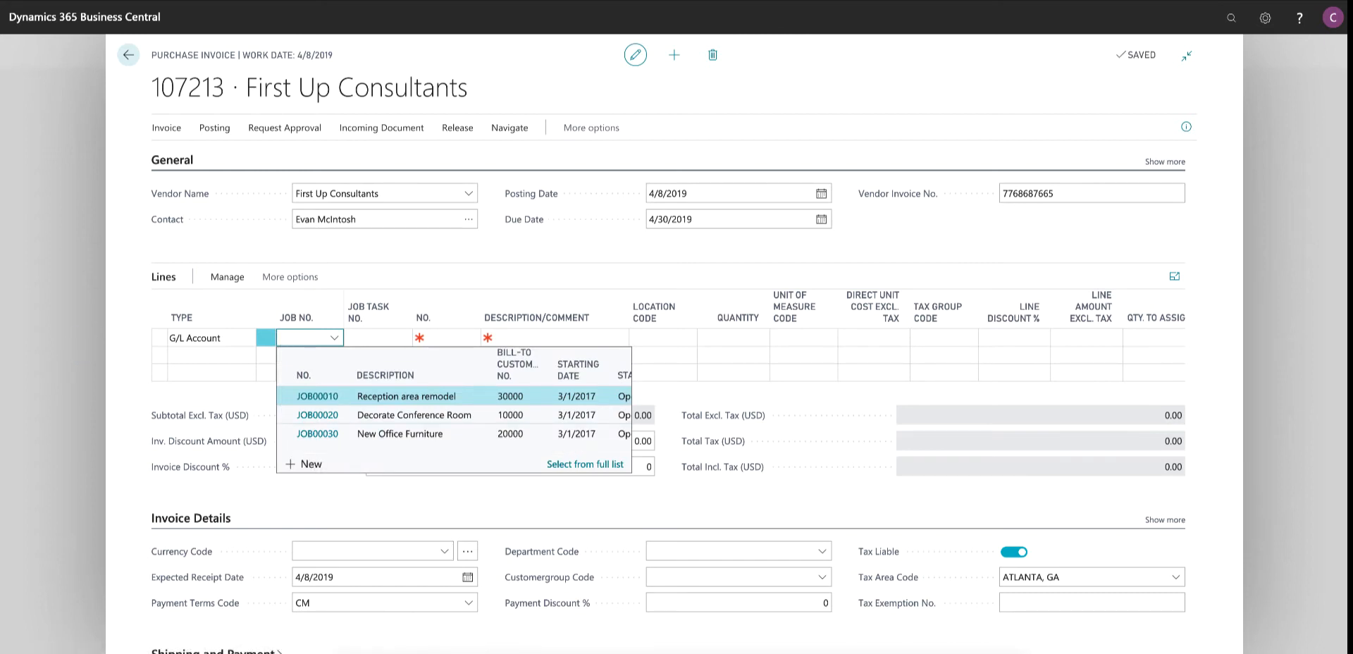
{"action": "left_click", "coordinate": [448, 337]}
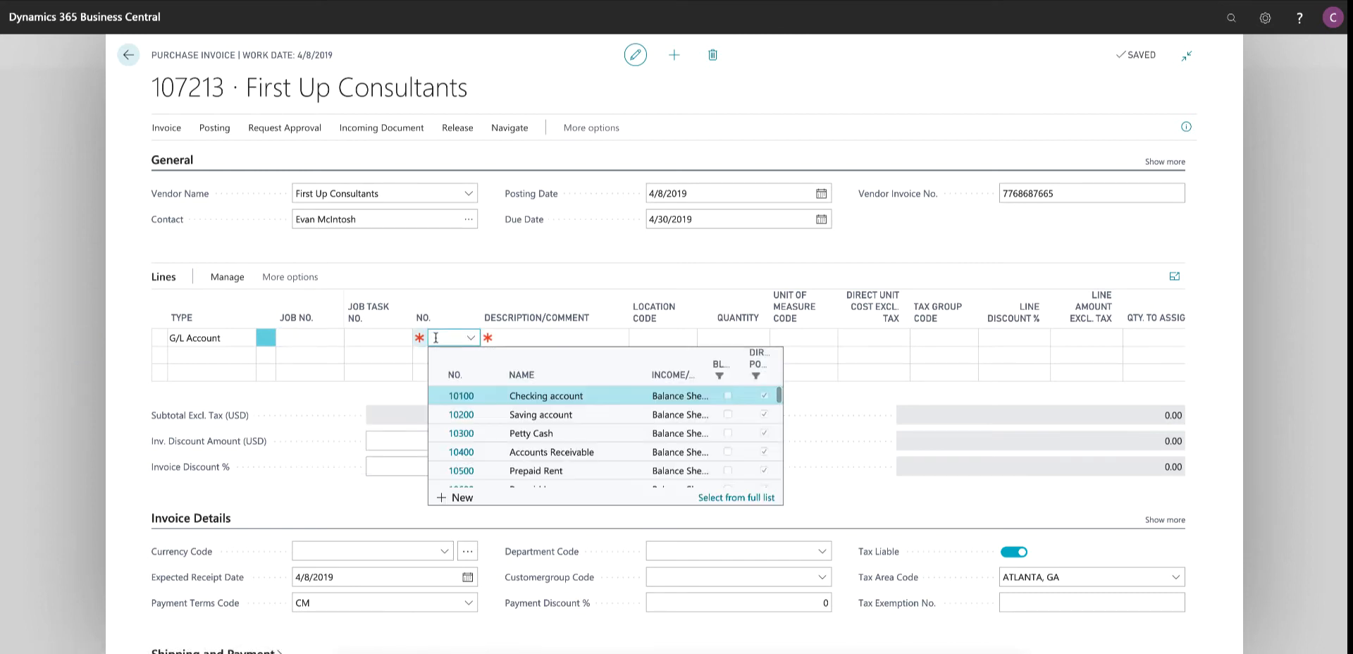
{"action": "type", "text": "job"}
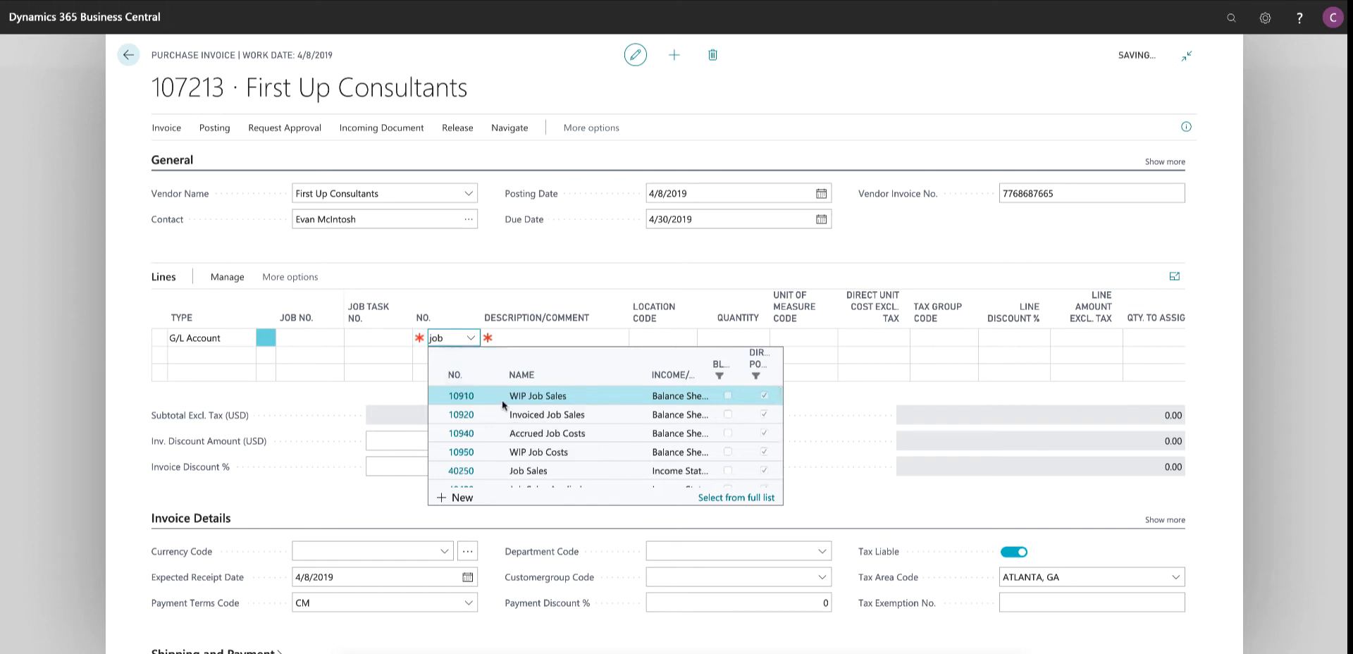
{"action": "right_click", "coordinate": [473, 453]}
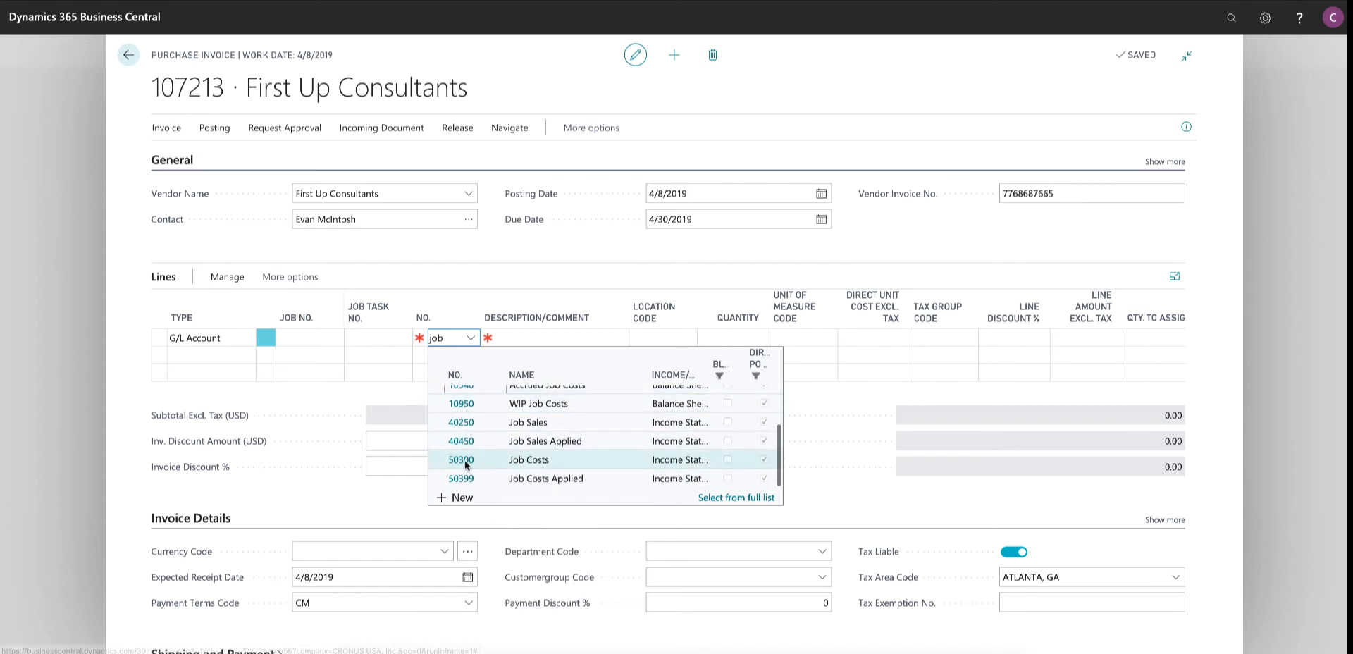
{"action": "left_click", "coordinate": [461, 460]}
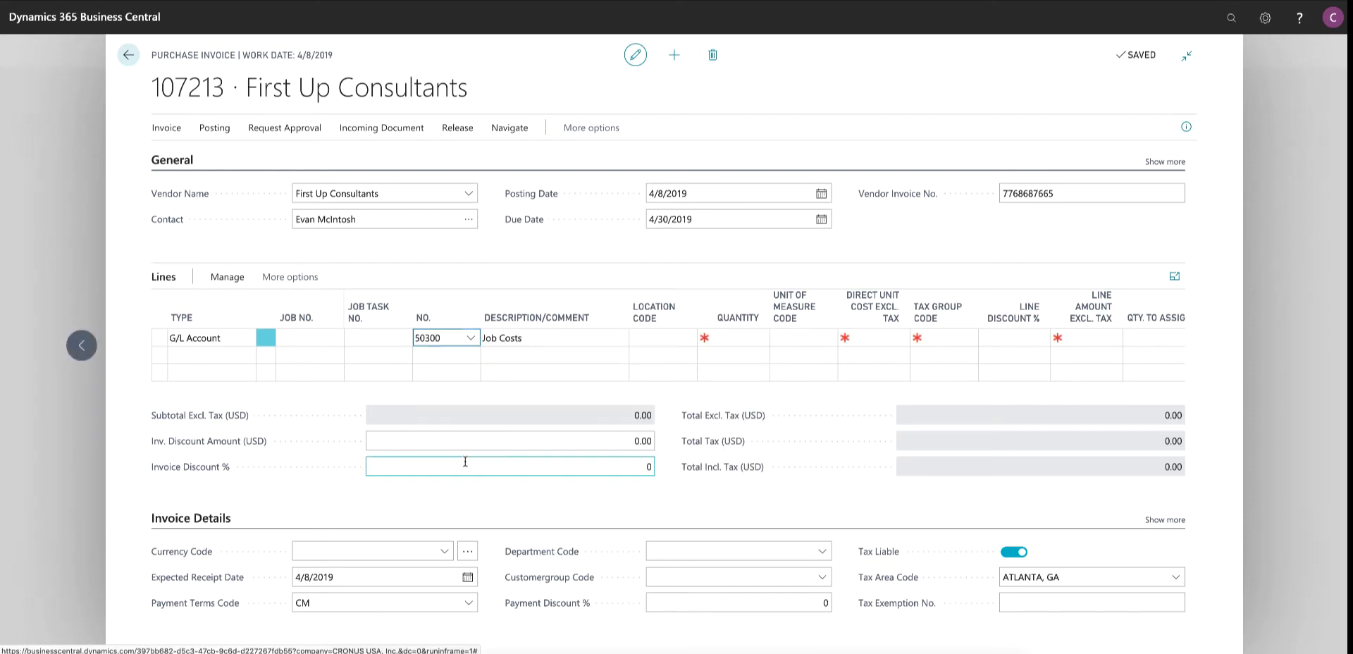
- Describe the line as 'Professional Services rendered' and assign it to job JOB00010
{"action": "left_click", "coordinate": [553, 337]}
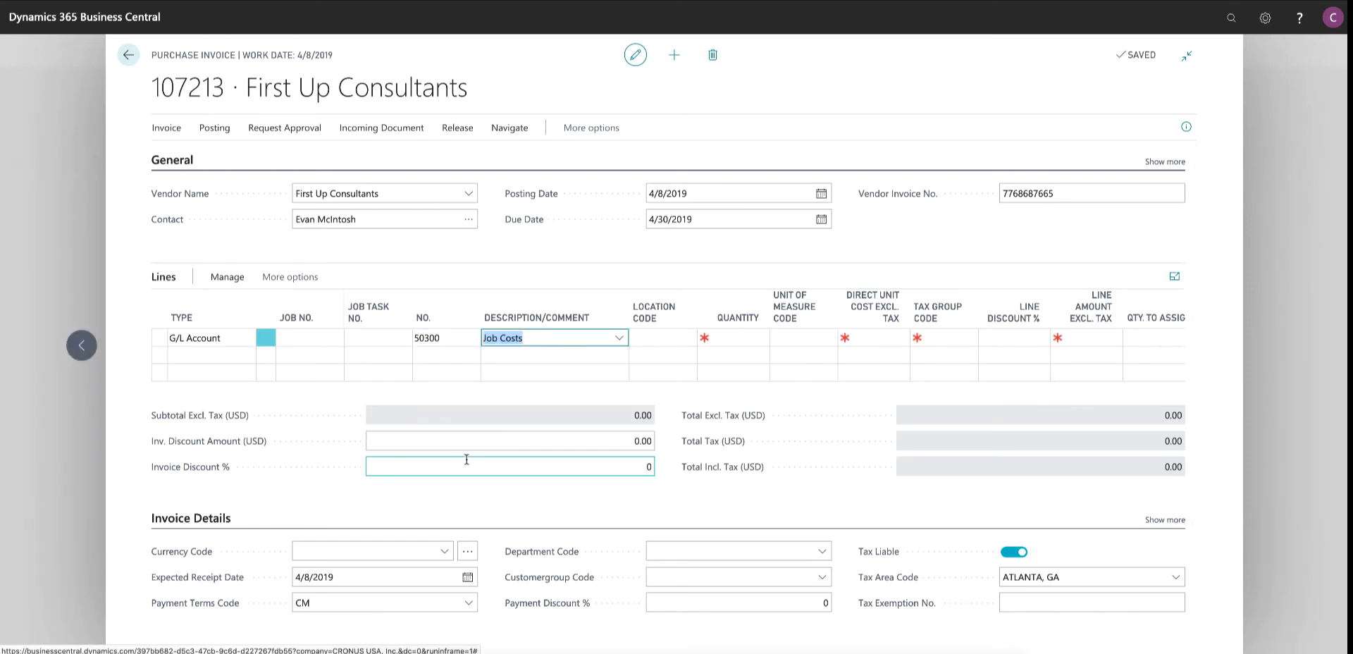
{"action": "type", "text": "Profeissioanl Services e"}
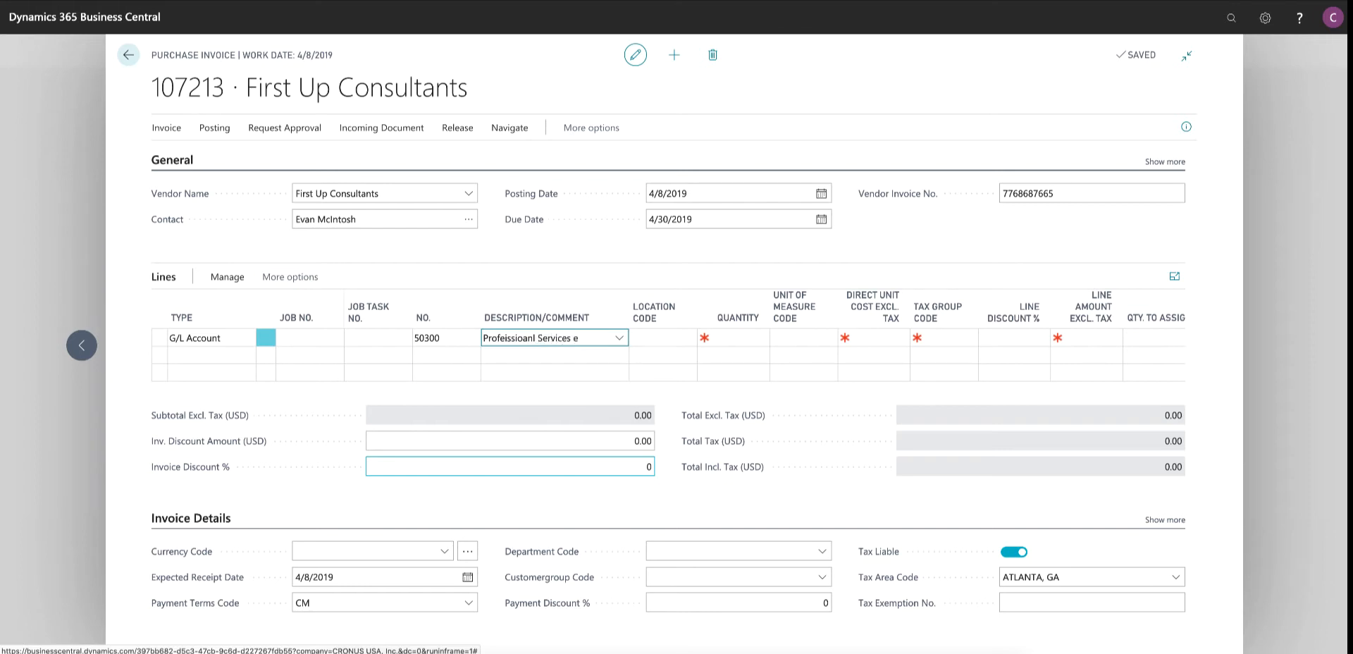
{"action": "type", "text": "rendered"}
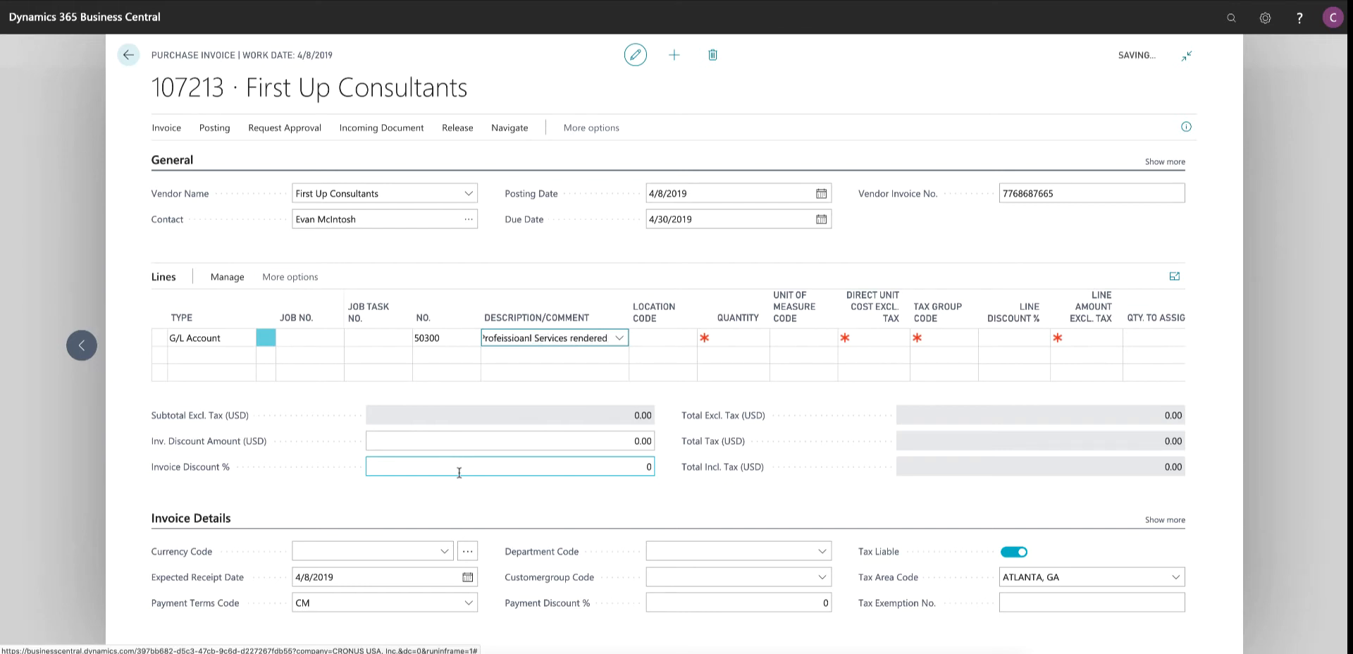
{"action": "left_click", "coordinate": [335, 337]}
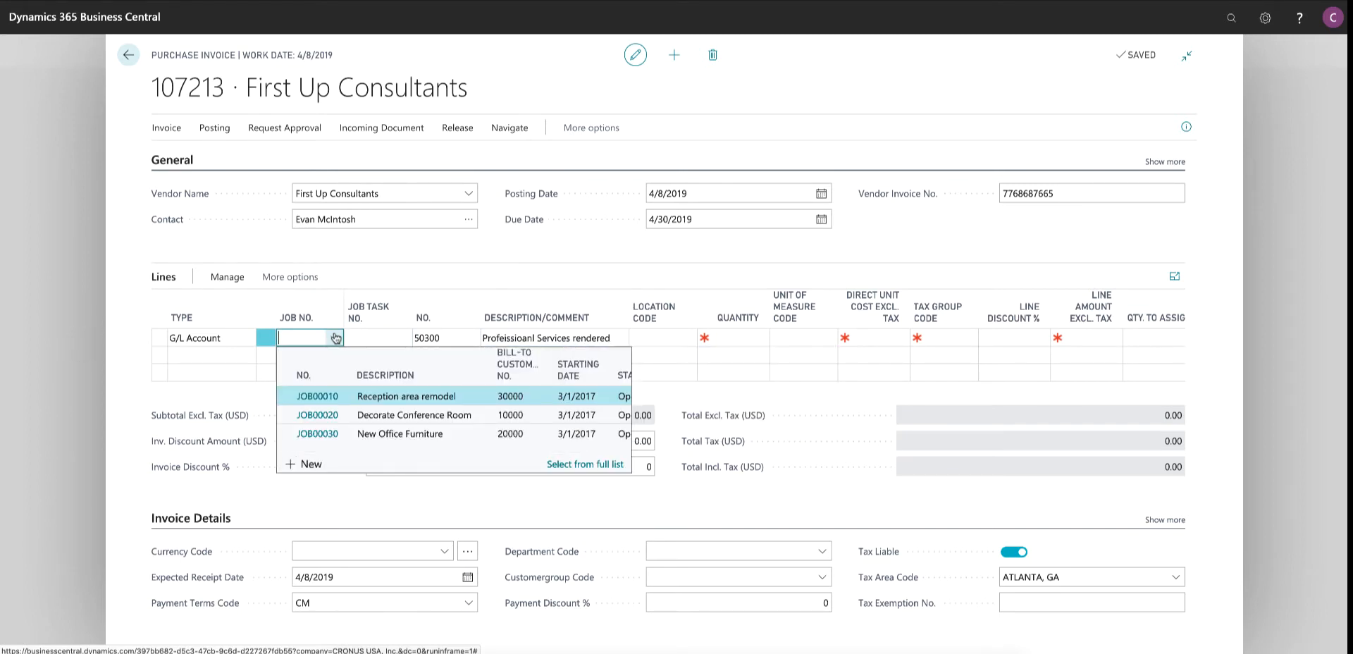
{"action": "mouse_move", "coordinate": [332, 403]}
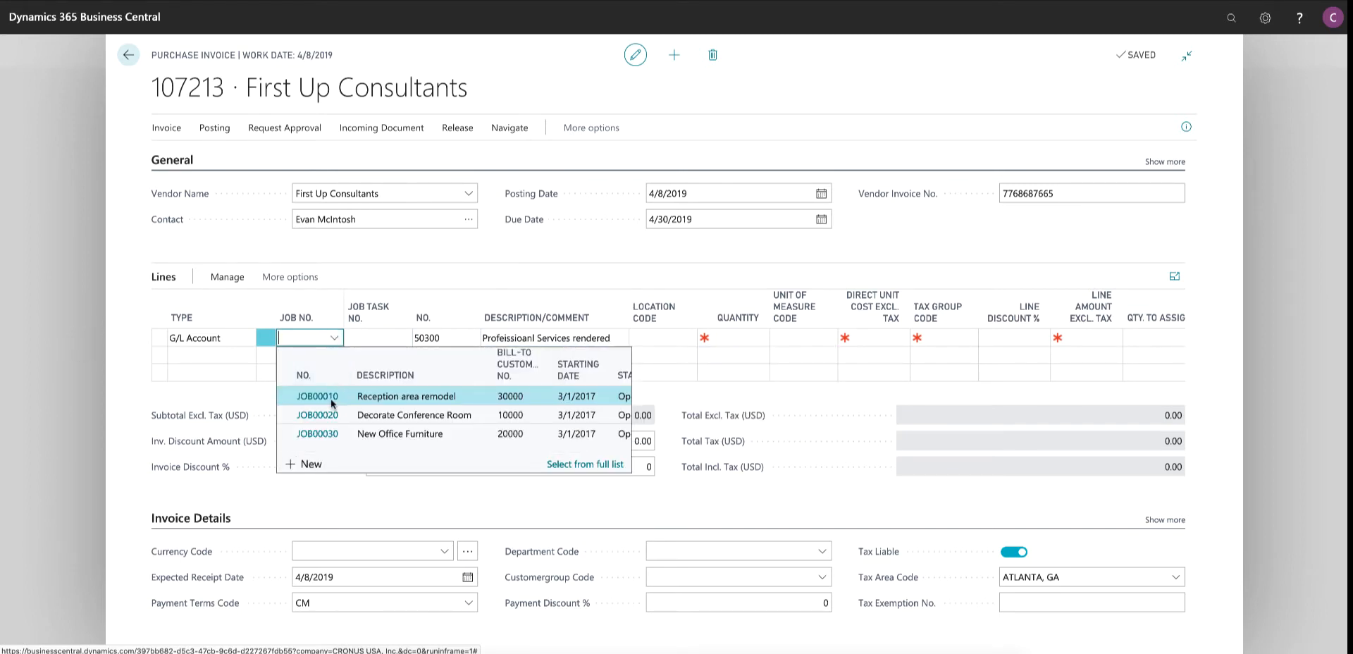
{"action": "left_click", "coordinate": [317, 396]}
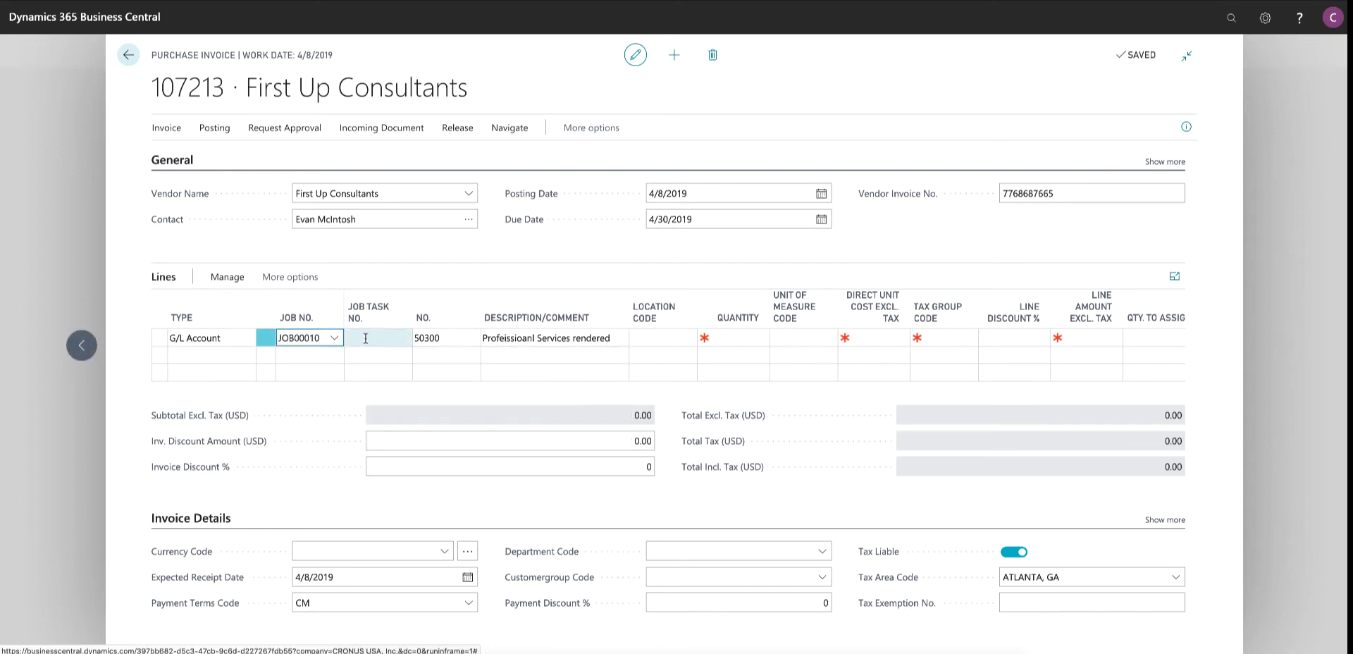
{"action": "left_click", "coordinate": [402, 337]}
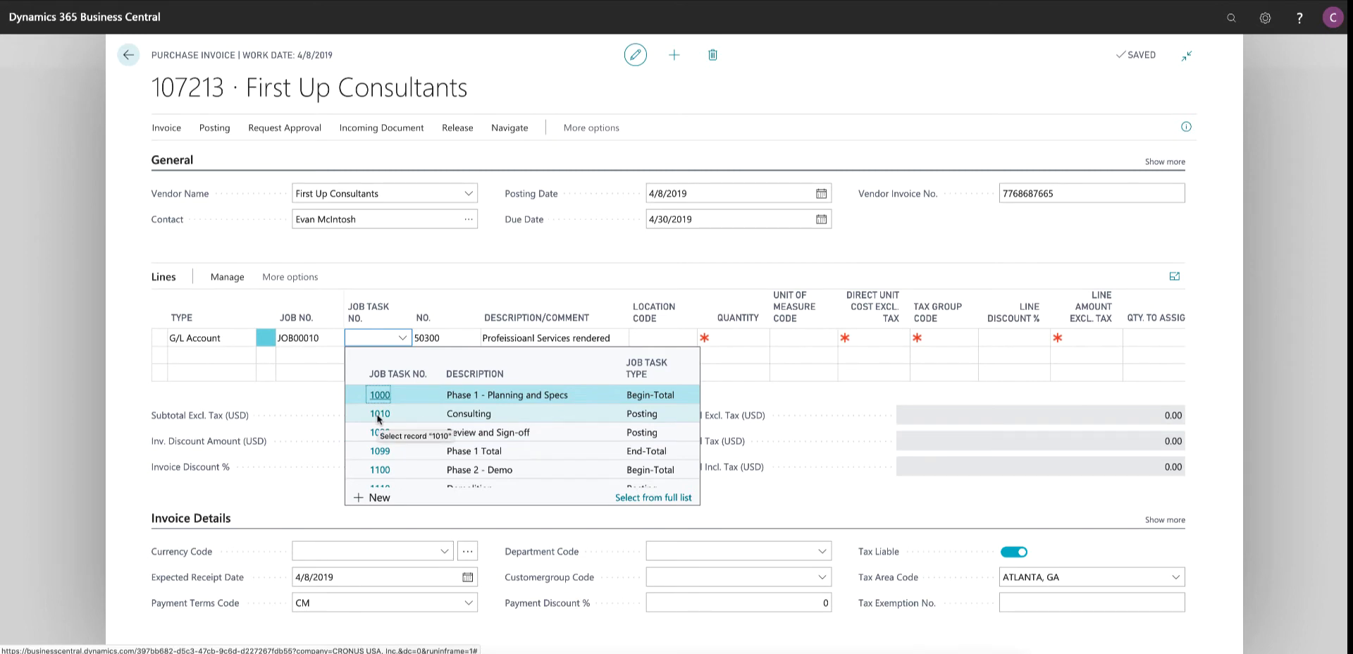
{"action": "left_click", "coordinate": [379, 413]}
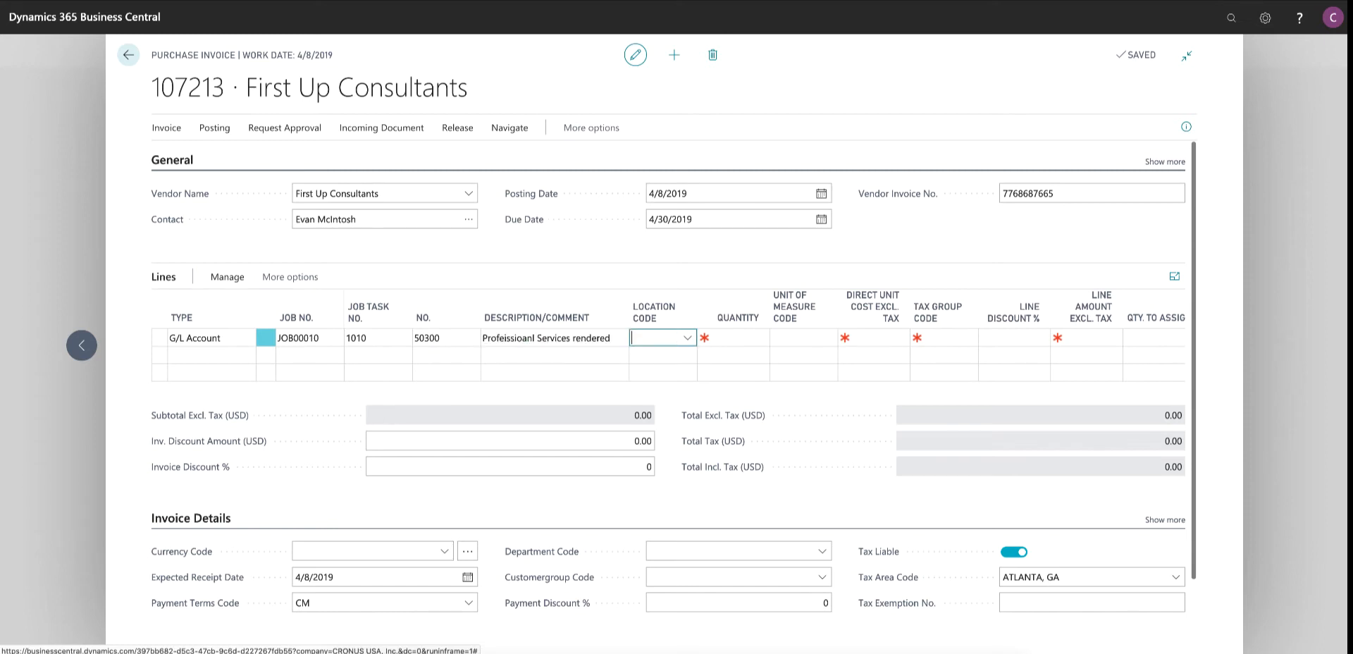
{"action": "type", "text": "1"}
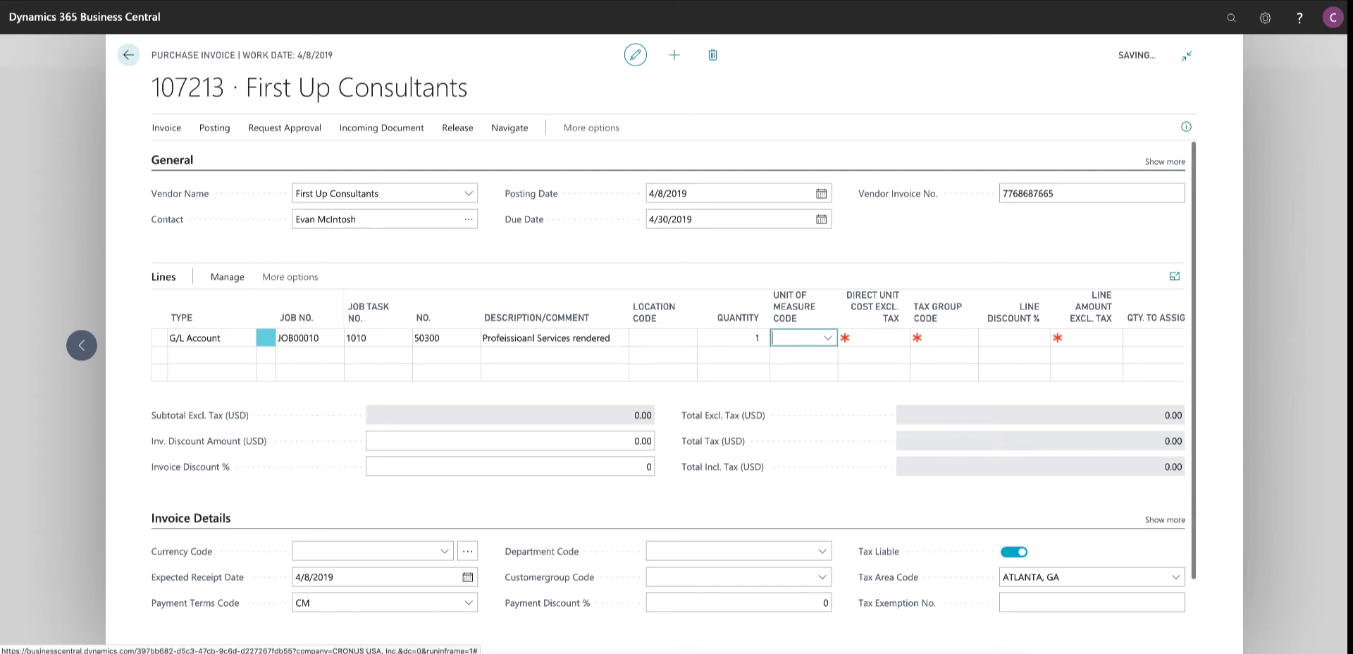
{"action": "left_click", "coordinate": [878, 337]}
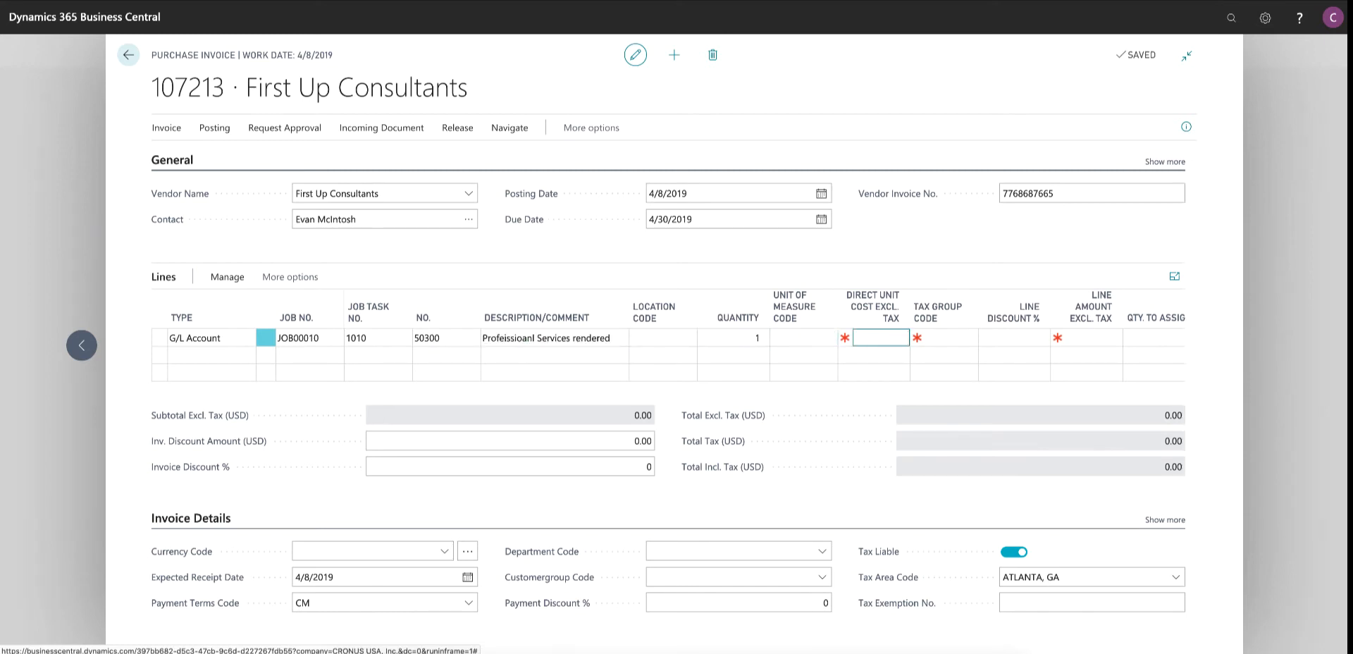
{"action": "type", "text": "400.00"}
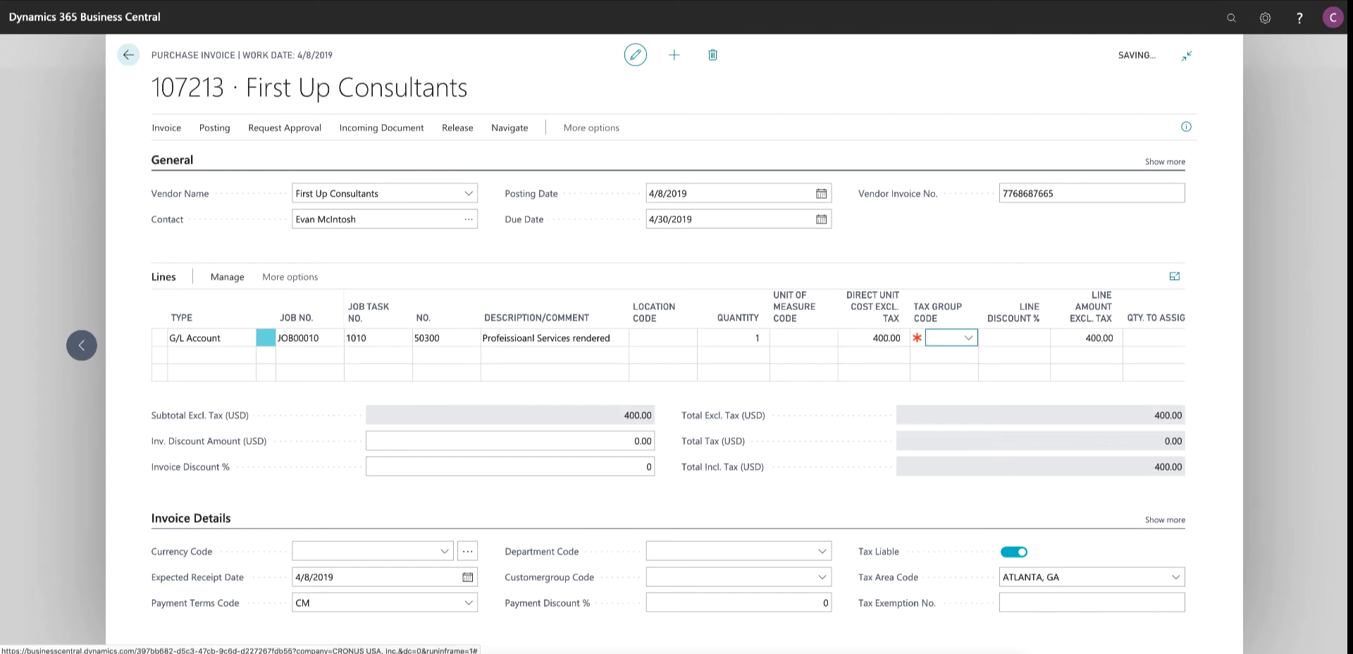
{"action": "type", "text": "non"}
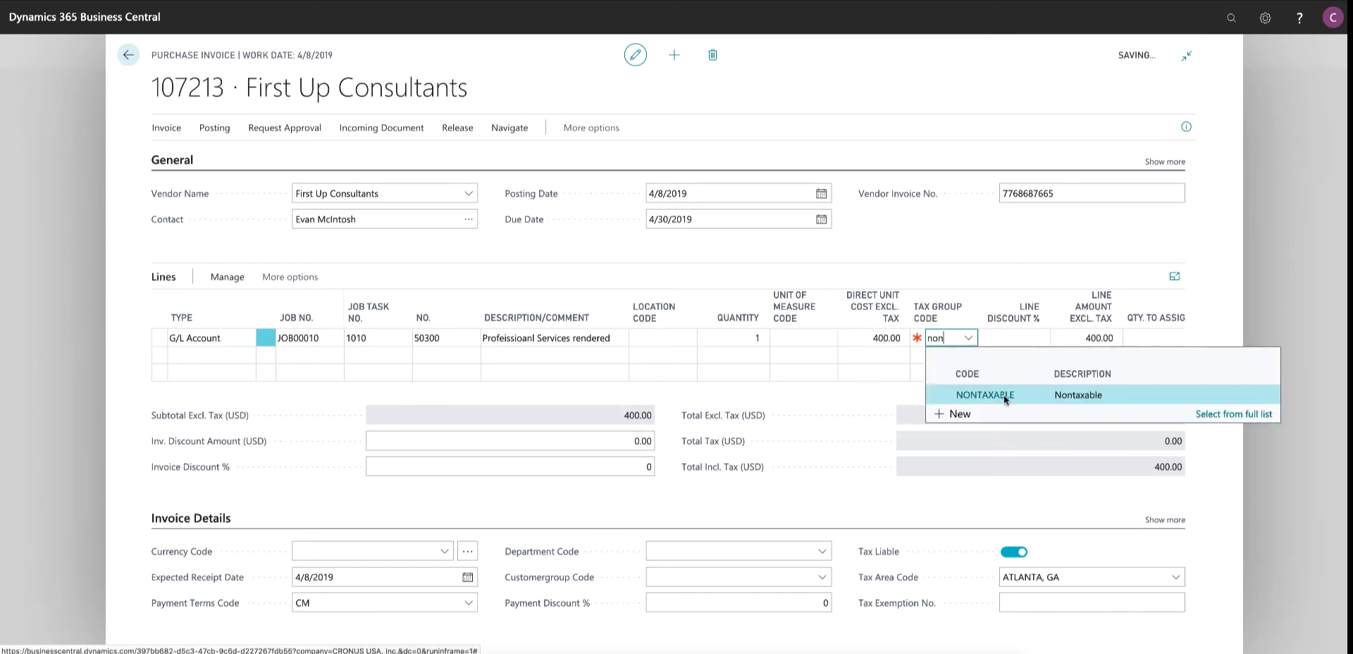
{"action": "left_click", "coordinate": [984, 394]}
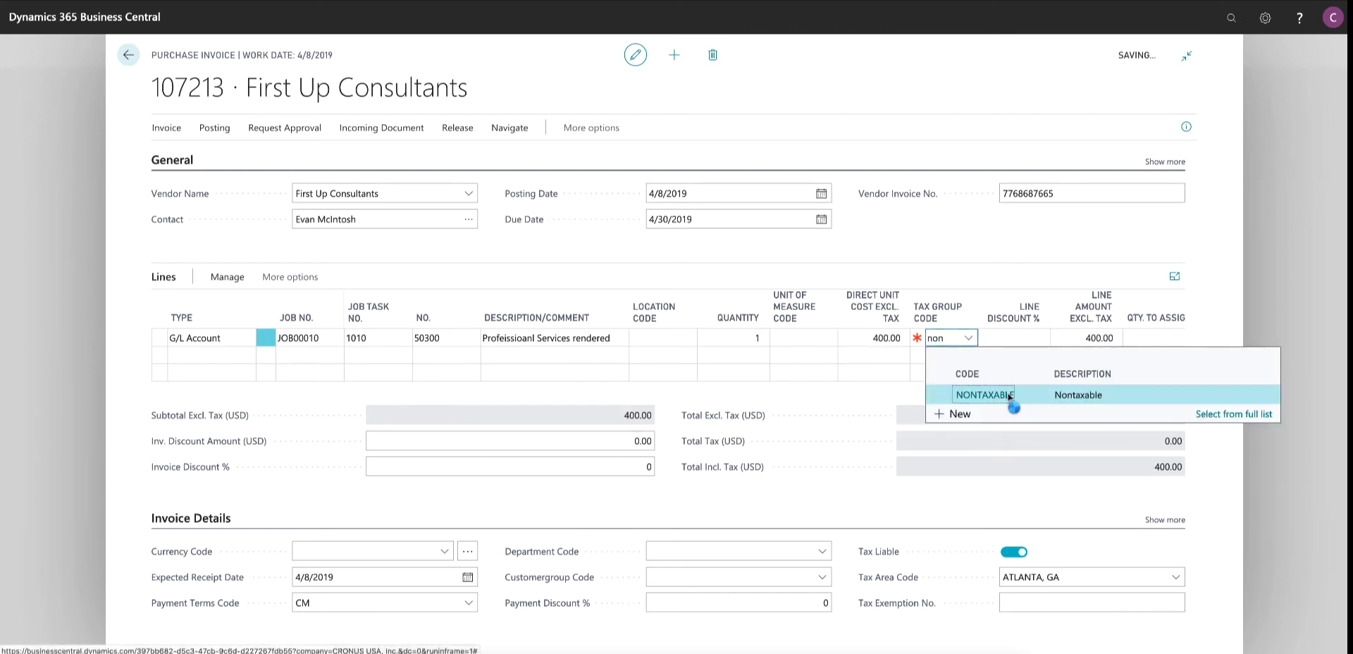
{"action": "left_click", "coordinate": [985, 394]}
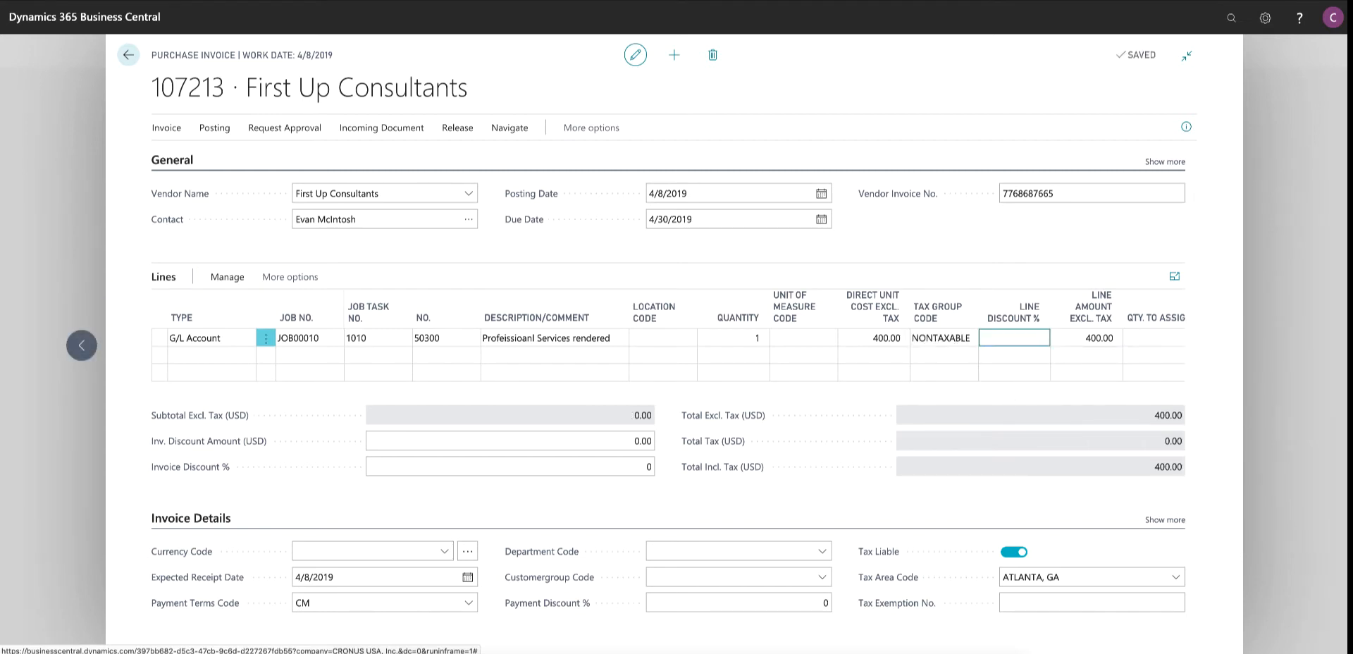
{"action": "mouse_move", "coordinate": [695, 388]}
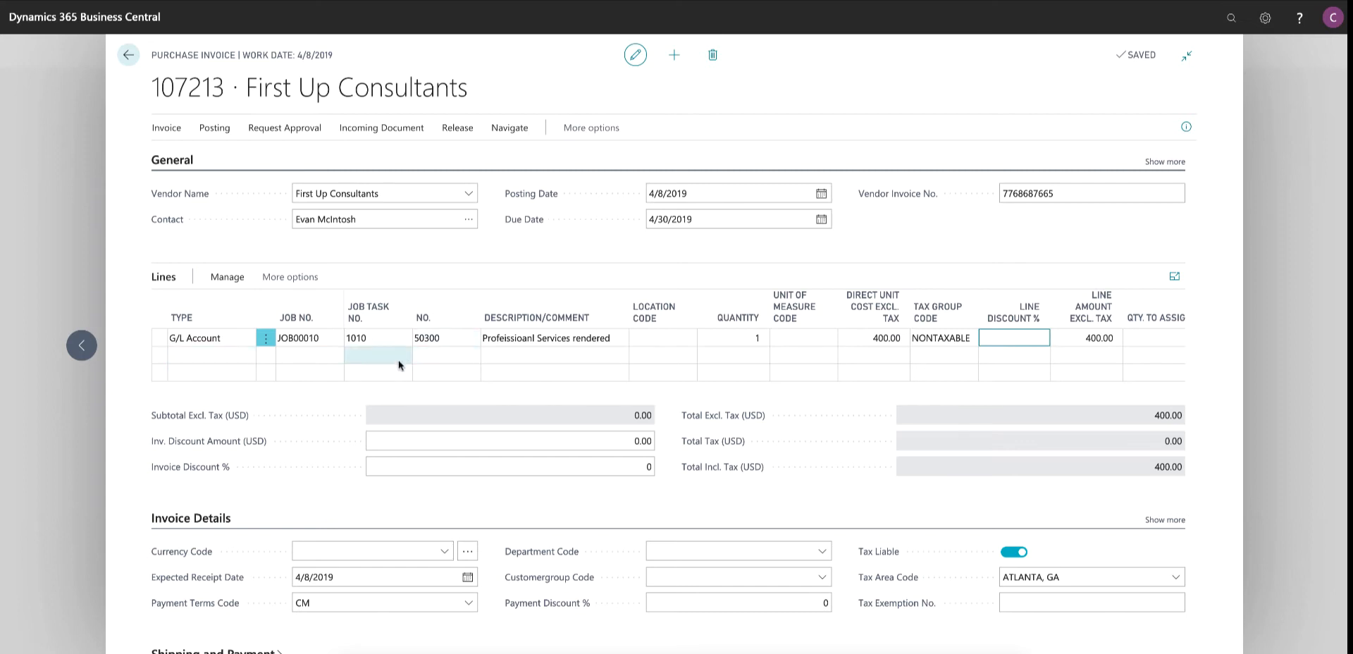
{"action": "mouse_move", "coordinate": [1151, 232]}
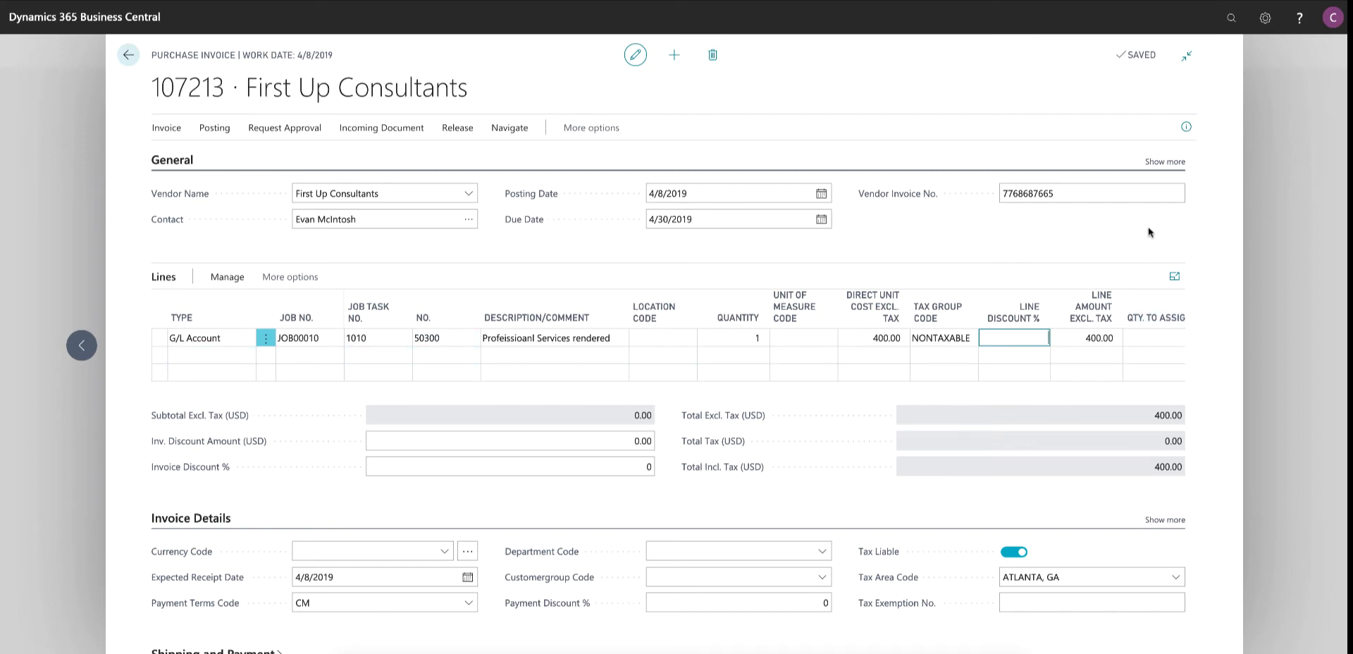
- Fold away the General and Invoice Details sections of invoice 107213
{"action": "left_click", "coordinate": [171, 159]}
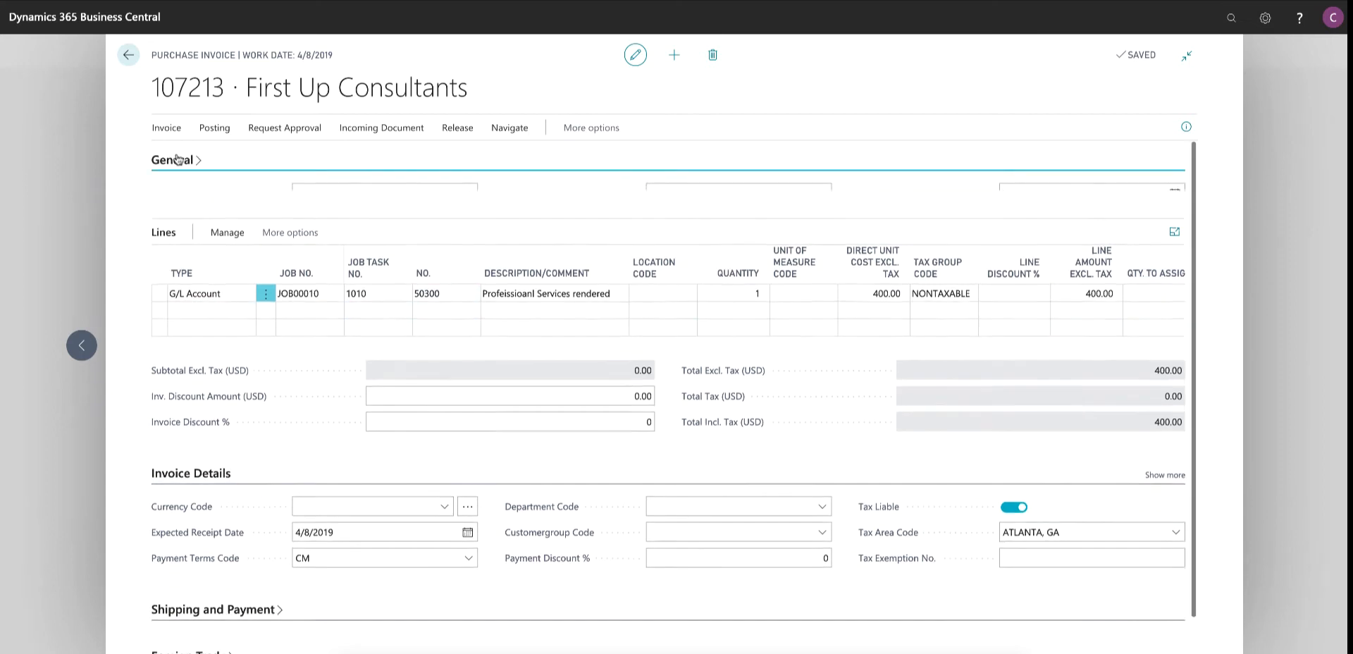
{"action": "left_click", "coordinate": [190, 455]}
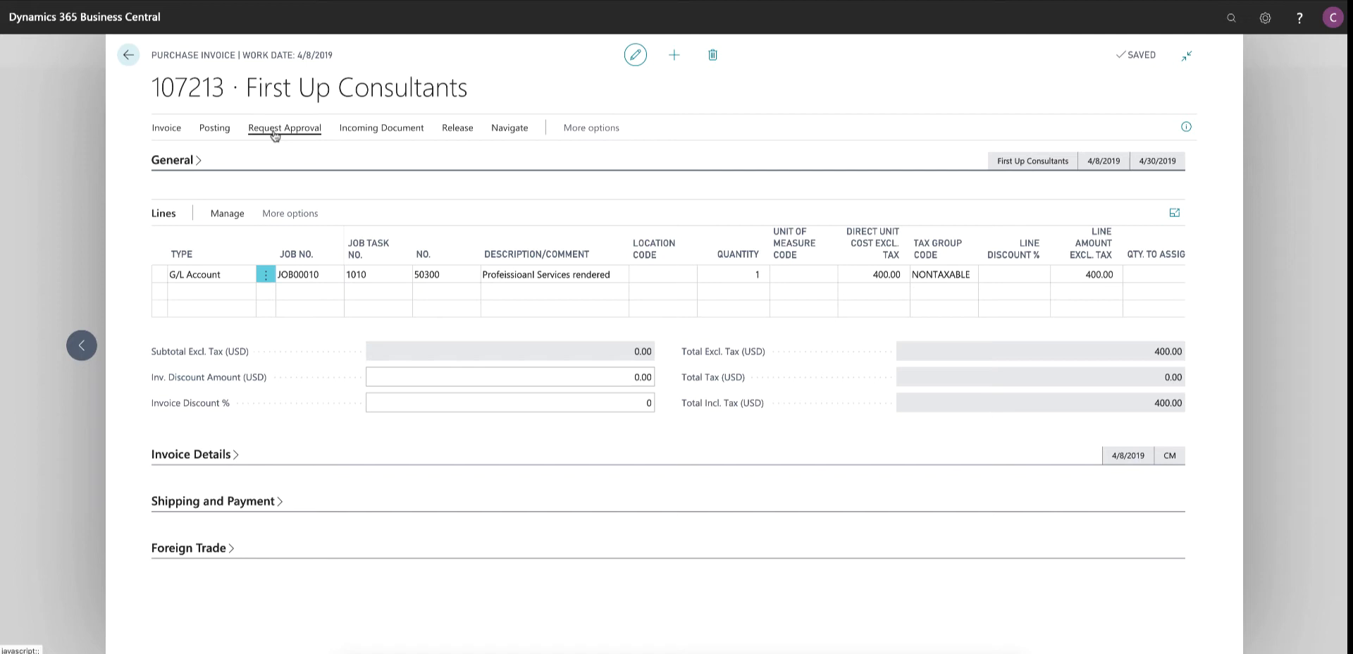
- Show the Request Approval actions for invoice 107213
{"action": "left_click", "coordinate": [284, 127]}
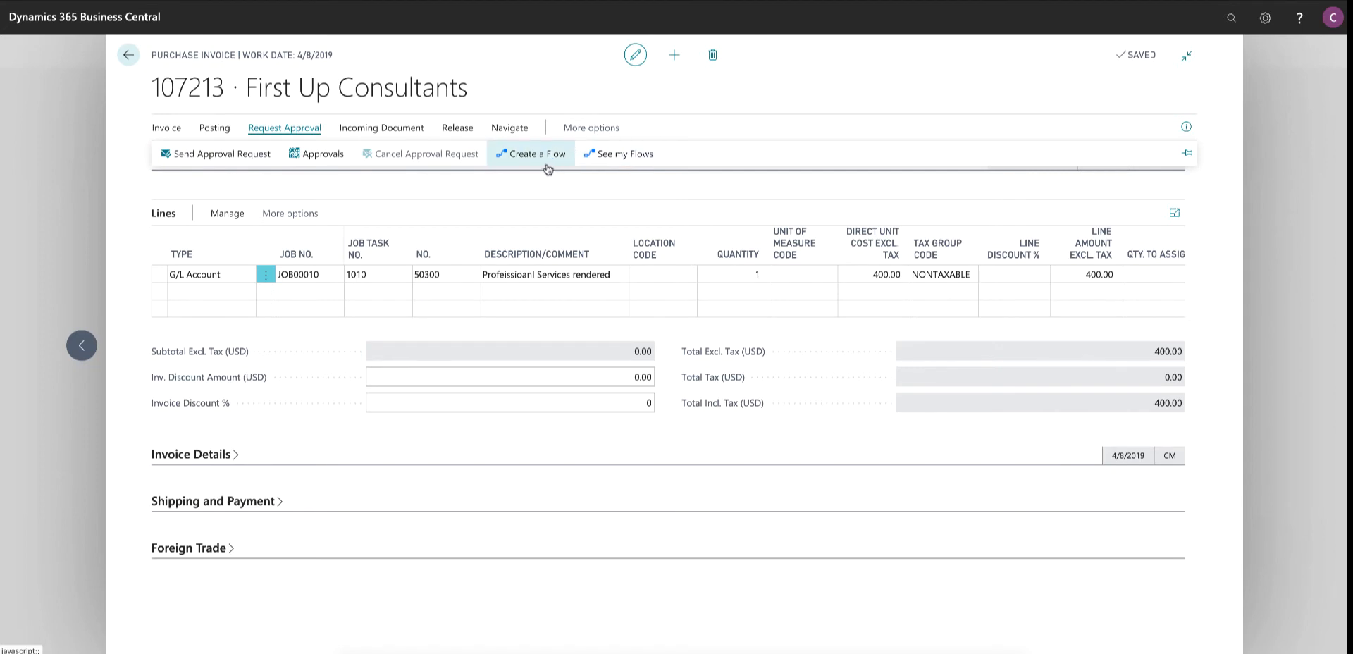
{"action": "mouse_move", "coordinate": [535, 153]}
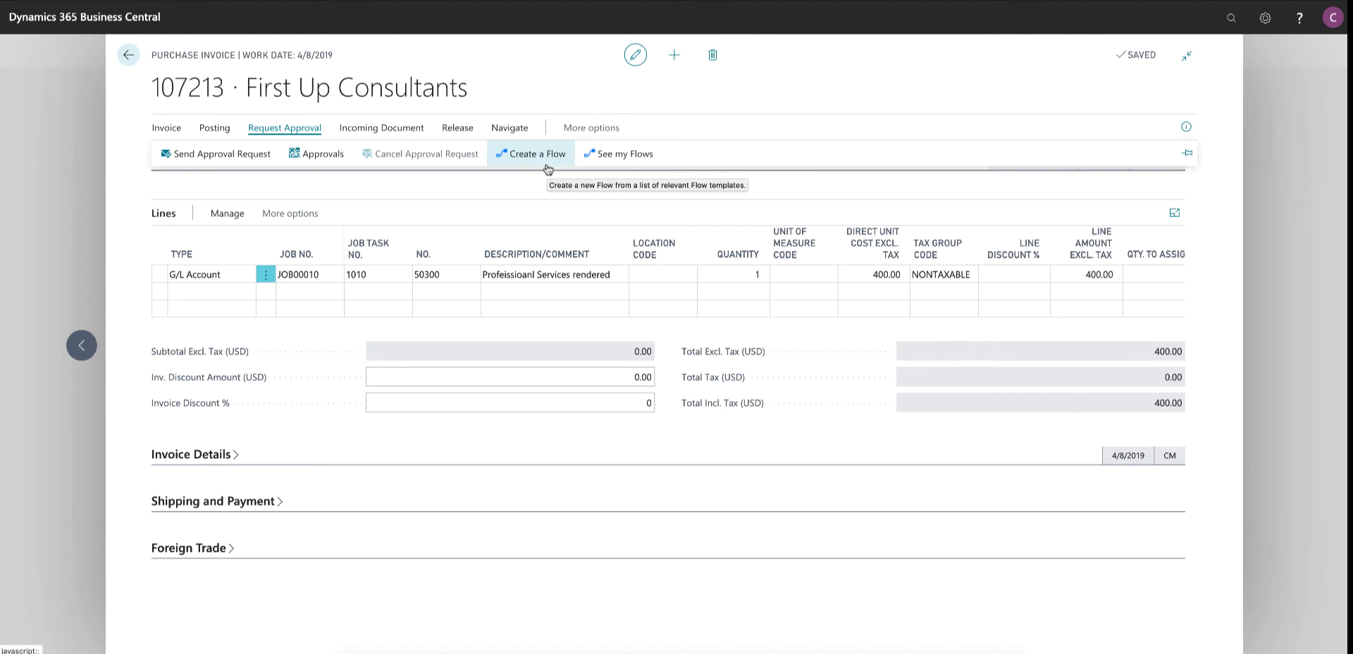
{"action": "mouse_move", "coordinate": [215, 154]}
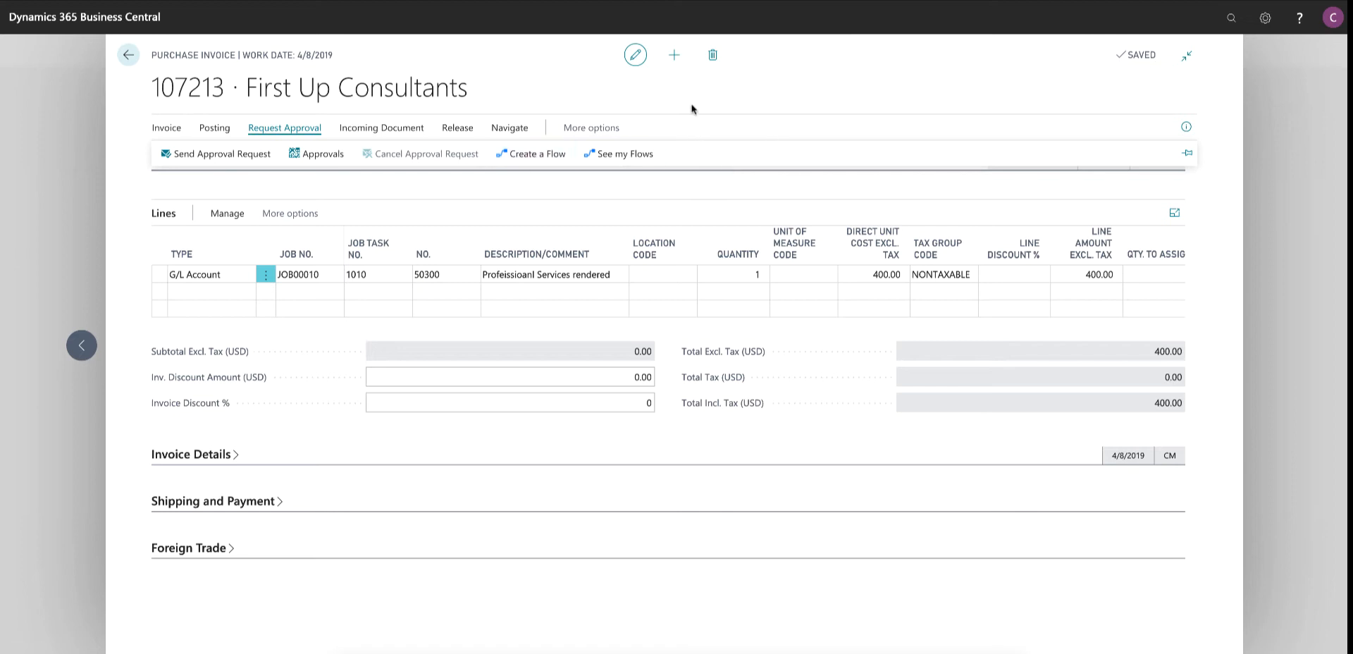
{"action": "mouse_move", "coordinate": [60, 80]}
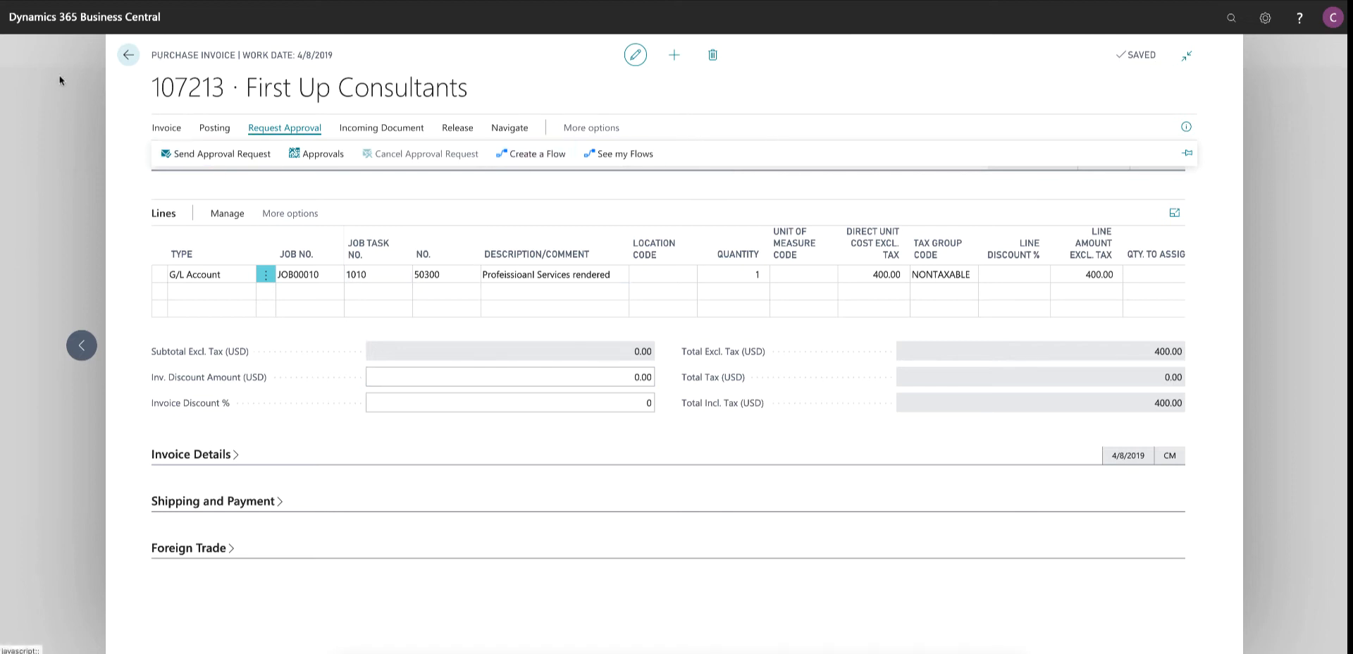
{"action": "mouse_move", "coordinate": [129, 55]}
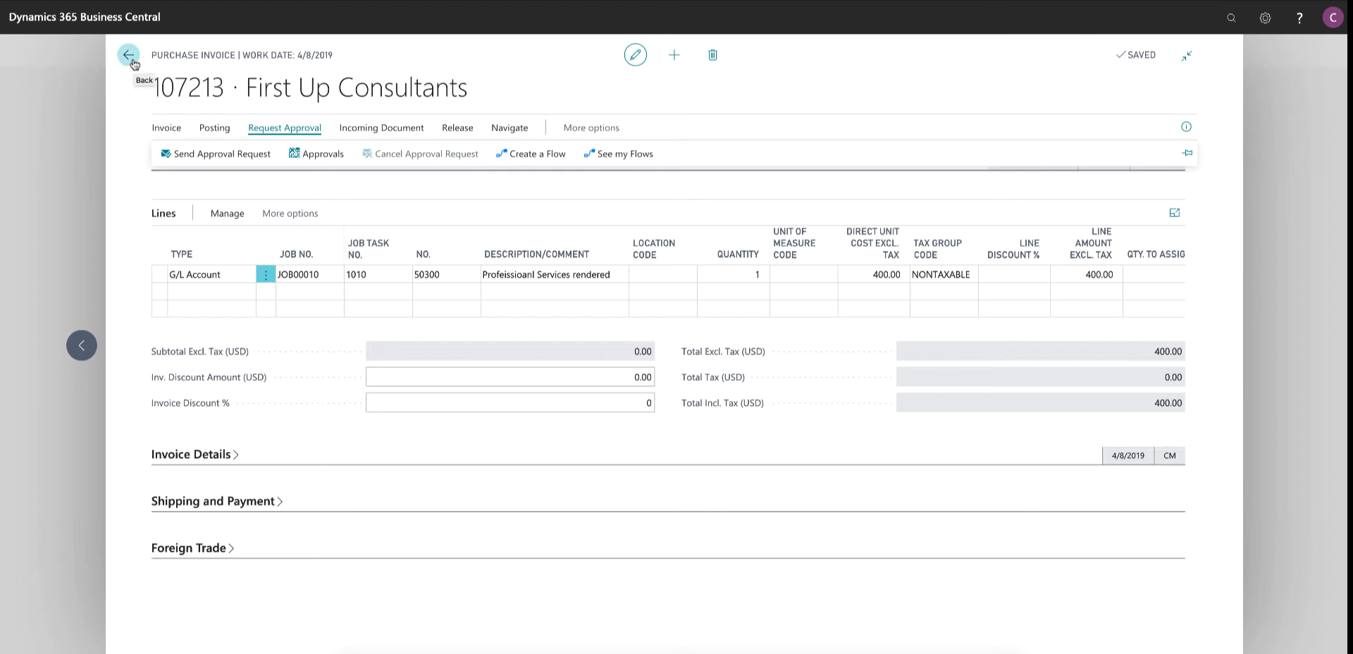
- Leave invoice 107213 unposted via the Back arrow, confirming the exit prompt
{"action": "left_click", "coordinate": [129, 55]}
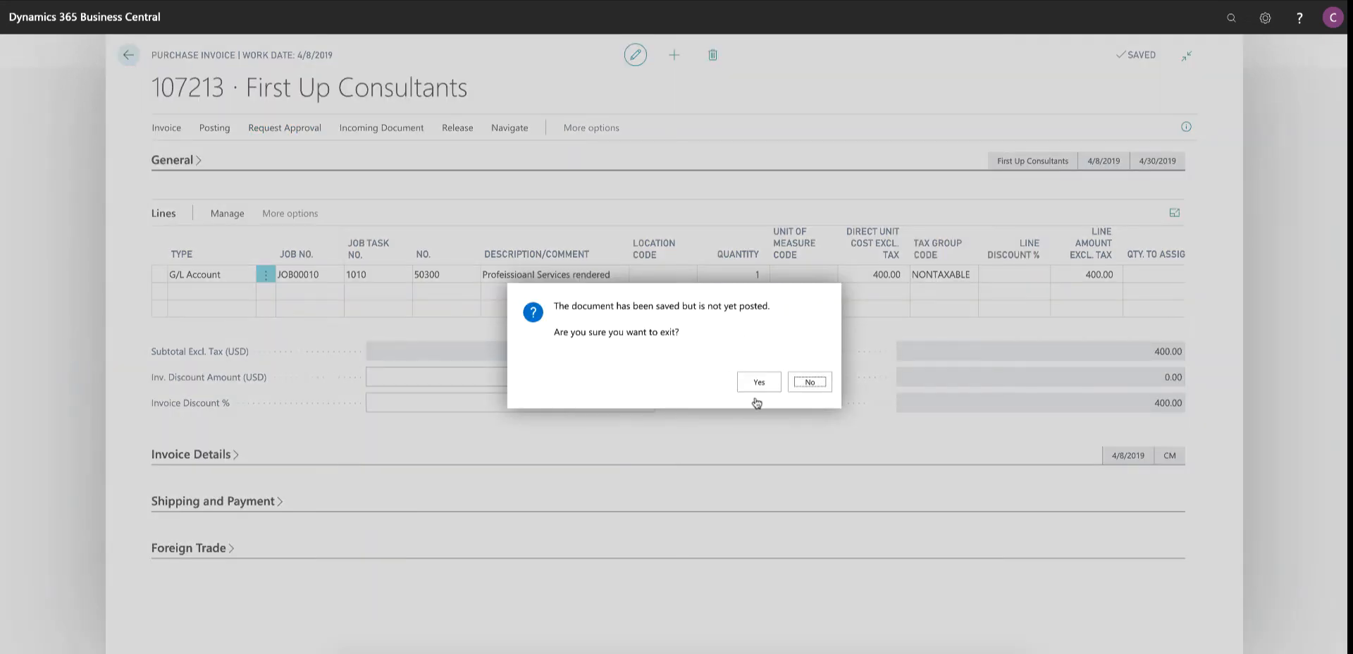
{"action": "left_click", "coordinate": [758, 382]}
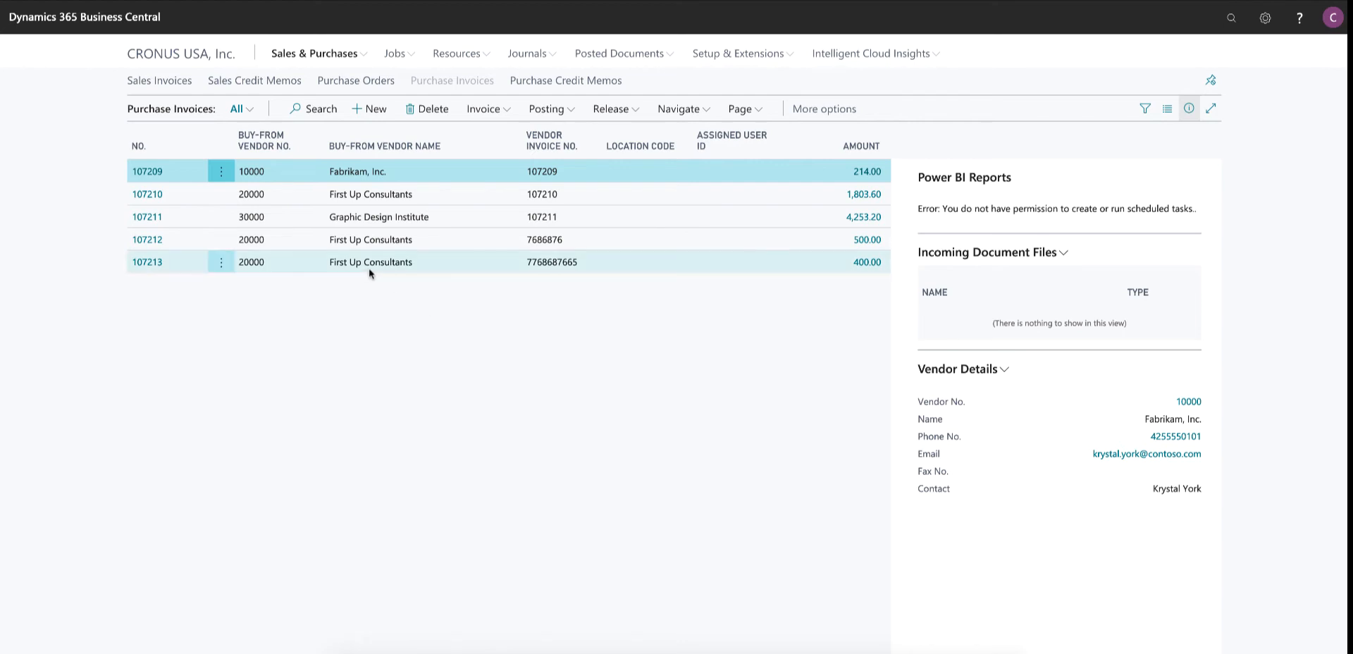
{"action": "mouse_move", "coordinate": [433, 108]}
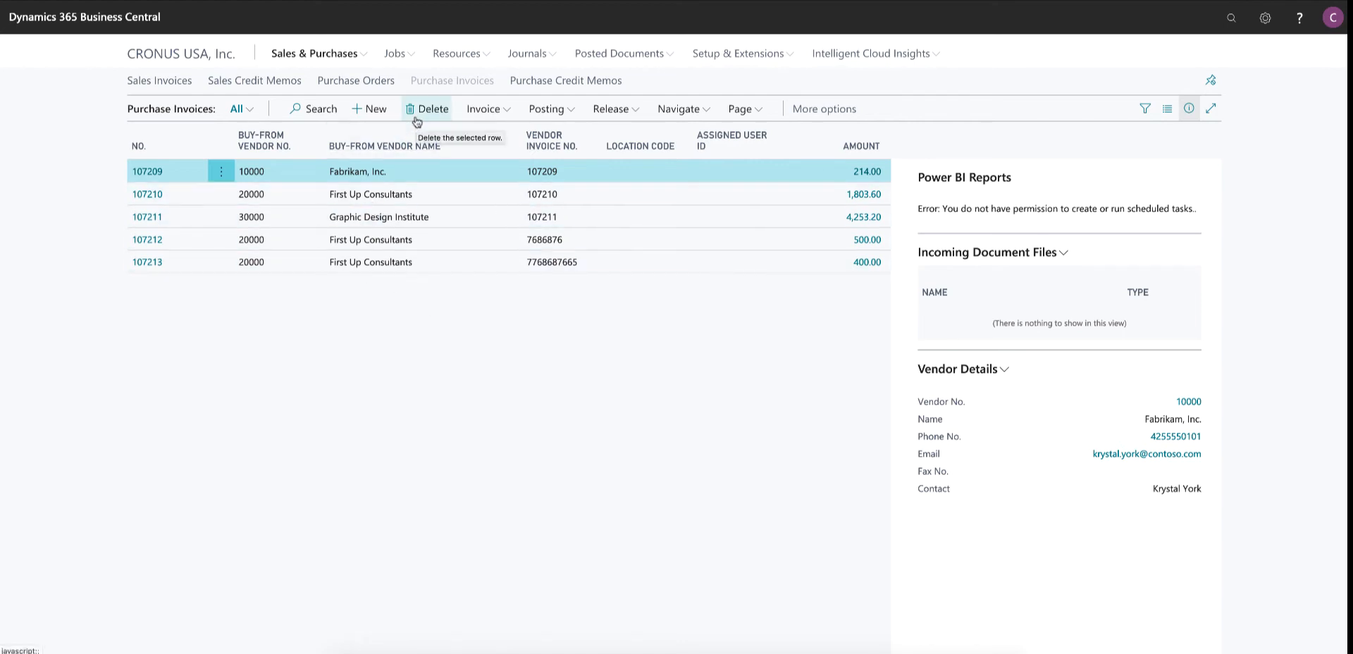
{"action": "mouse_move", "coordinate": [660, 73]}
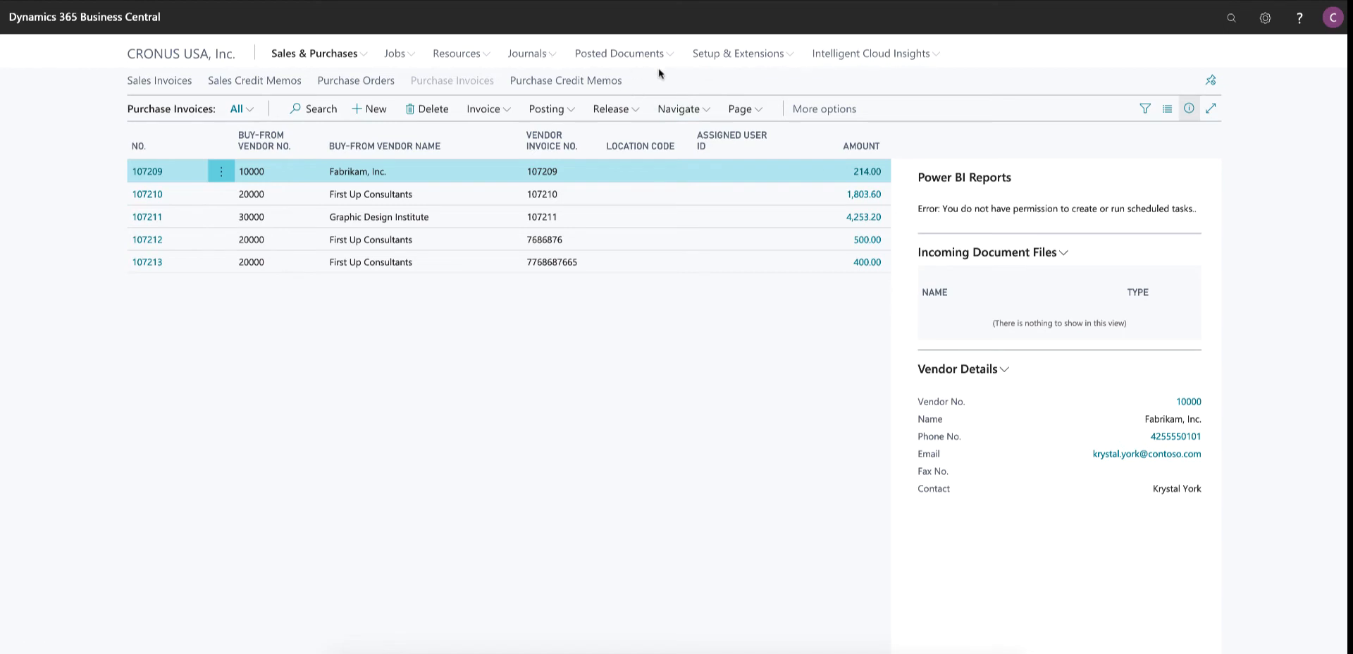
- Tour Setup & Extensions through Assisted Setup and Manual Setup, landing on Service Connections
{"action": "left_click", "coordinate": [740, 53]}
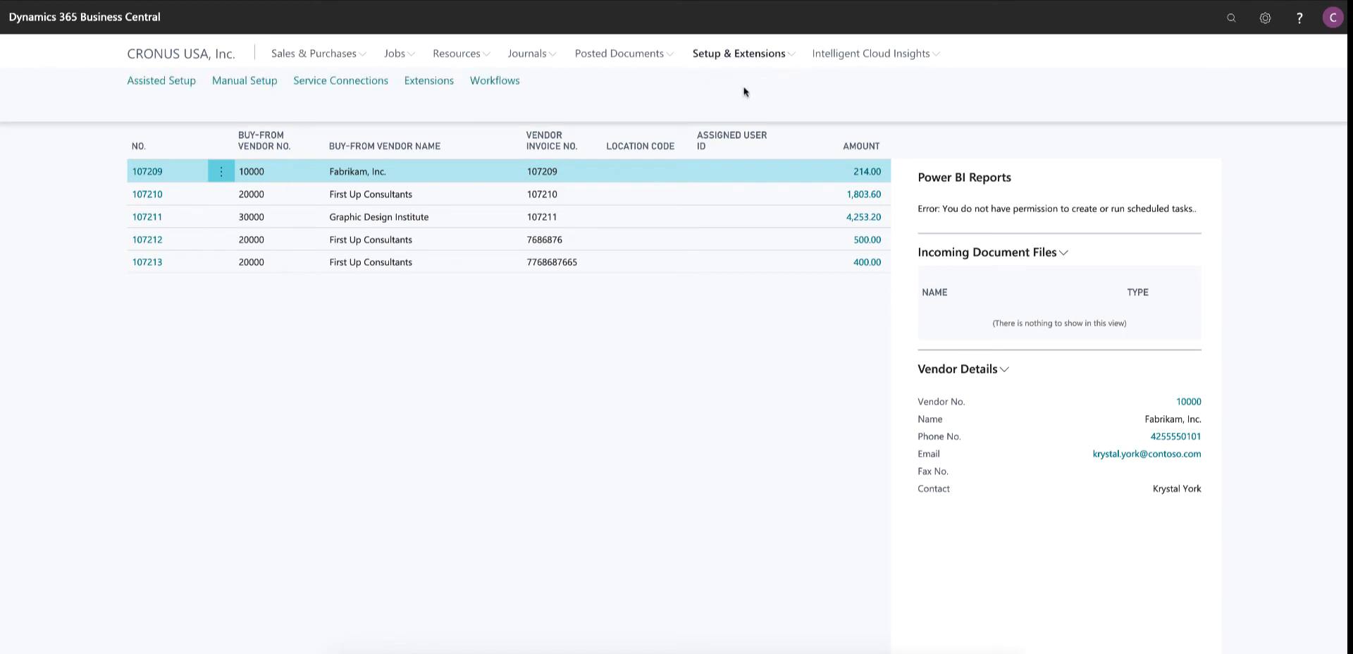
{"action": "mouse_move", "coordinate": [726, 93]}
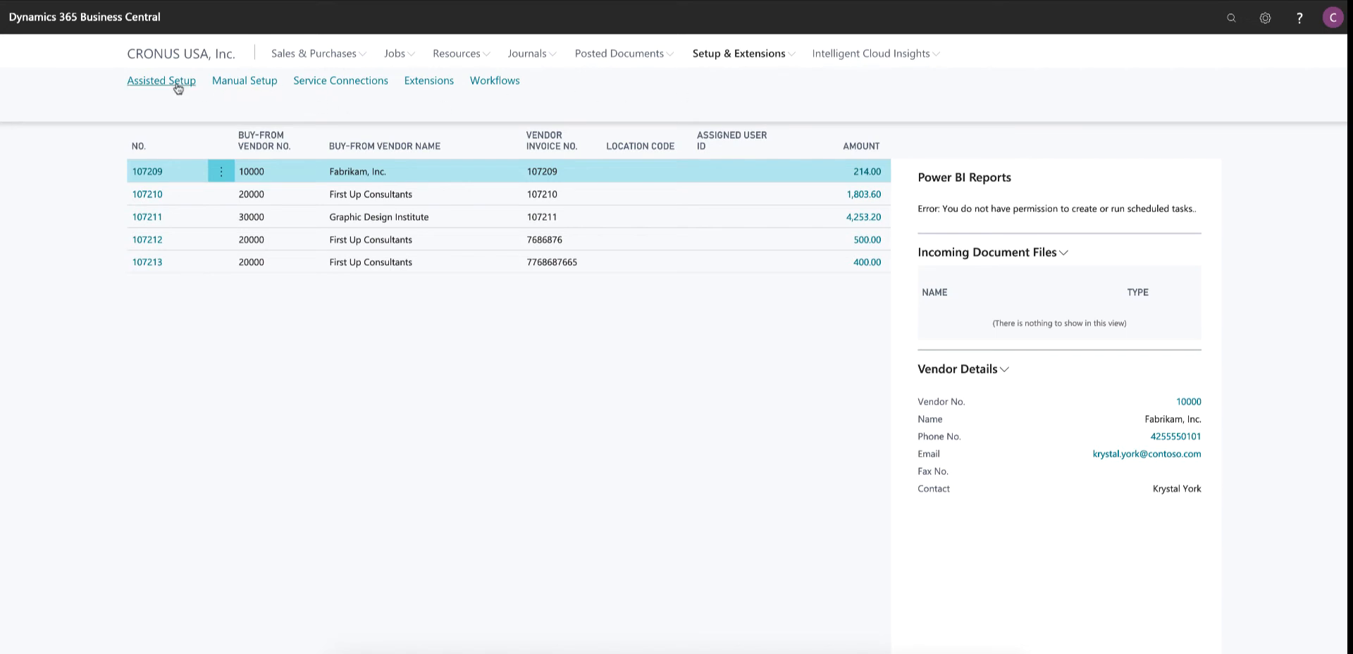
{"action": "left_click", "coordinate": [160, 81]}
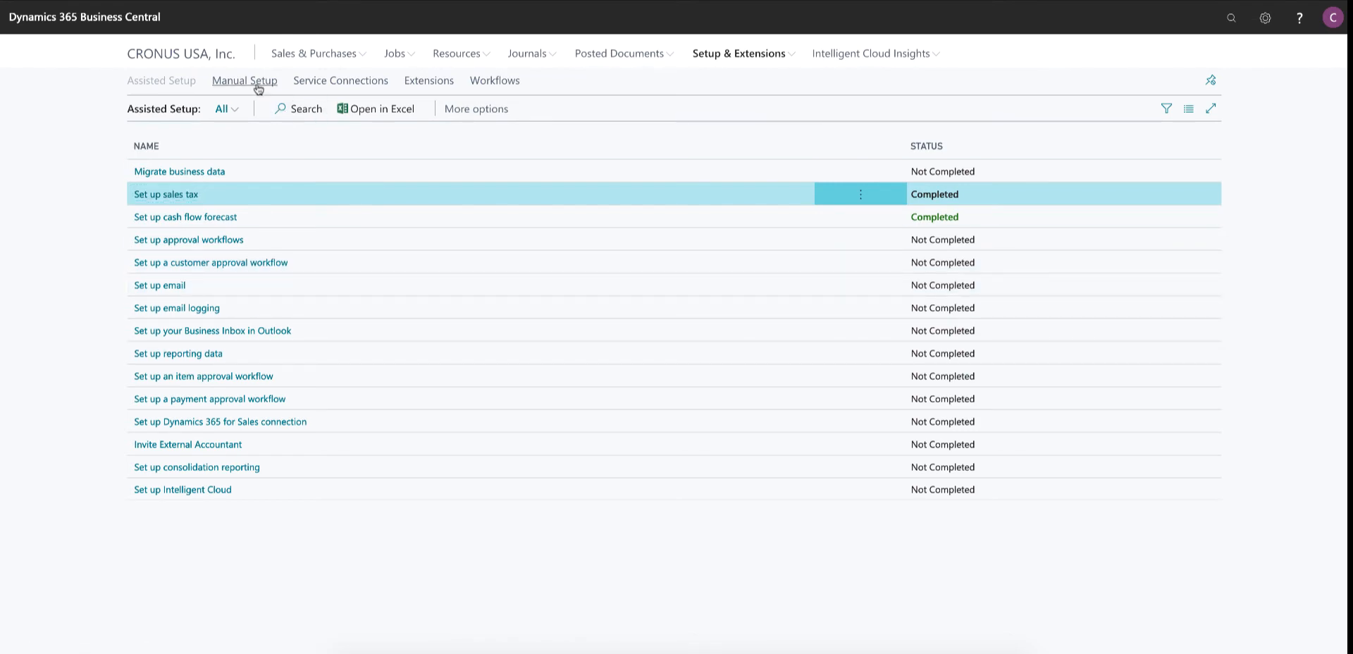
{"action": "left_click", "coordinate": [243, 80]}
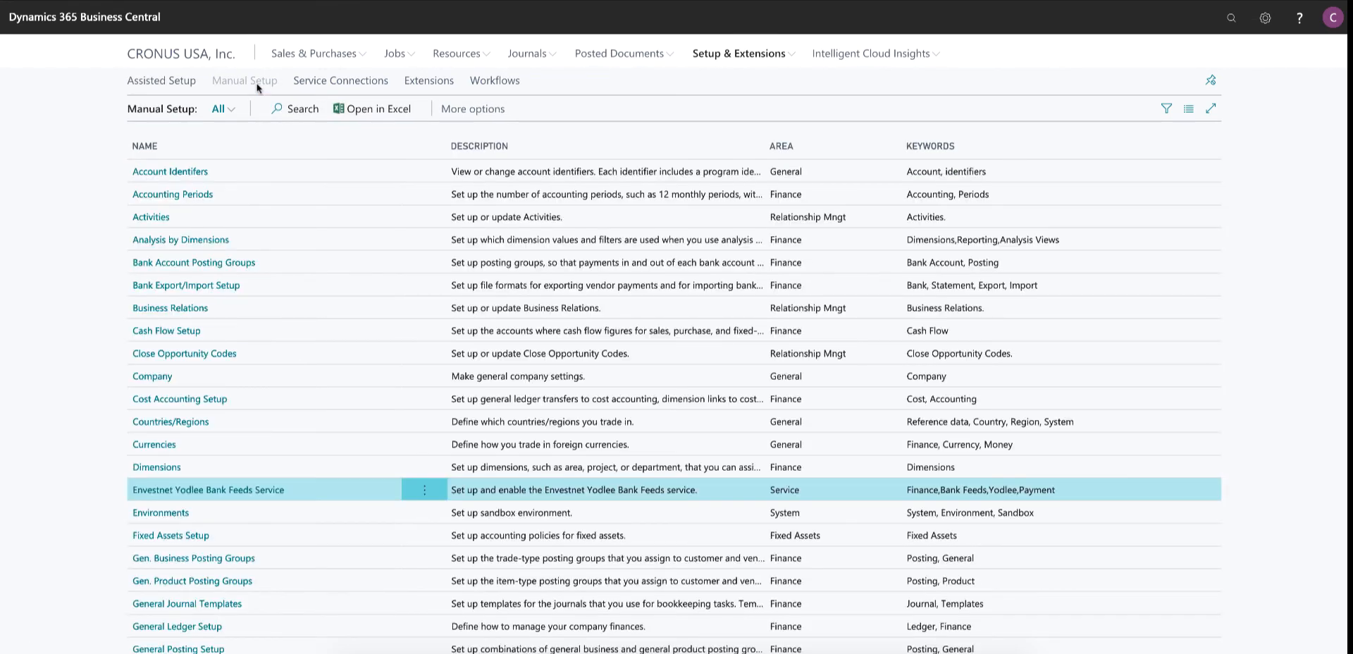
{"action": "left_click", "coordinate": [340, 81]}
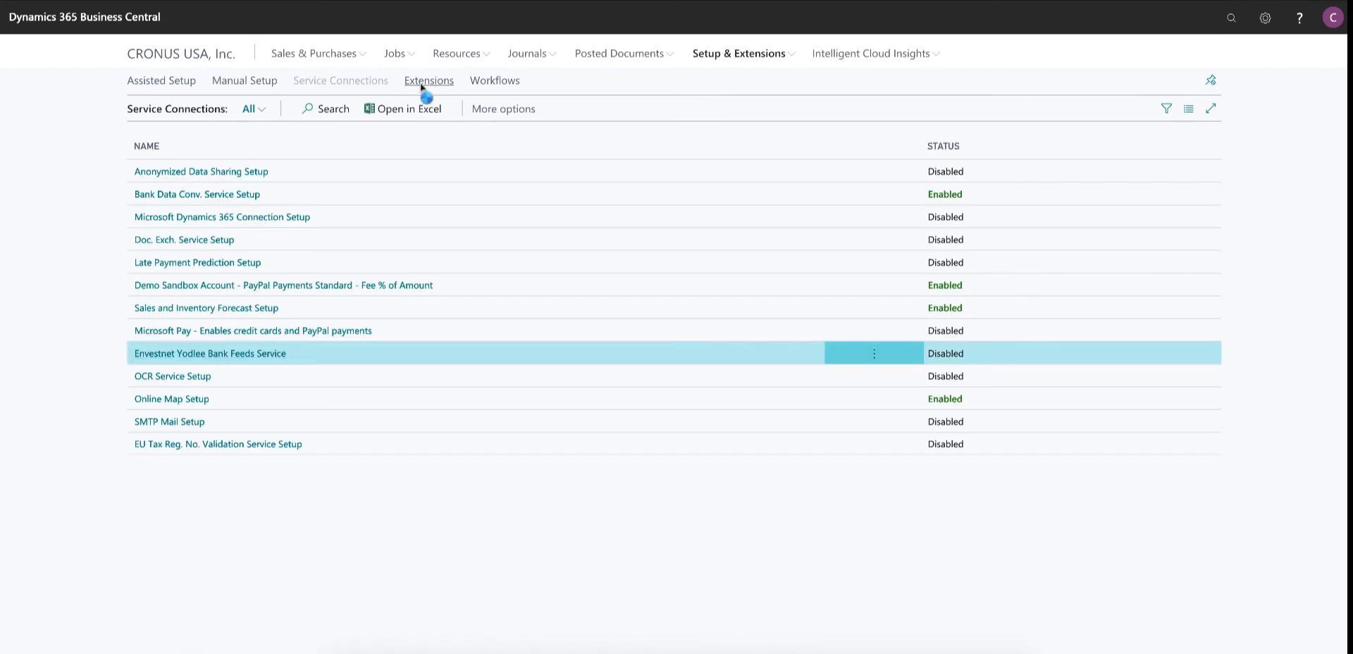
- View the installed Extensions, then reach the Sales Invoices list via Sales & Purchases
{"action": "left_click", "coordinate": [428, 80]}
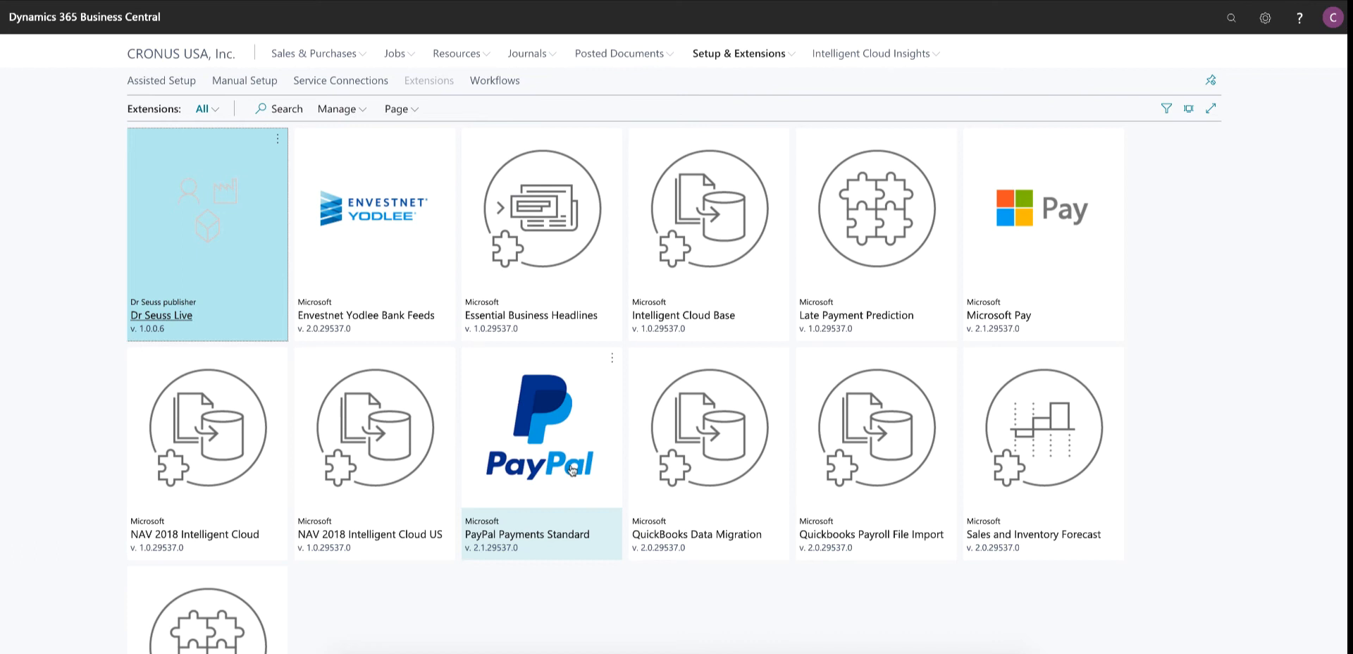
{"action": "mouse_move", "coordinate": [571, 467]}
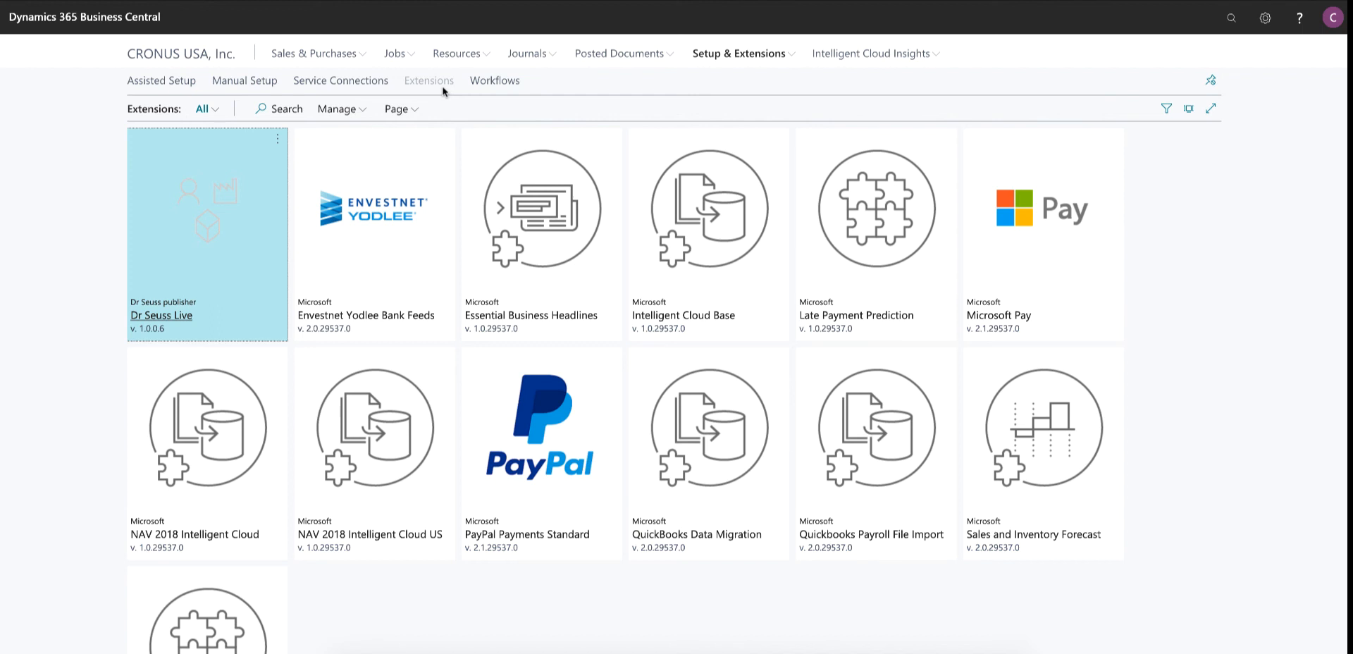
{"action": "left_click", "coordinate": [314, 53]}
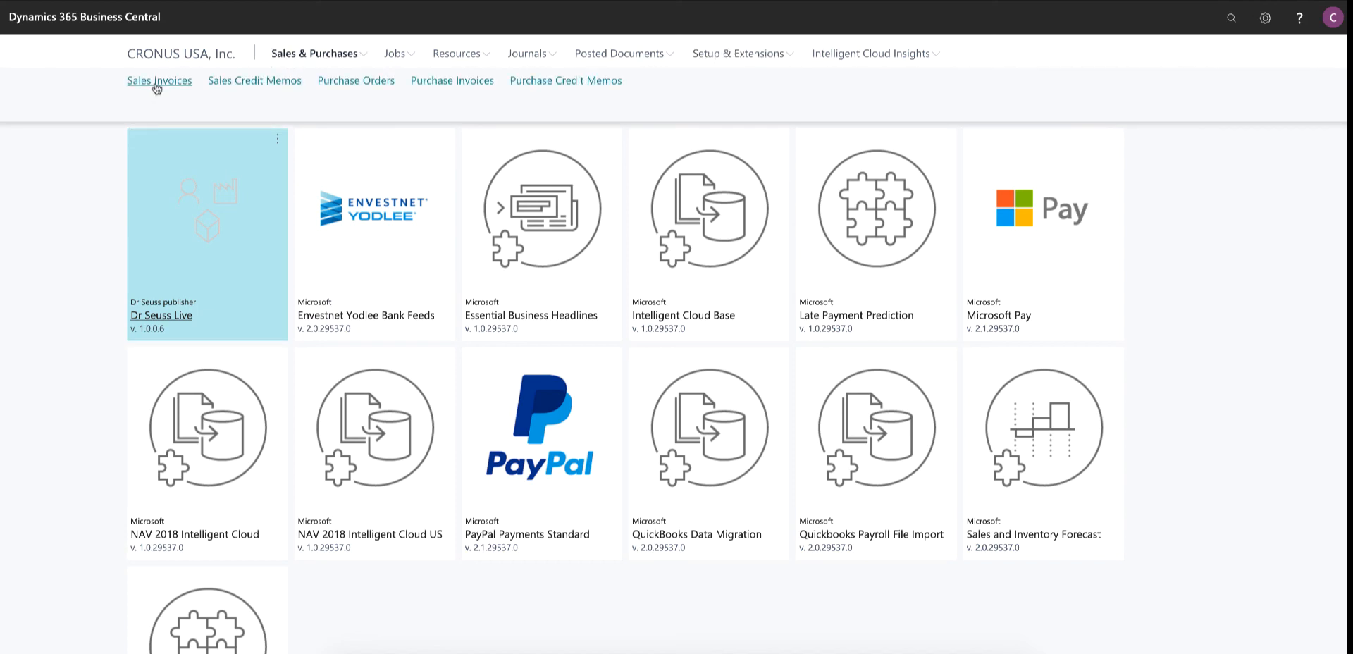
{"action": "left_click", "coordinate": [159, 81]}
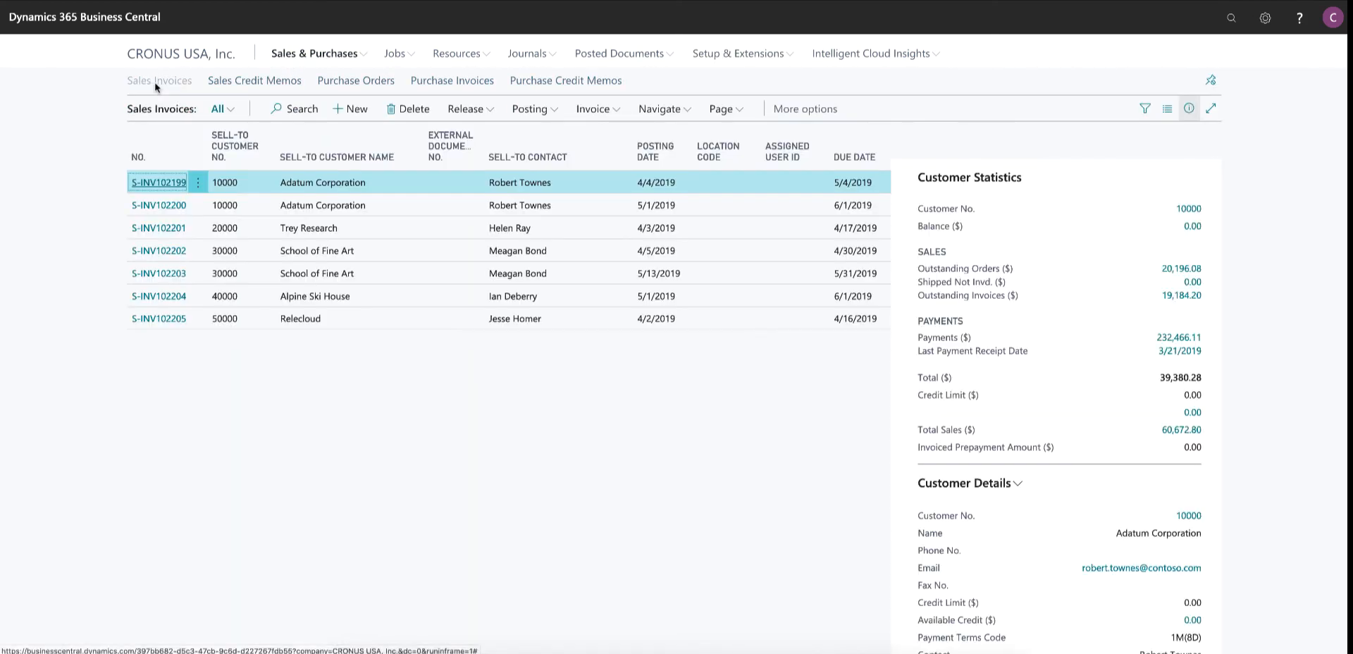